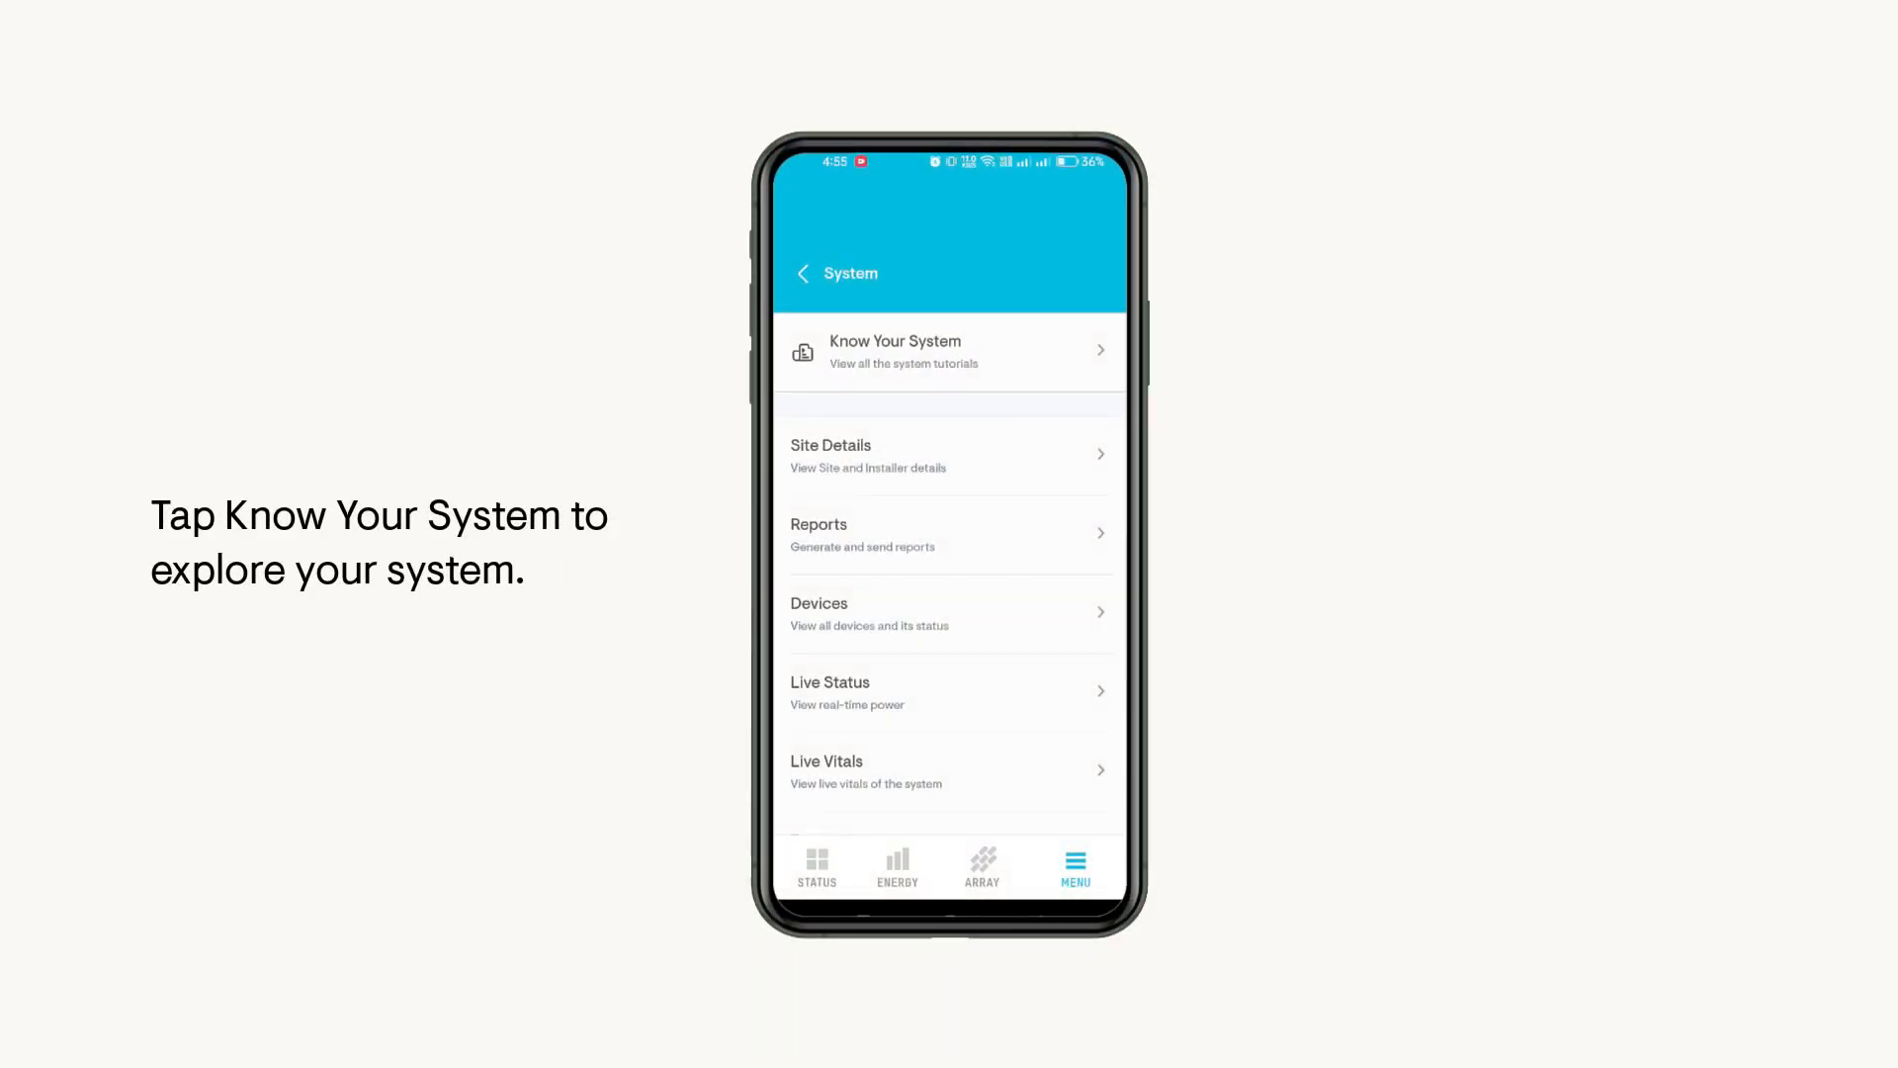
Step: Browse the system tutorials library, then return to the System menu
{"action": "left_click", "coordinate": [929, 351]}
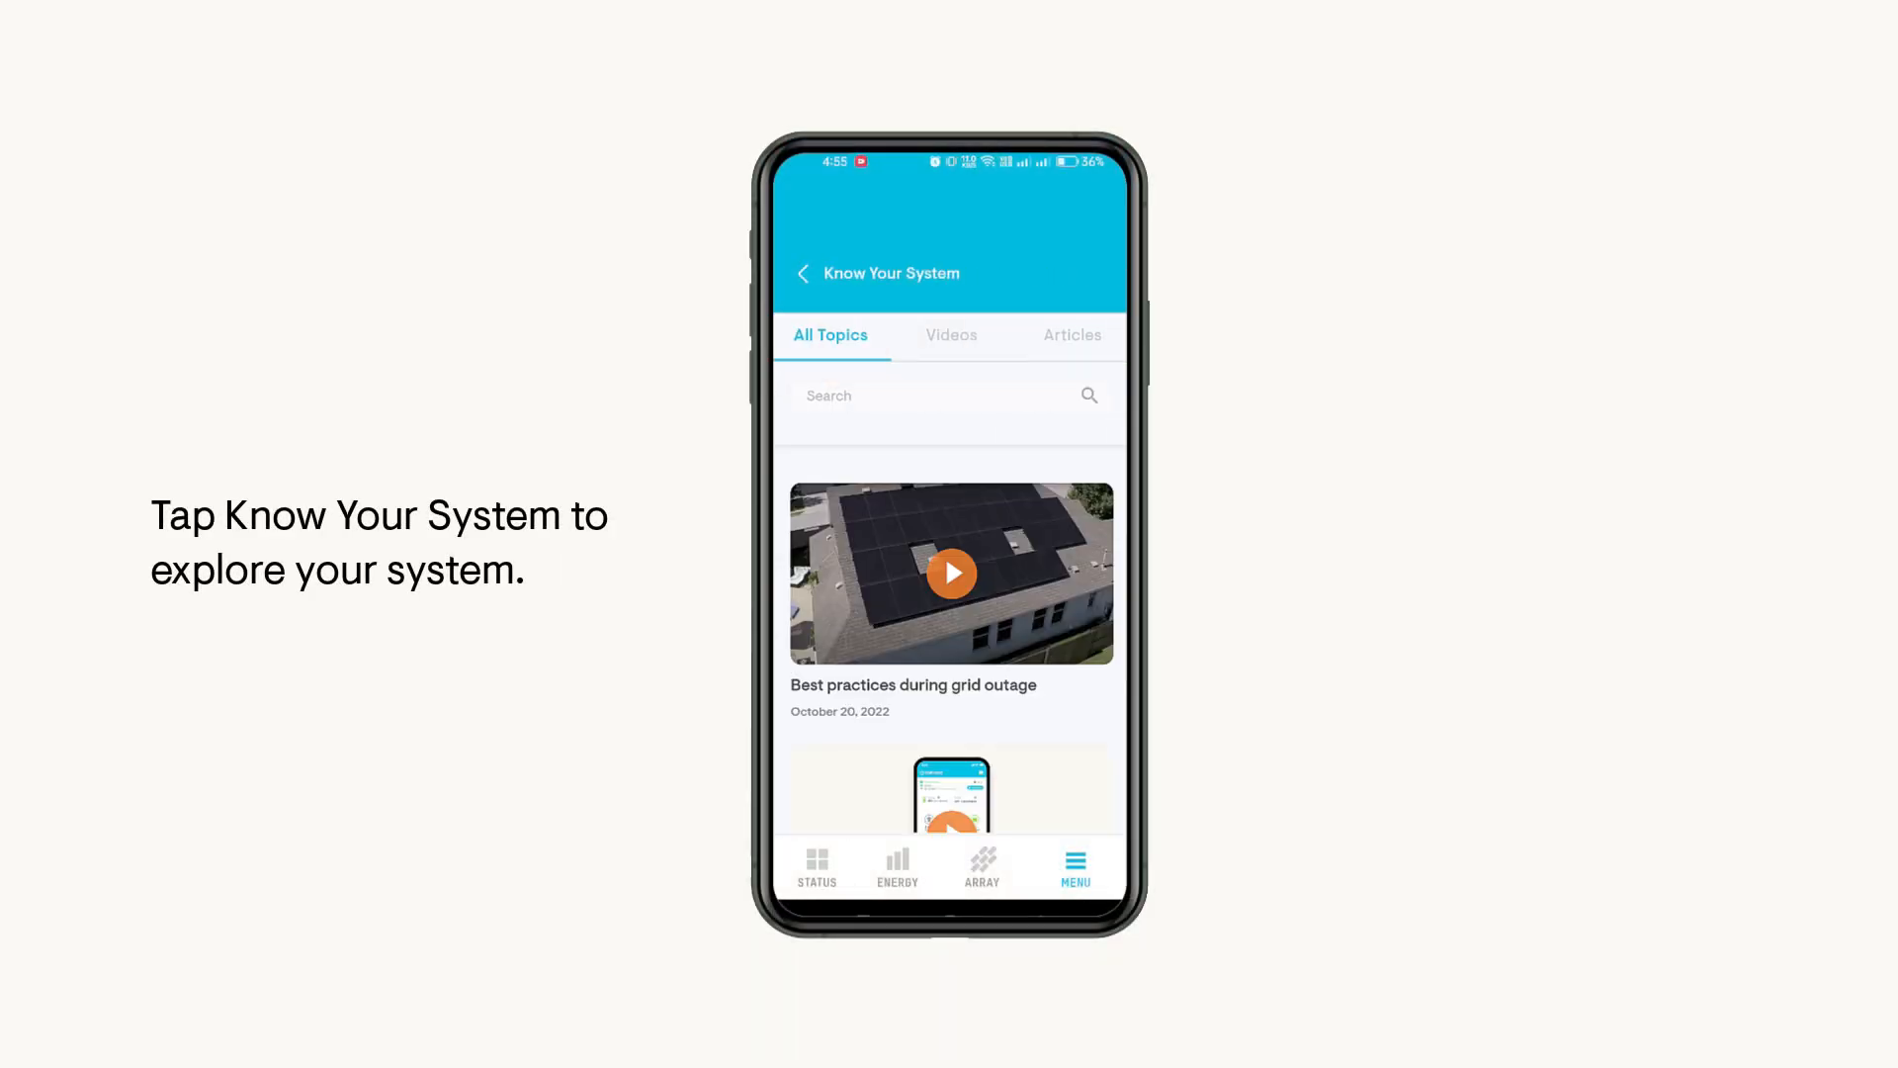
{"action": "scroll", "scroll_direction": "down", "scroll_amount": 3}
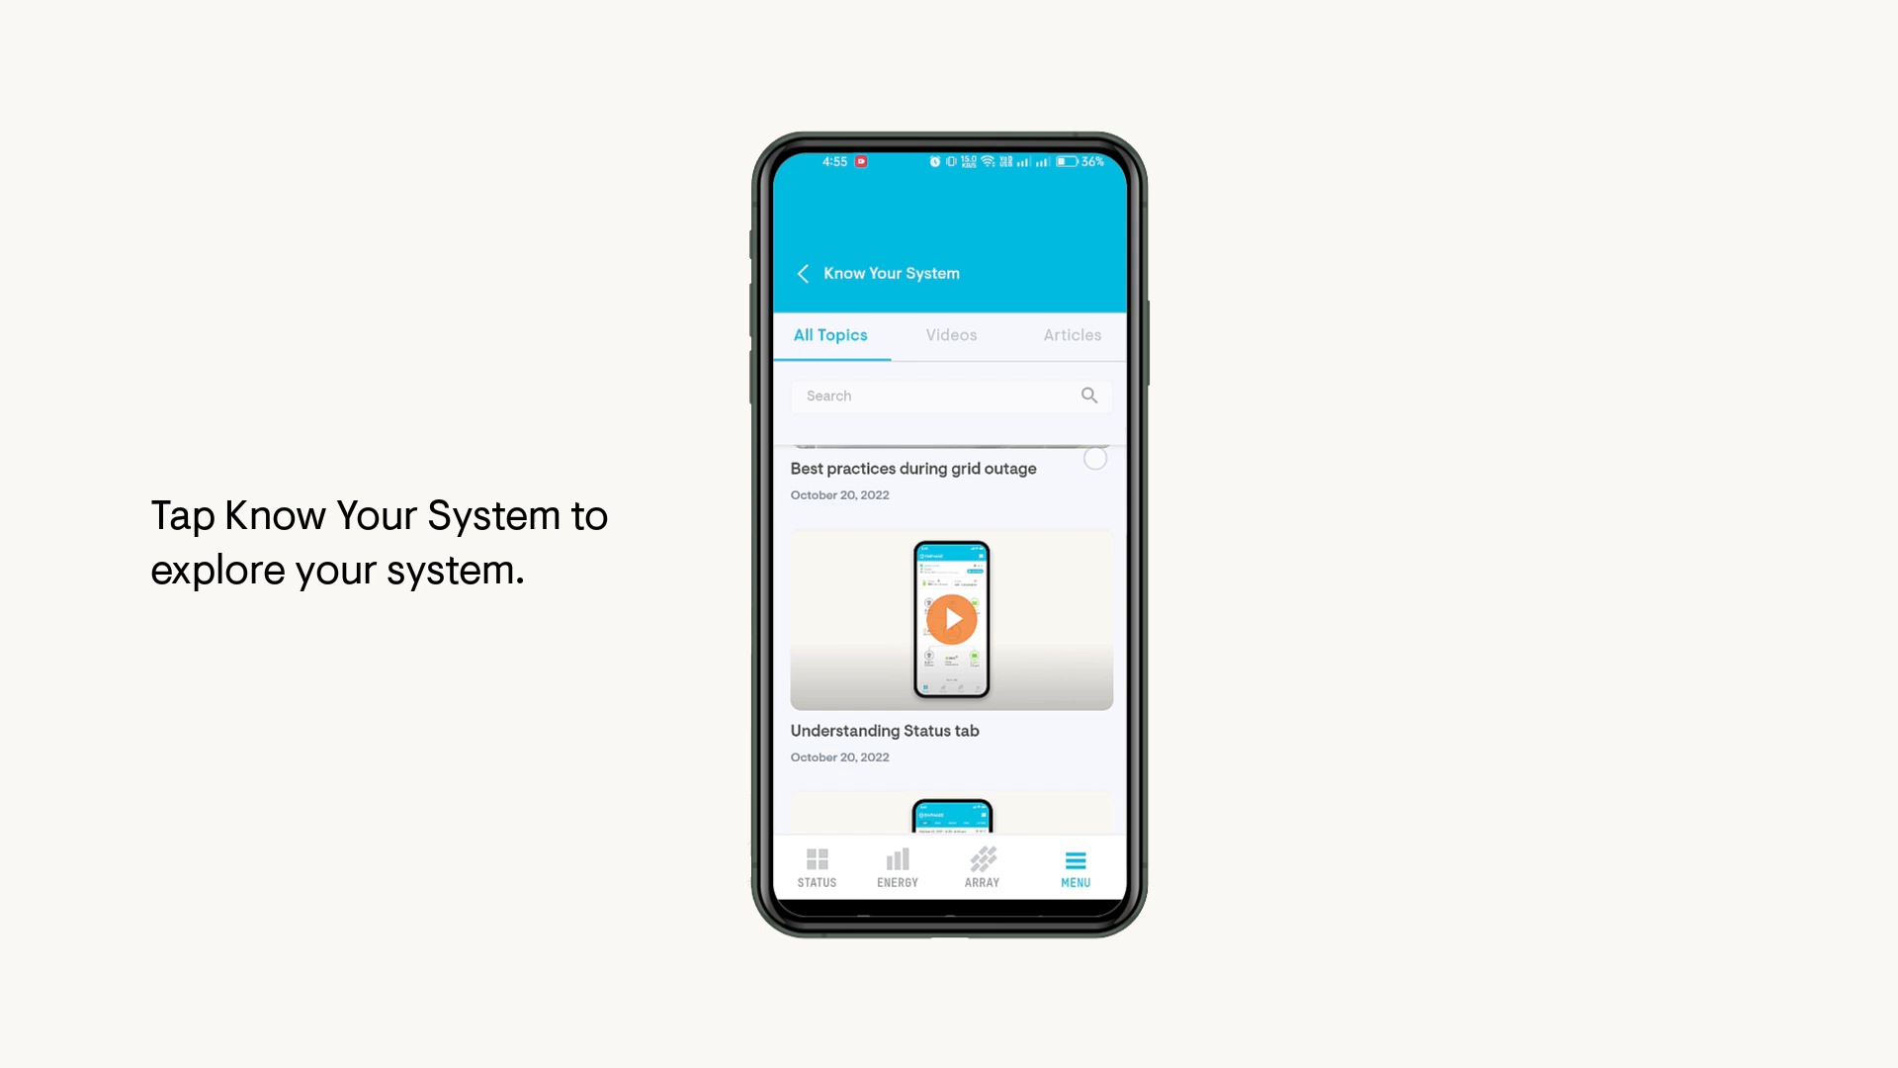
{"action": "scroll", "scroll_direction": "down", "scroll_amount": 3}
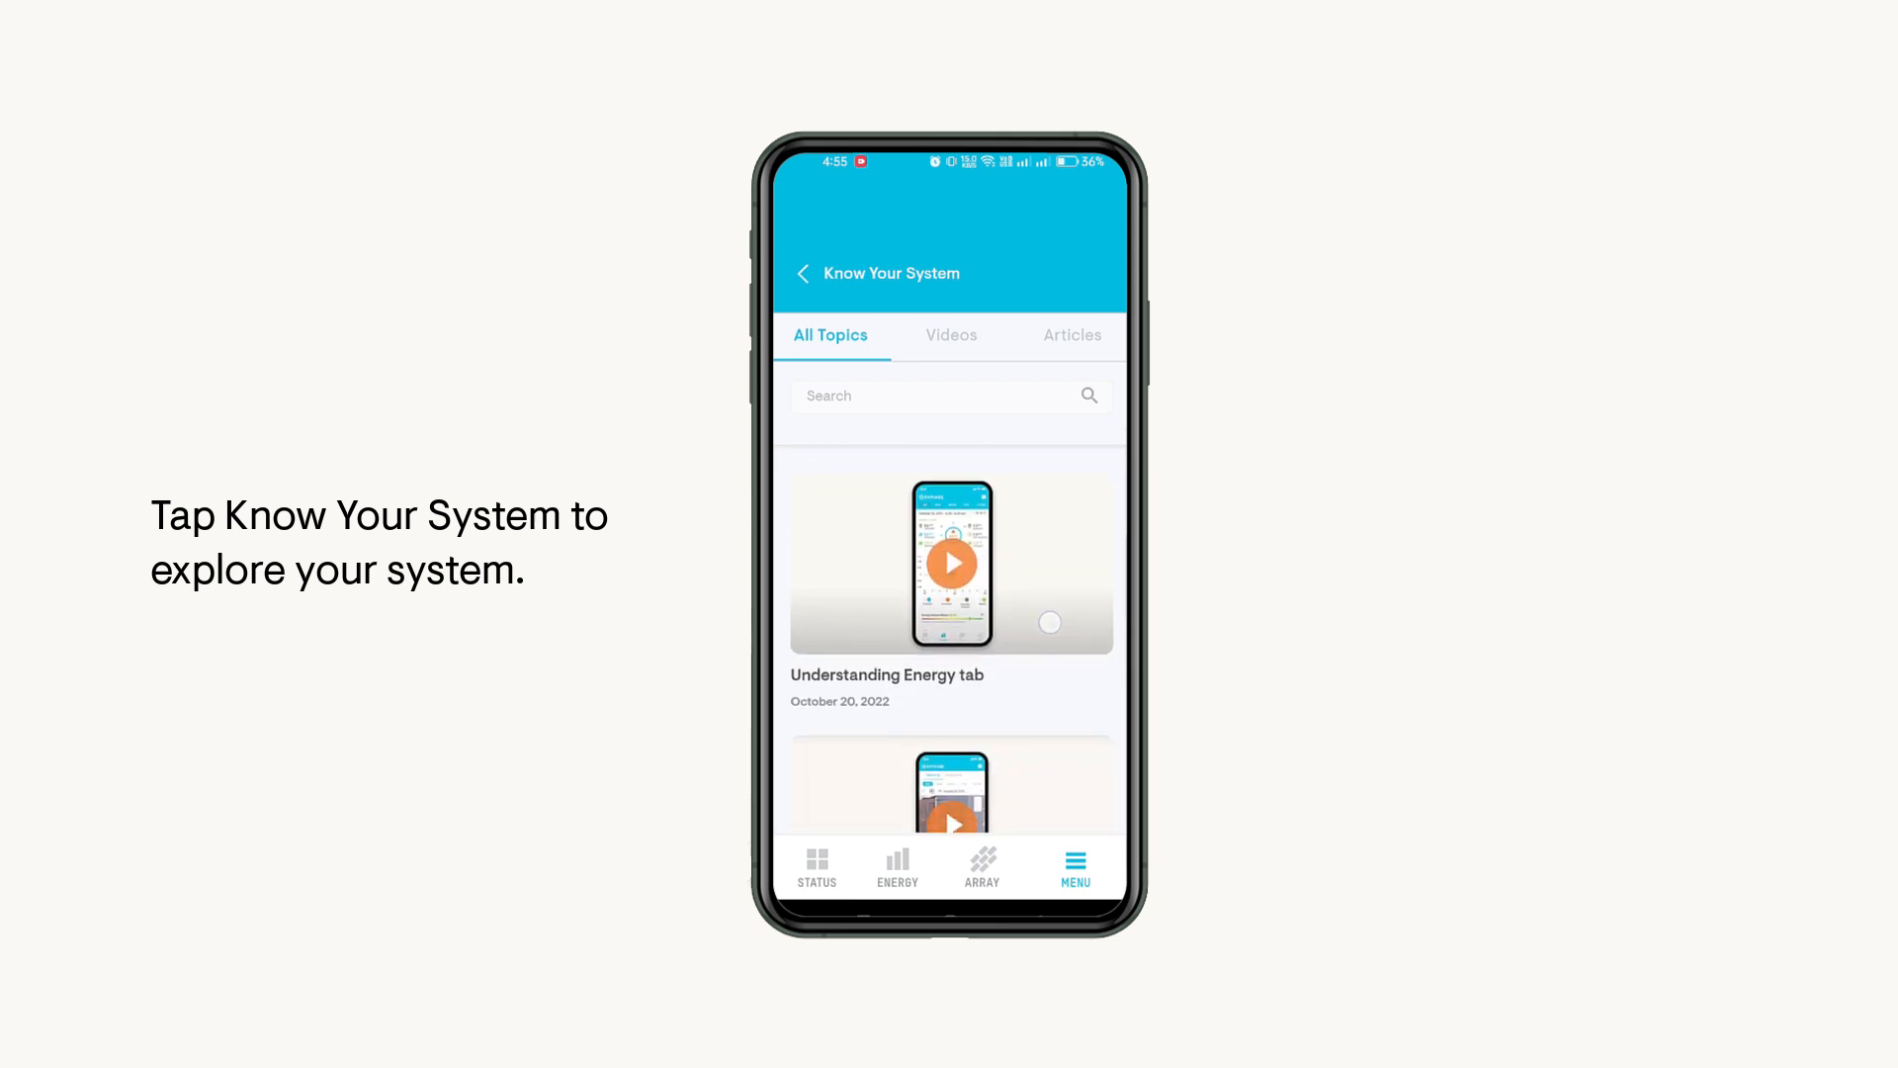
{"action": "scroll", "scroll_direction": "down", "scroll_amount": 3}
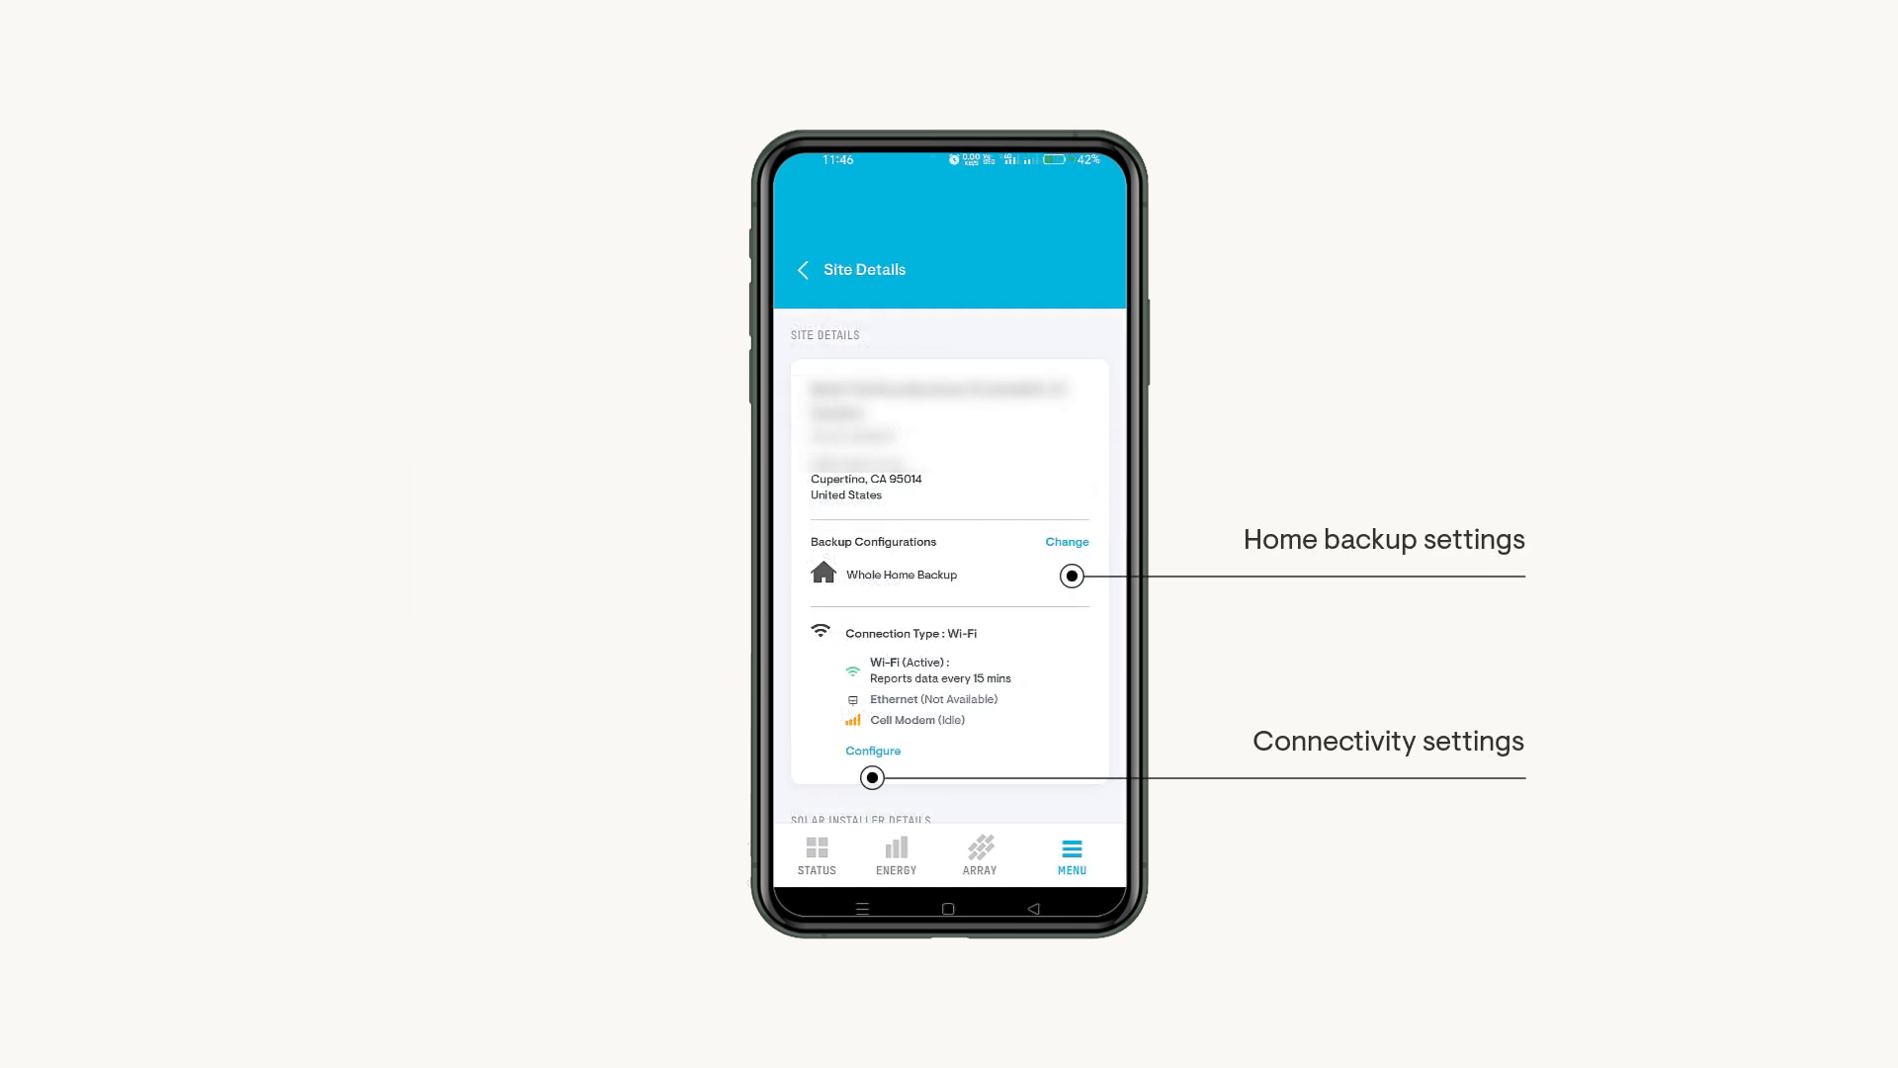
{"action": "left_click", "coordinate": [804, 269]}
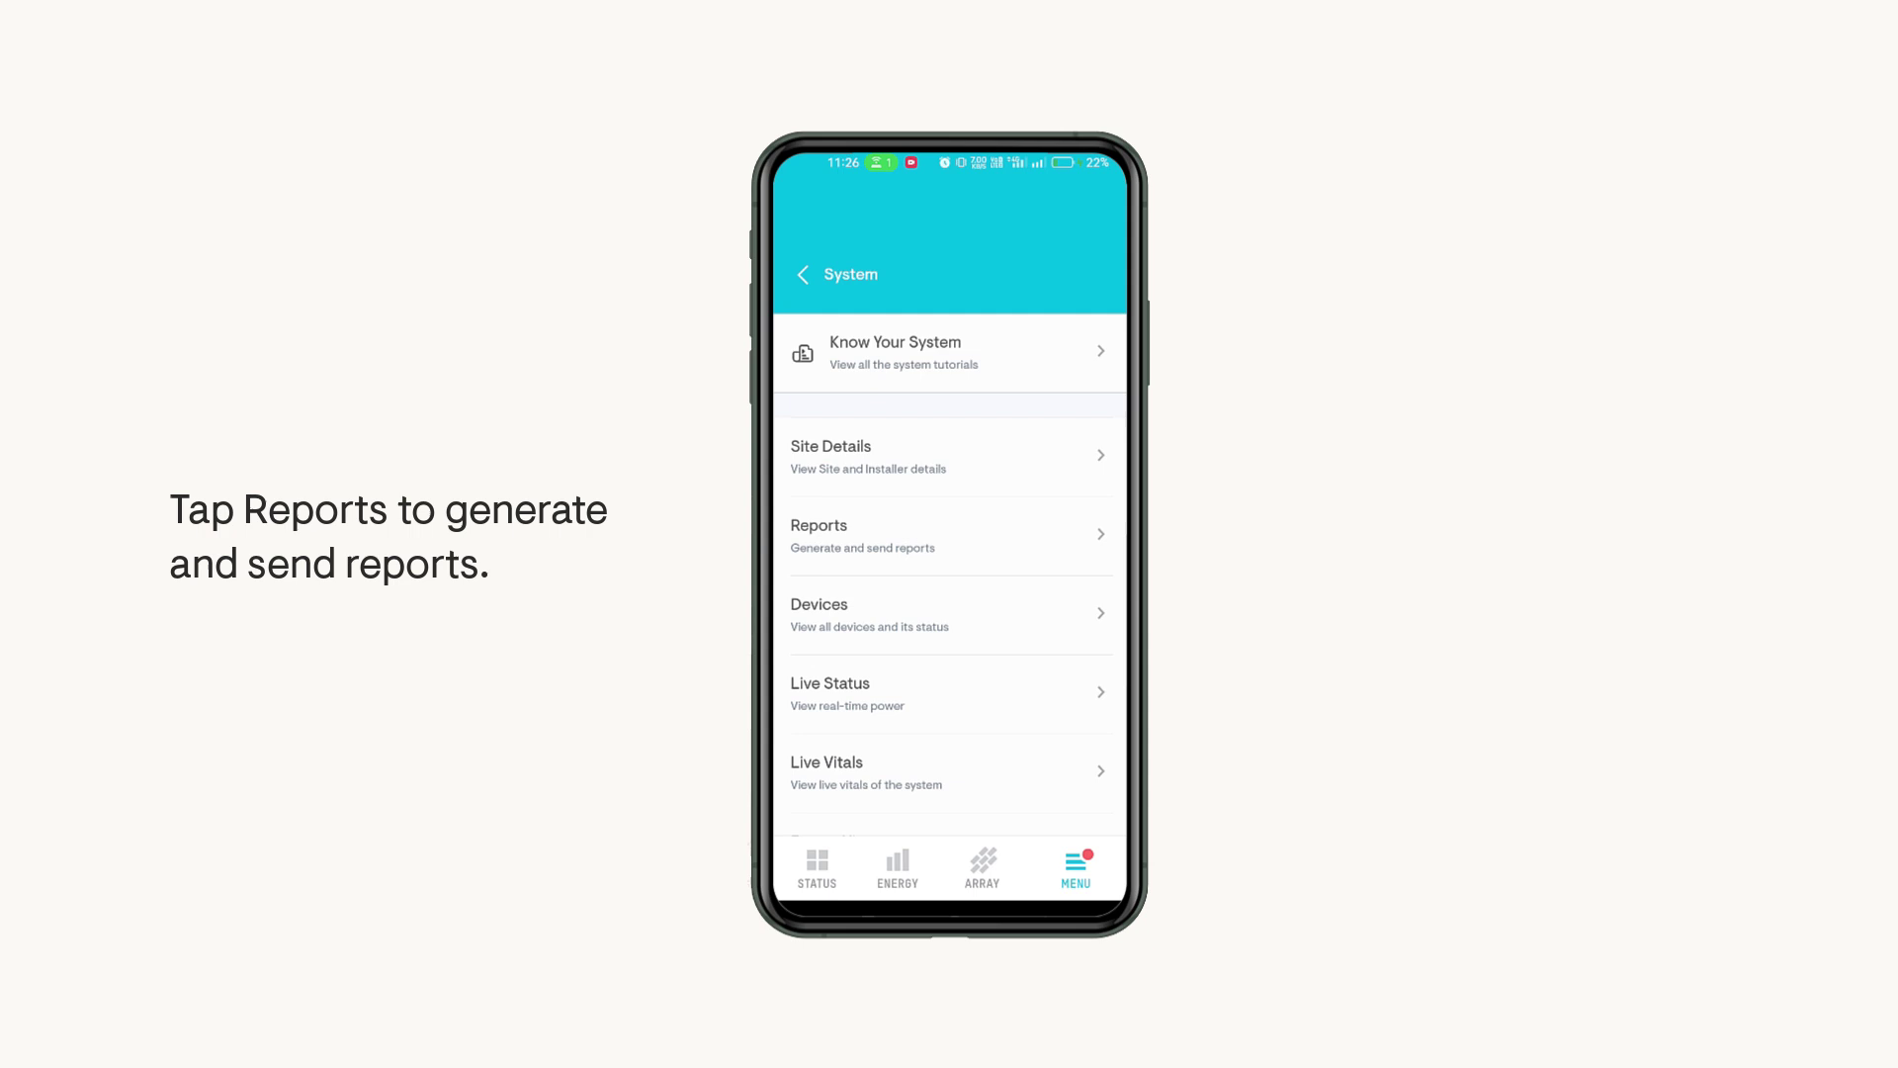
Step: Email the Monthly Energy report for July 2023 and go back to the System menu
{"action": "left_click", "coordinate": [949, 537]}
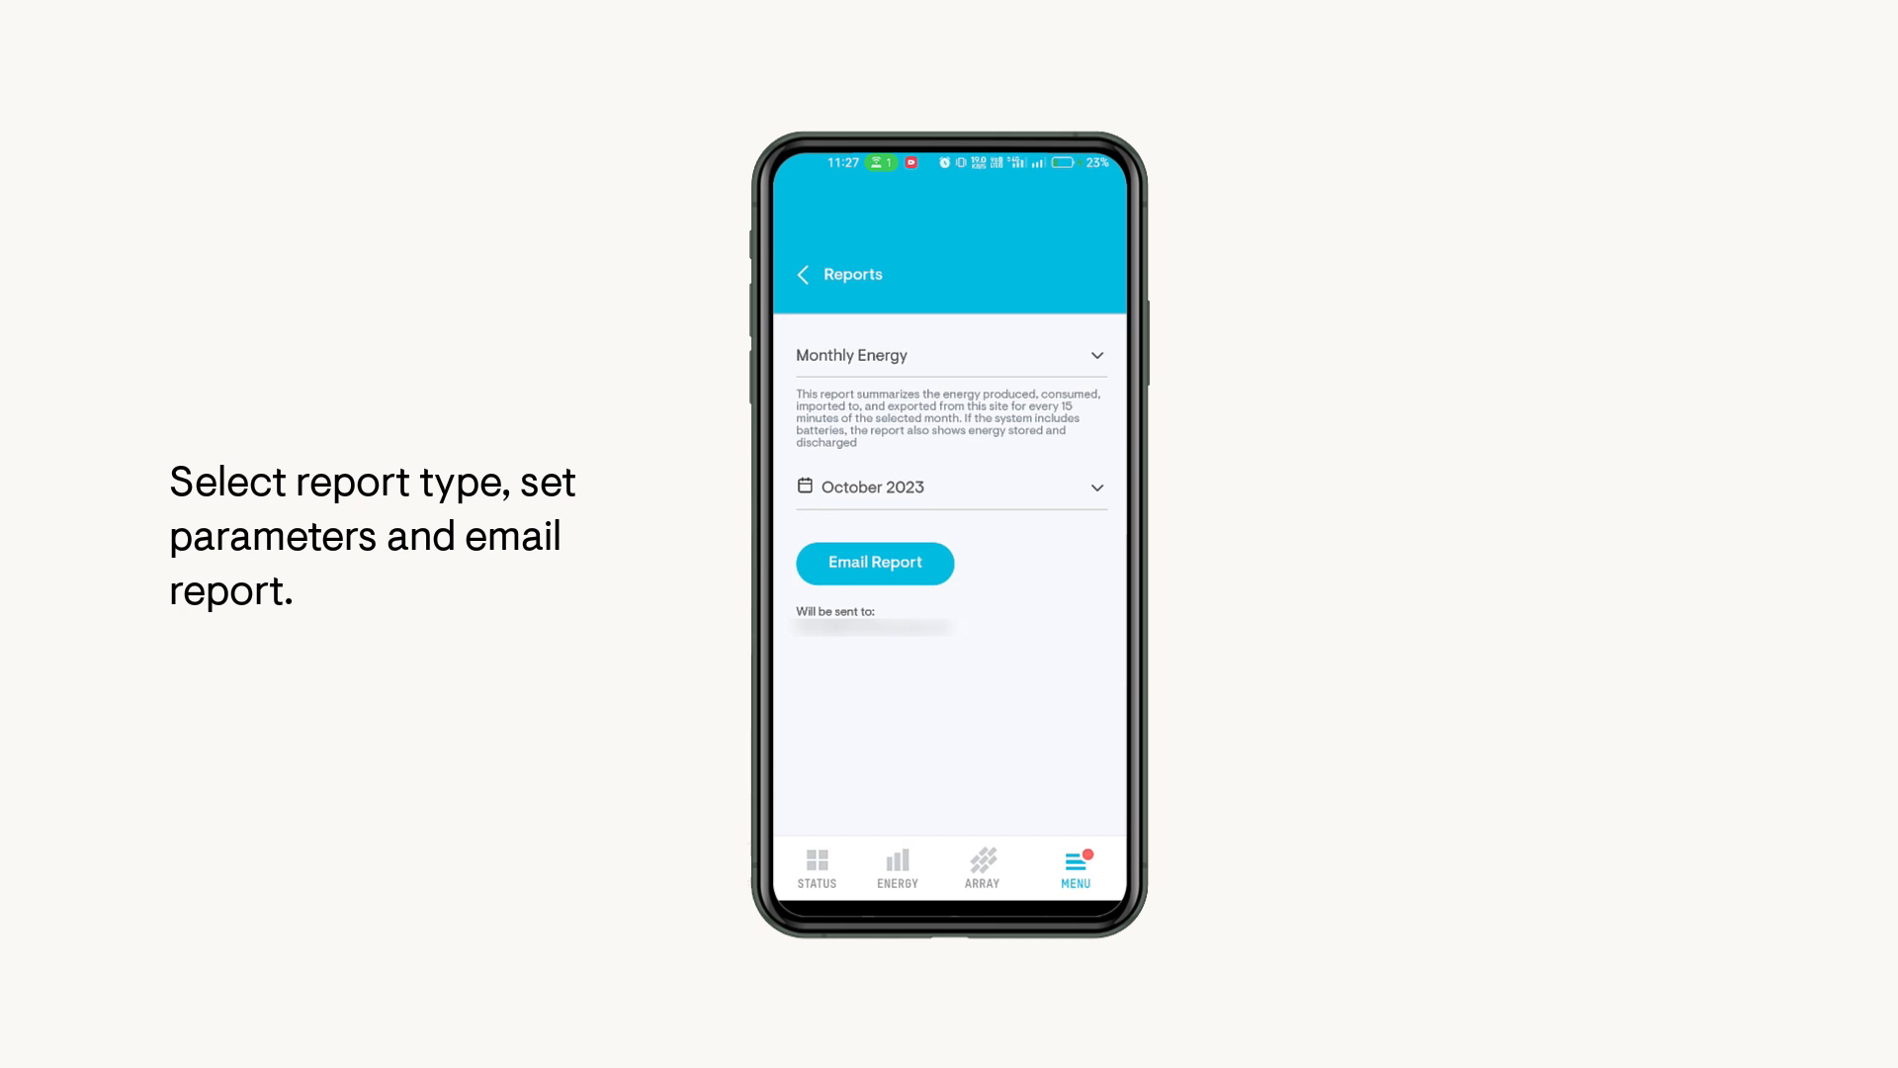
{"action": "left_click", "coordinate": [951, 488]}
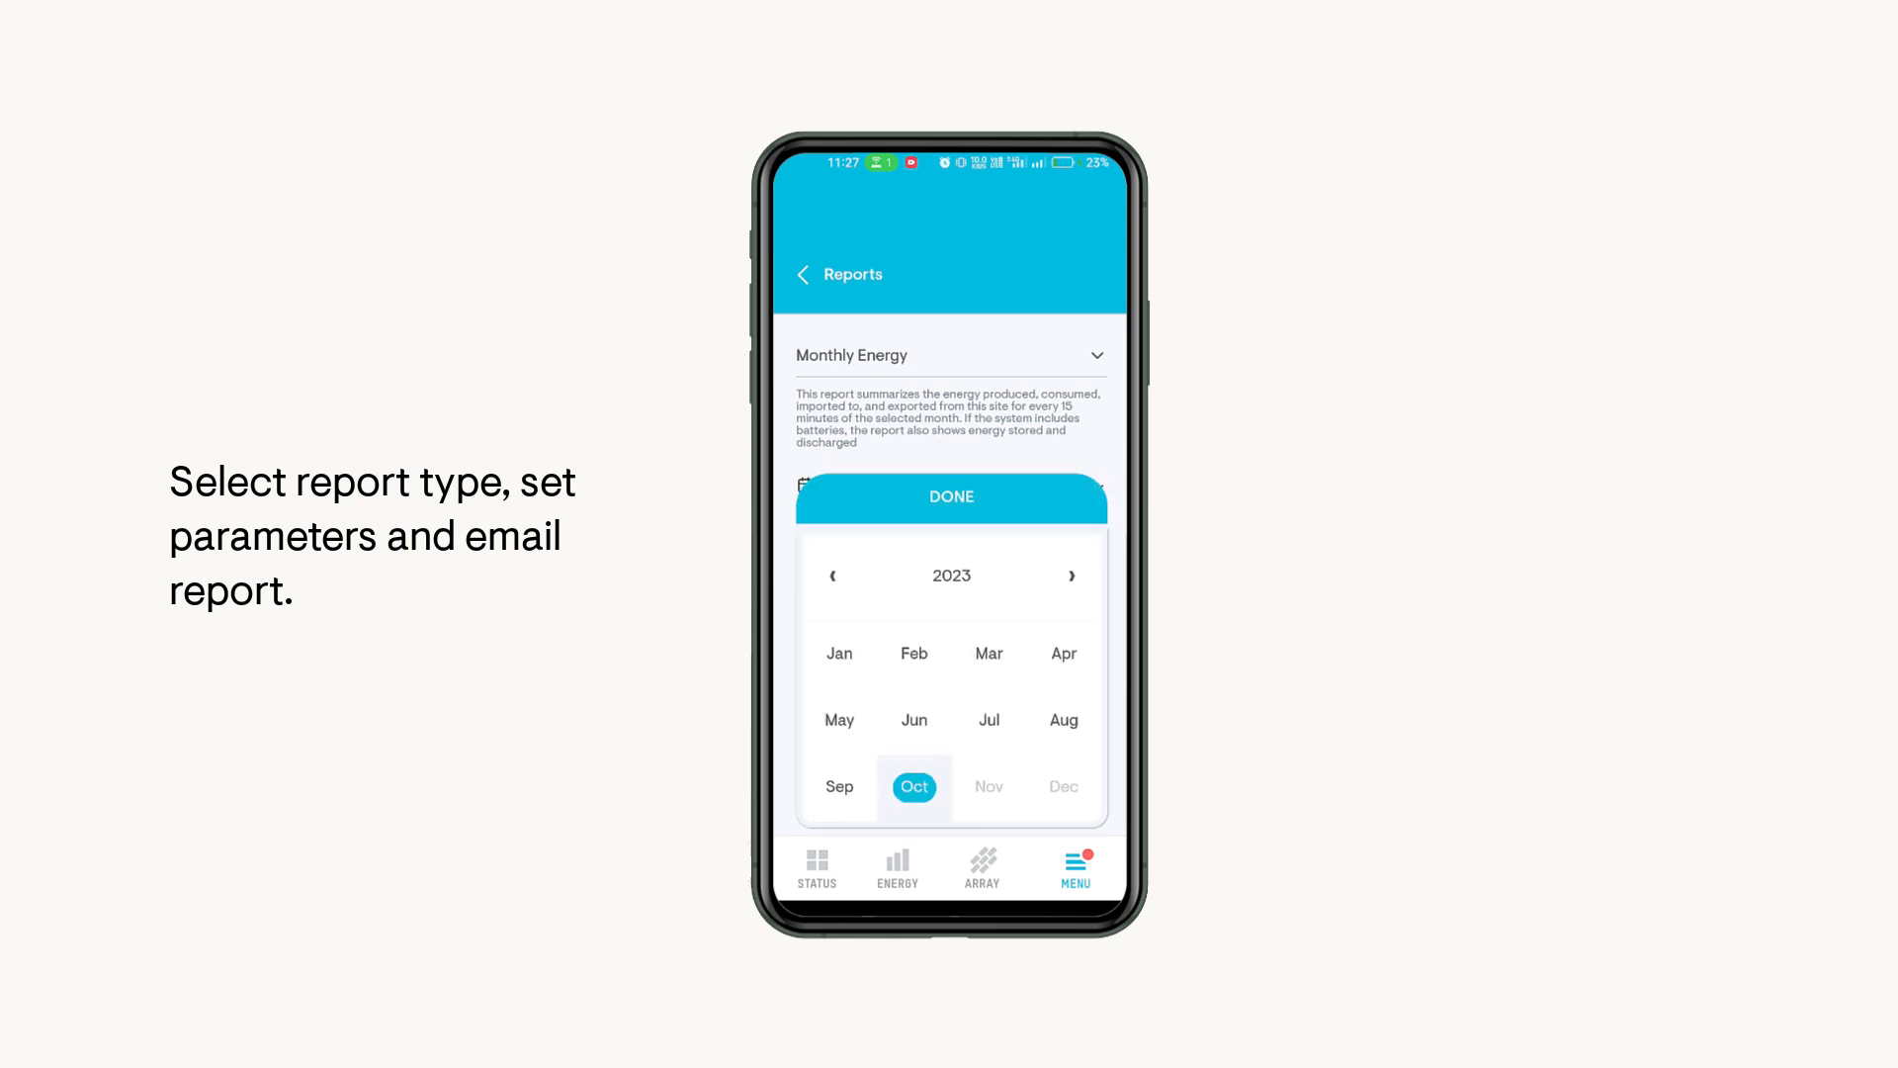
{"action": "left_click", "coordinate": [952, 496]}
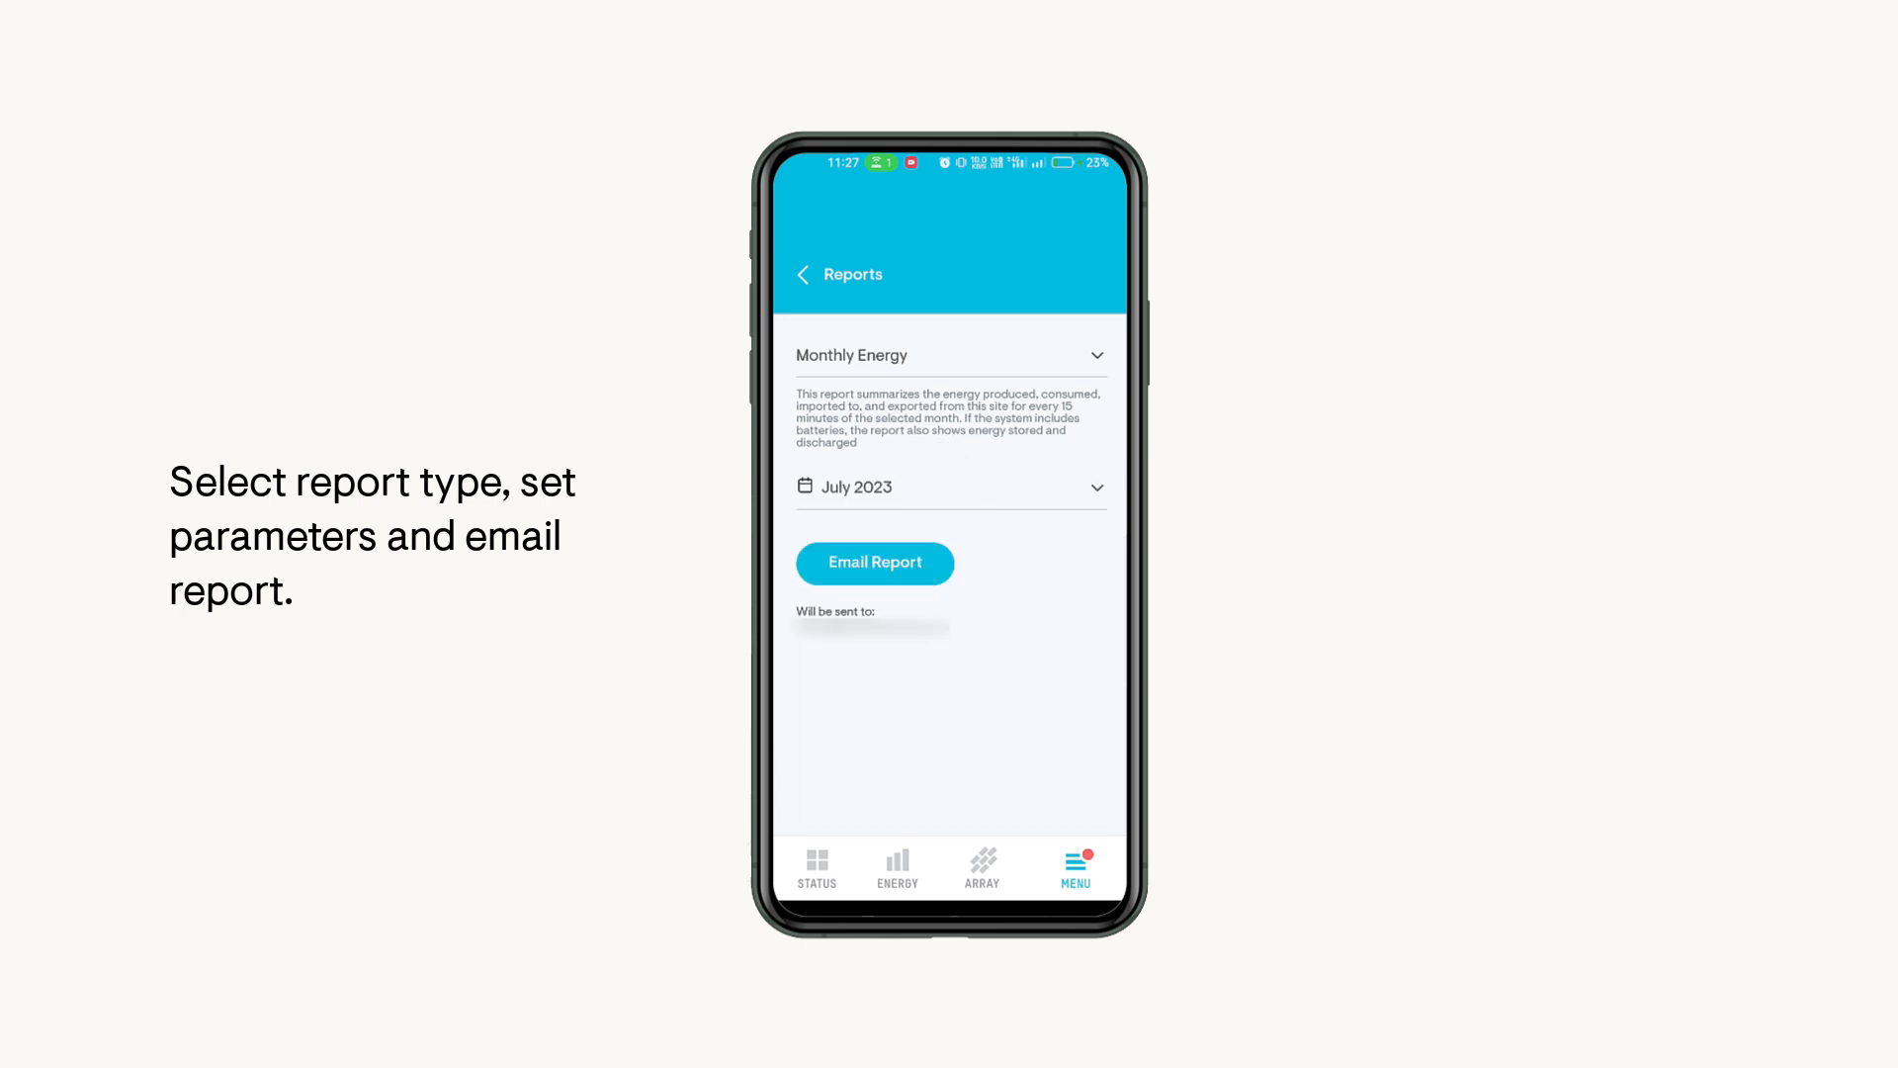
{"action": "left_click", "coordinate": [874, 563]}
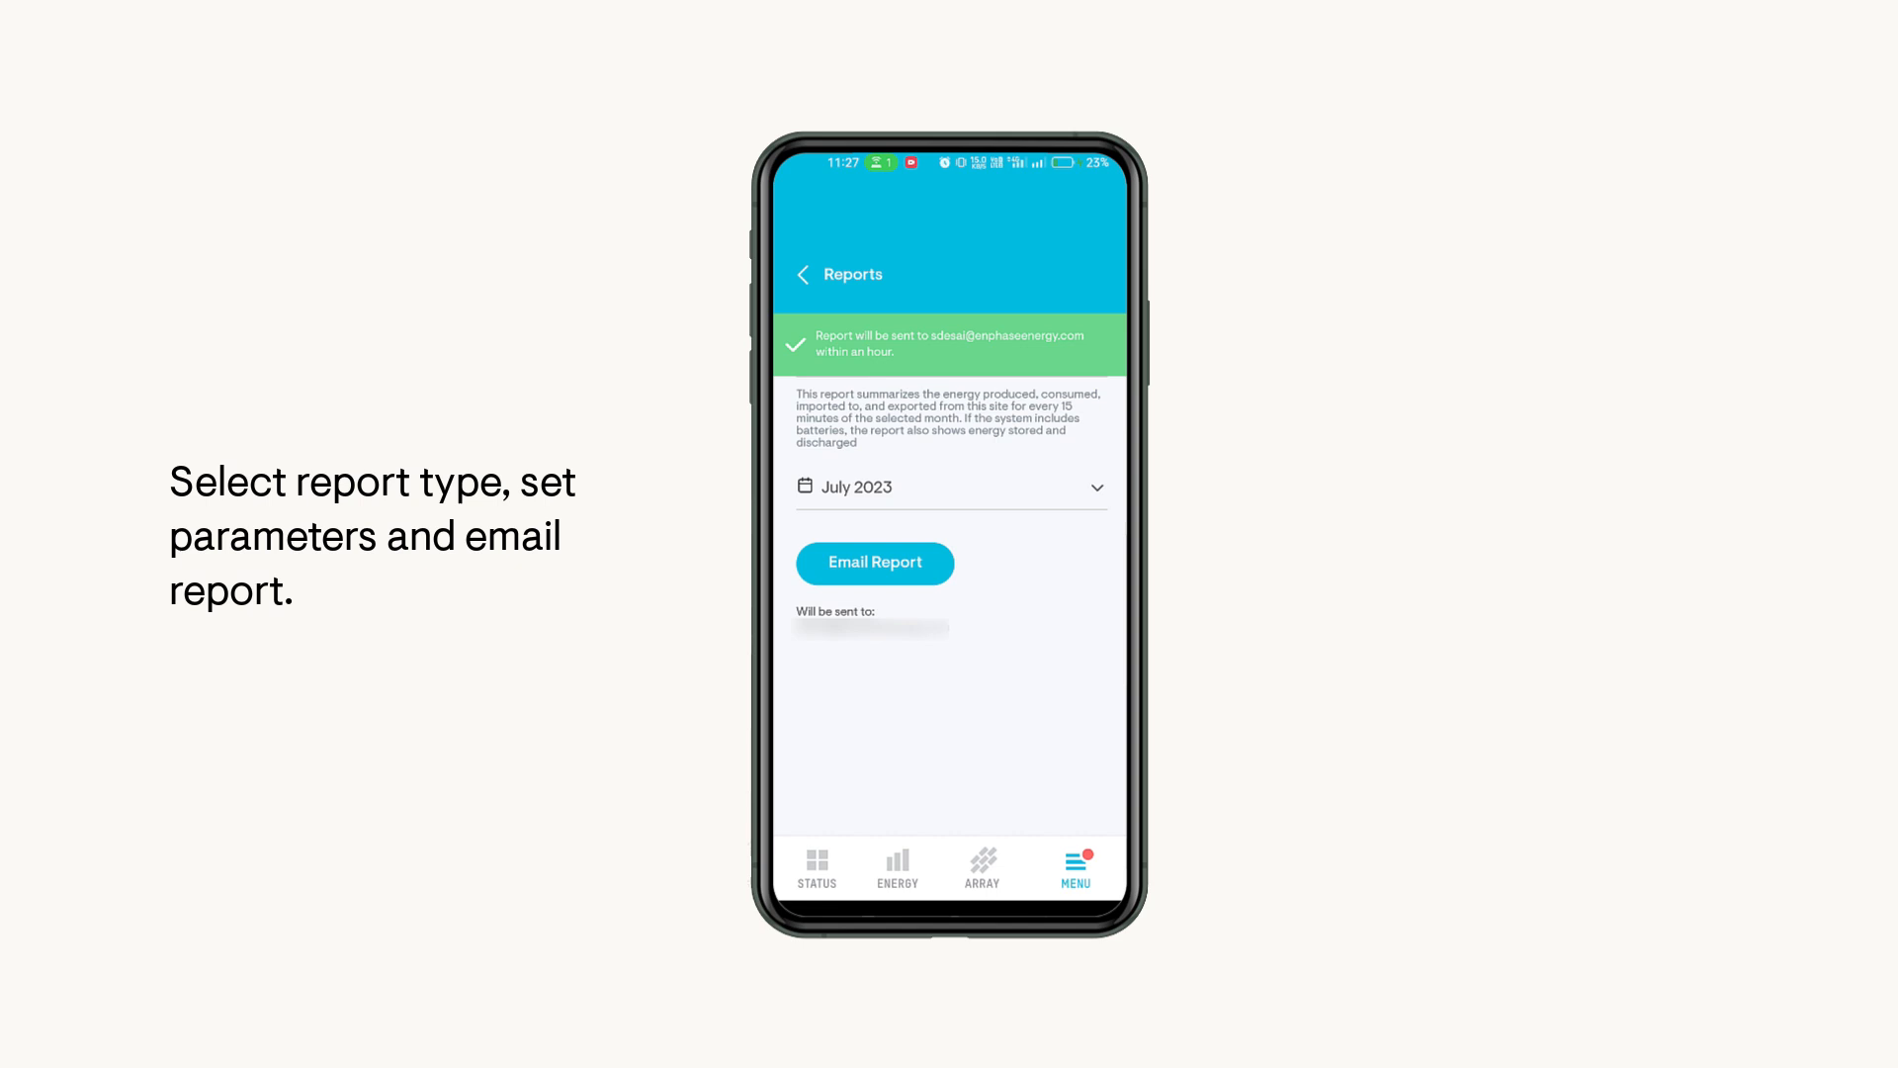
{"action": "left_click", "coordinate": [803, 275]}
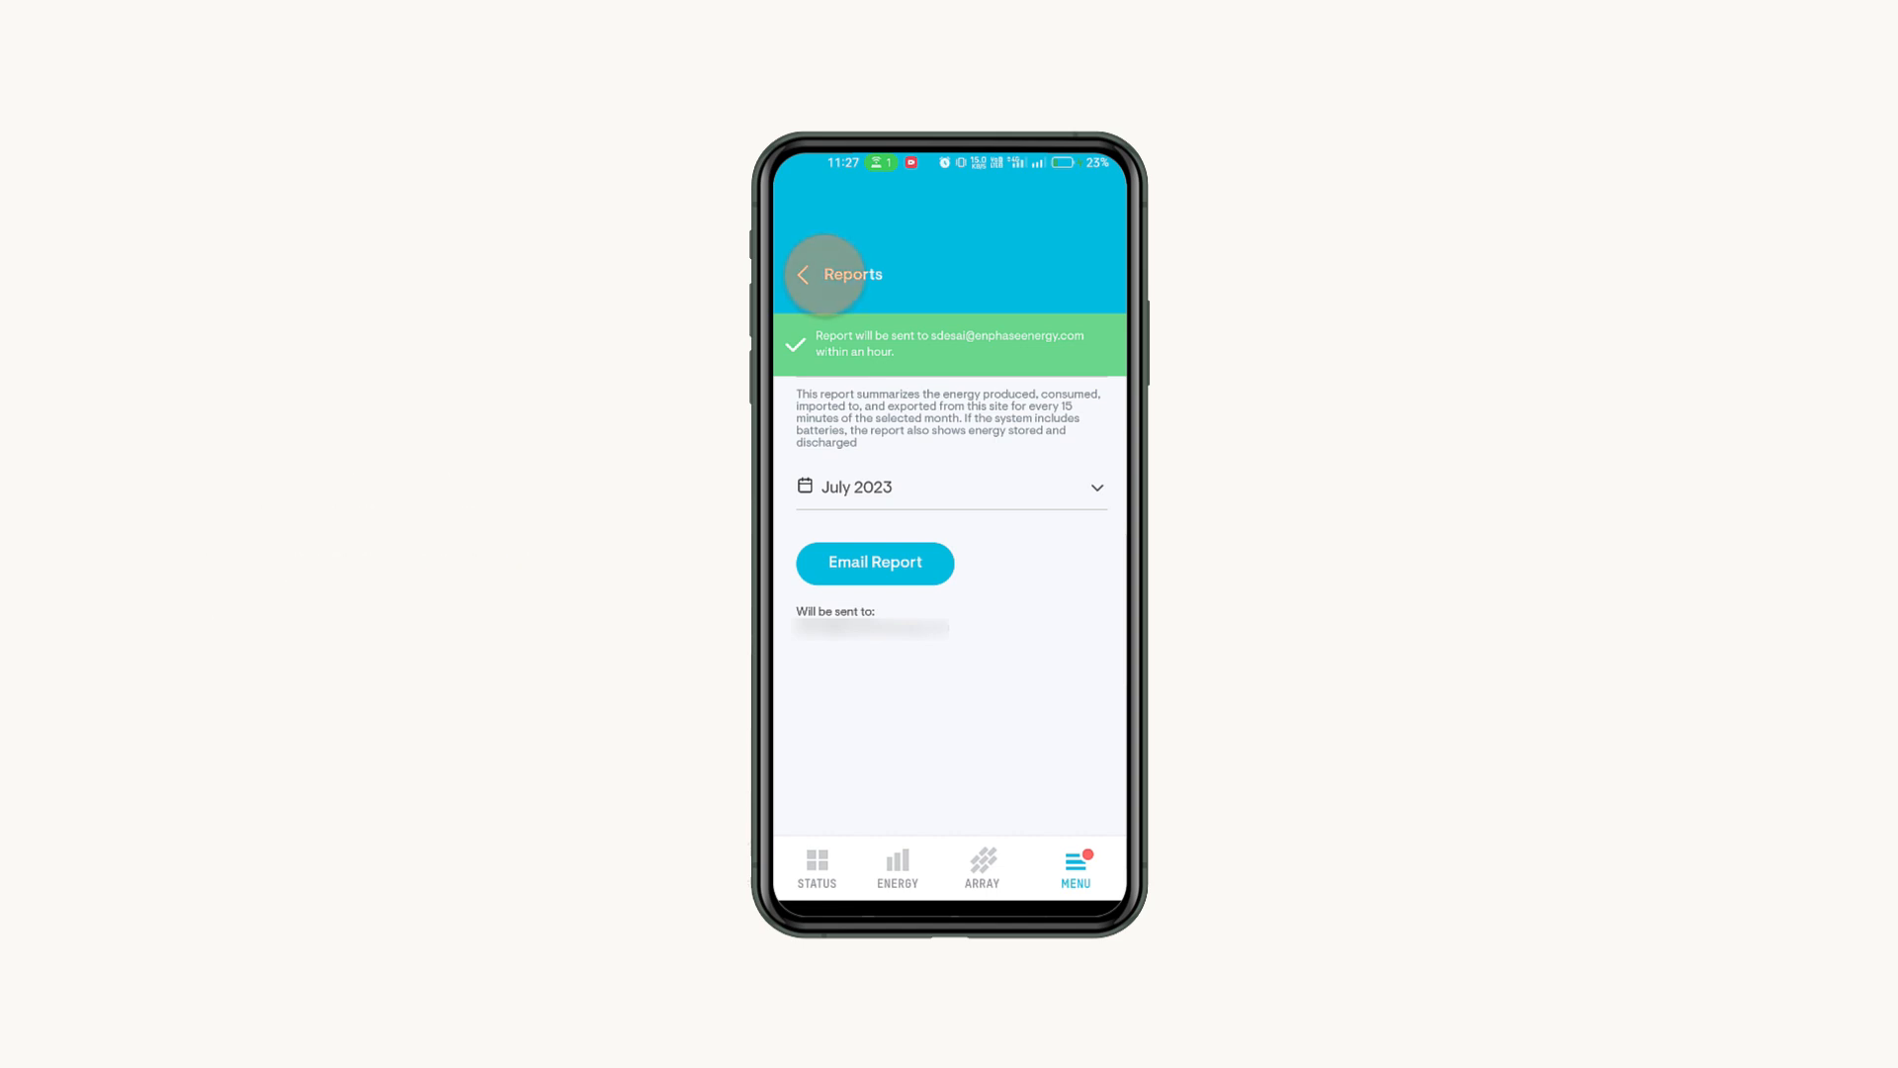
{"action": "left_click", "coordinate": [802, 275]}
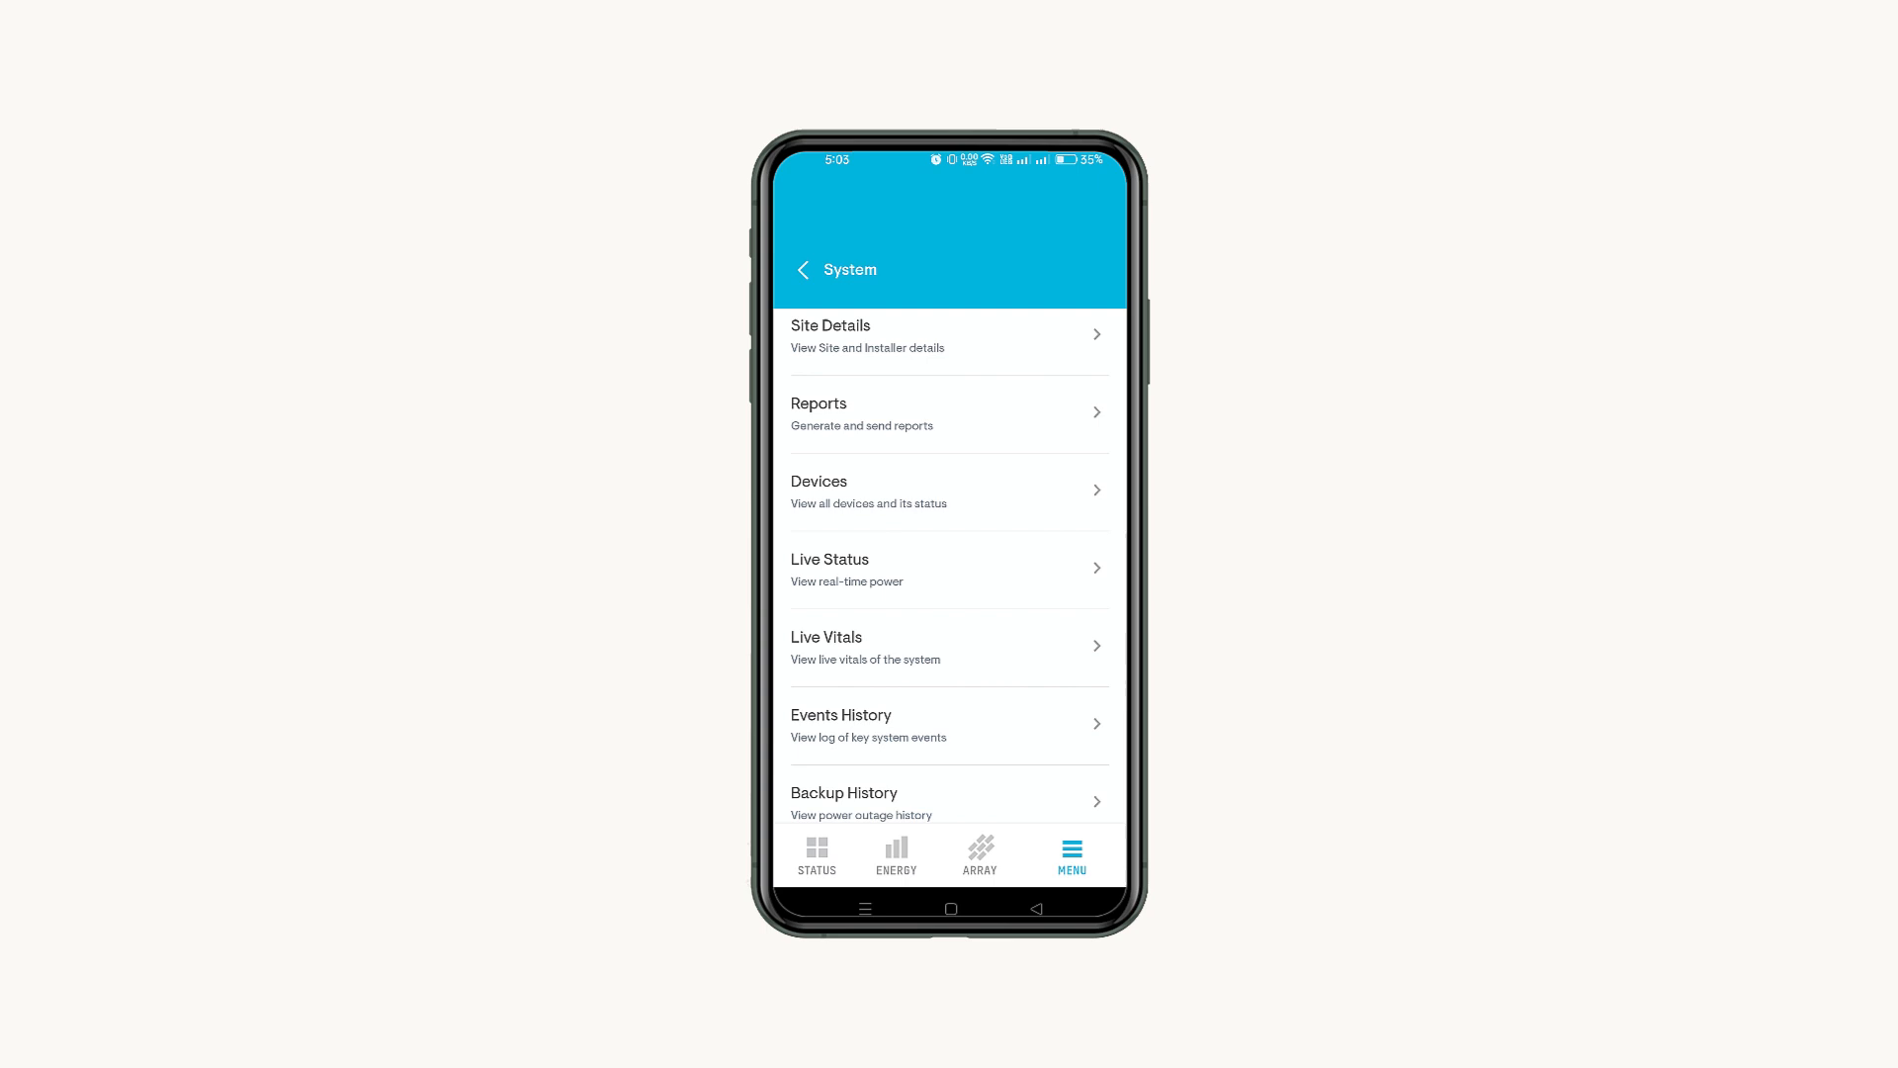
{"action": "left_click", "coordinate": [950, 491]}
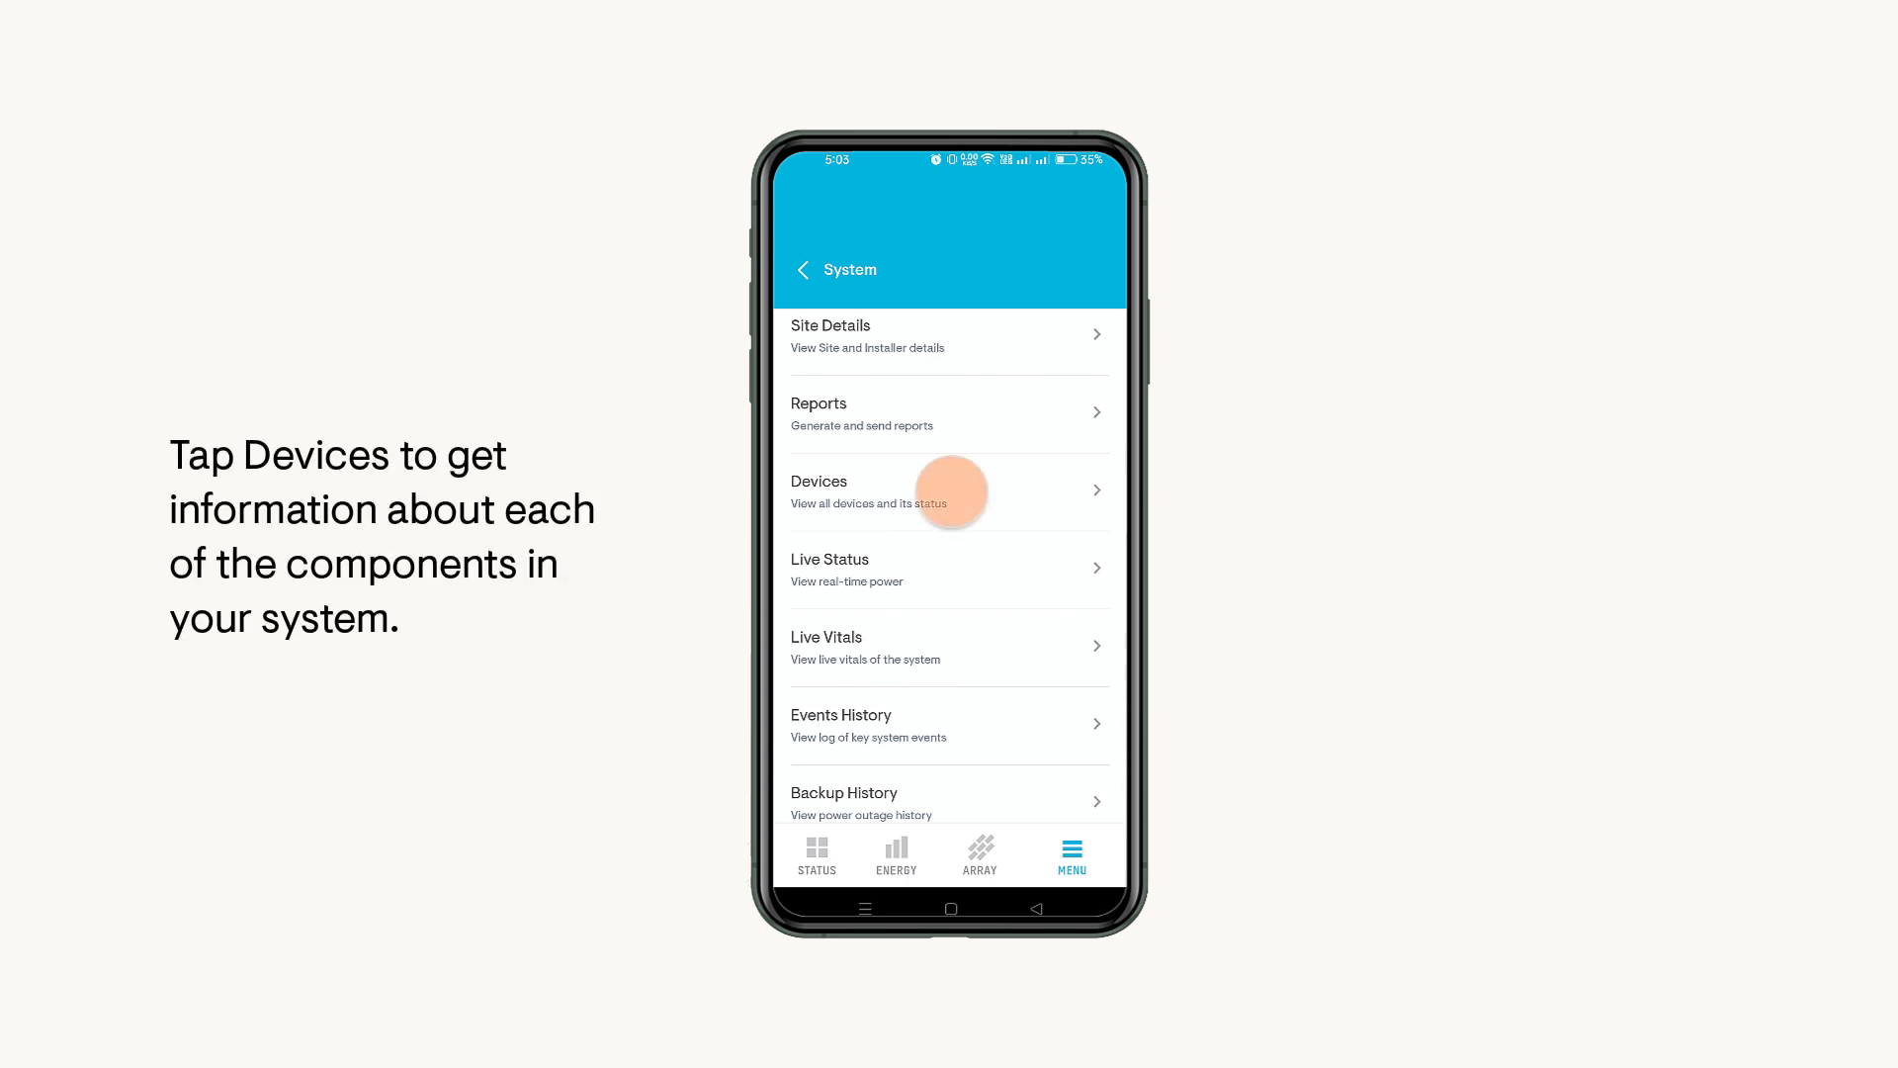
{"action": "left_click", "coordinate": [950, 491]}
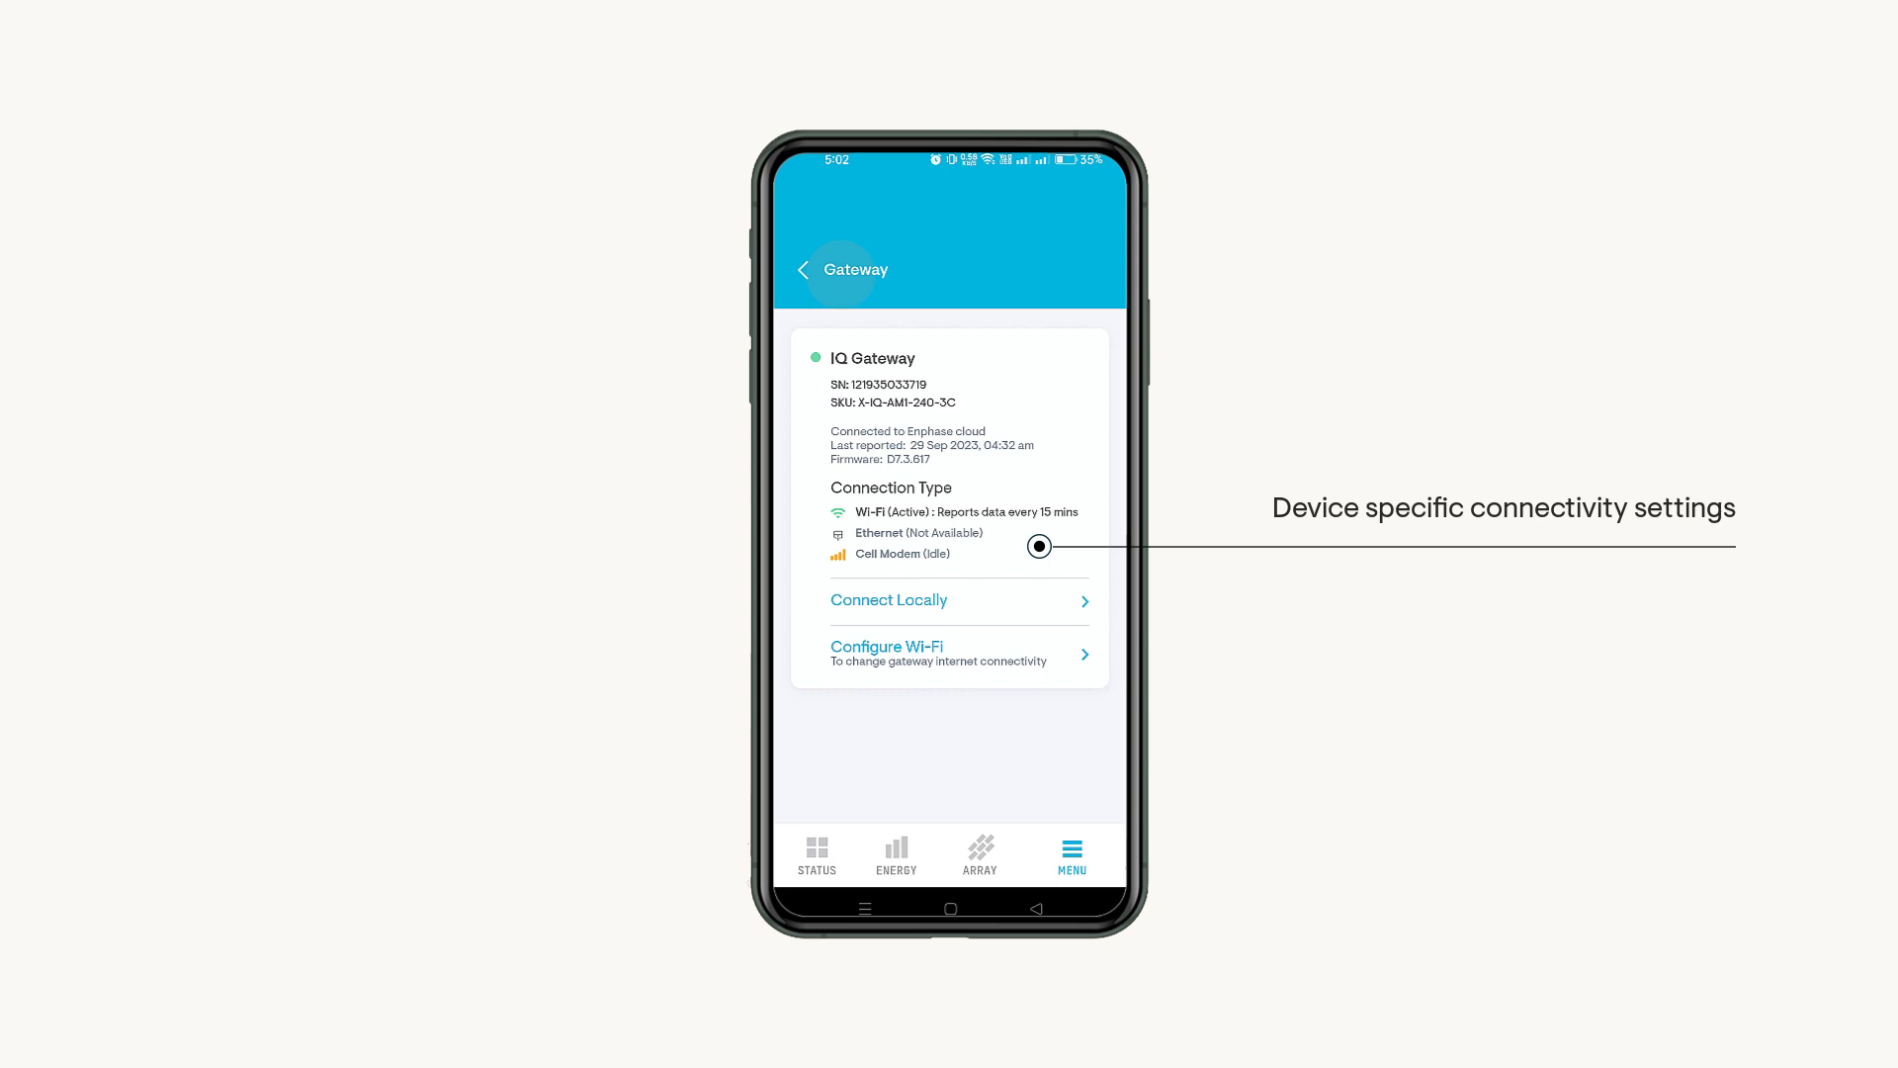
{"action": "left_click", "coordinate": [803, 269]}
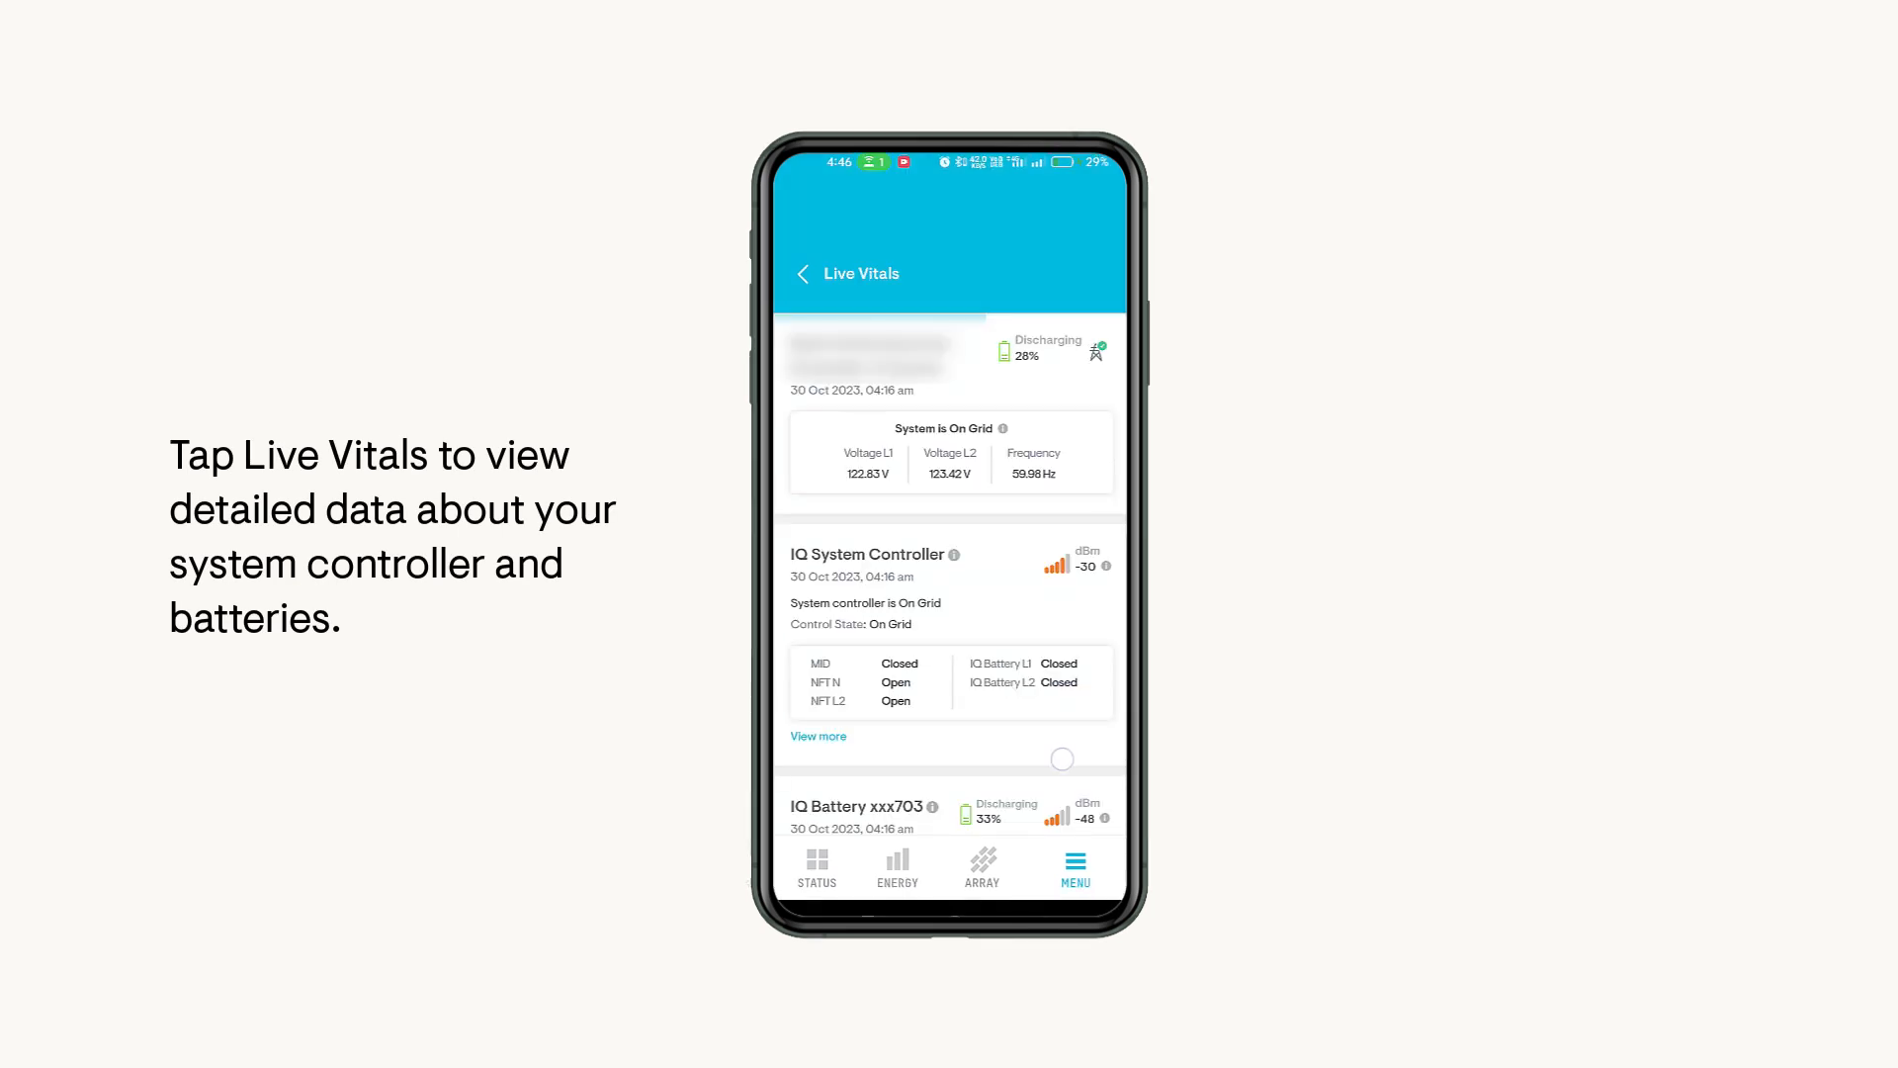
{"action": "scroll", "scroll_direction": "down", "scroll_amount": 3}
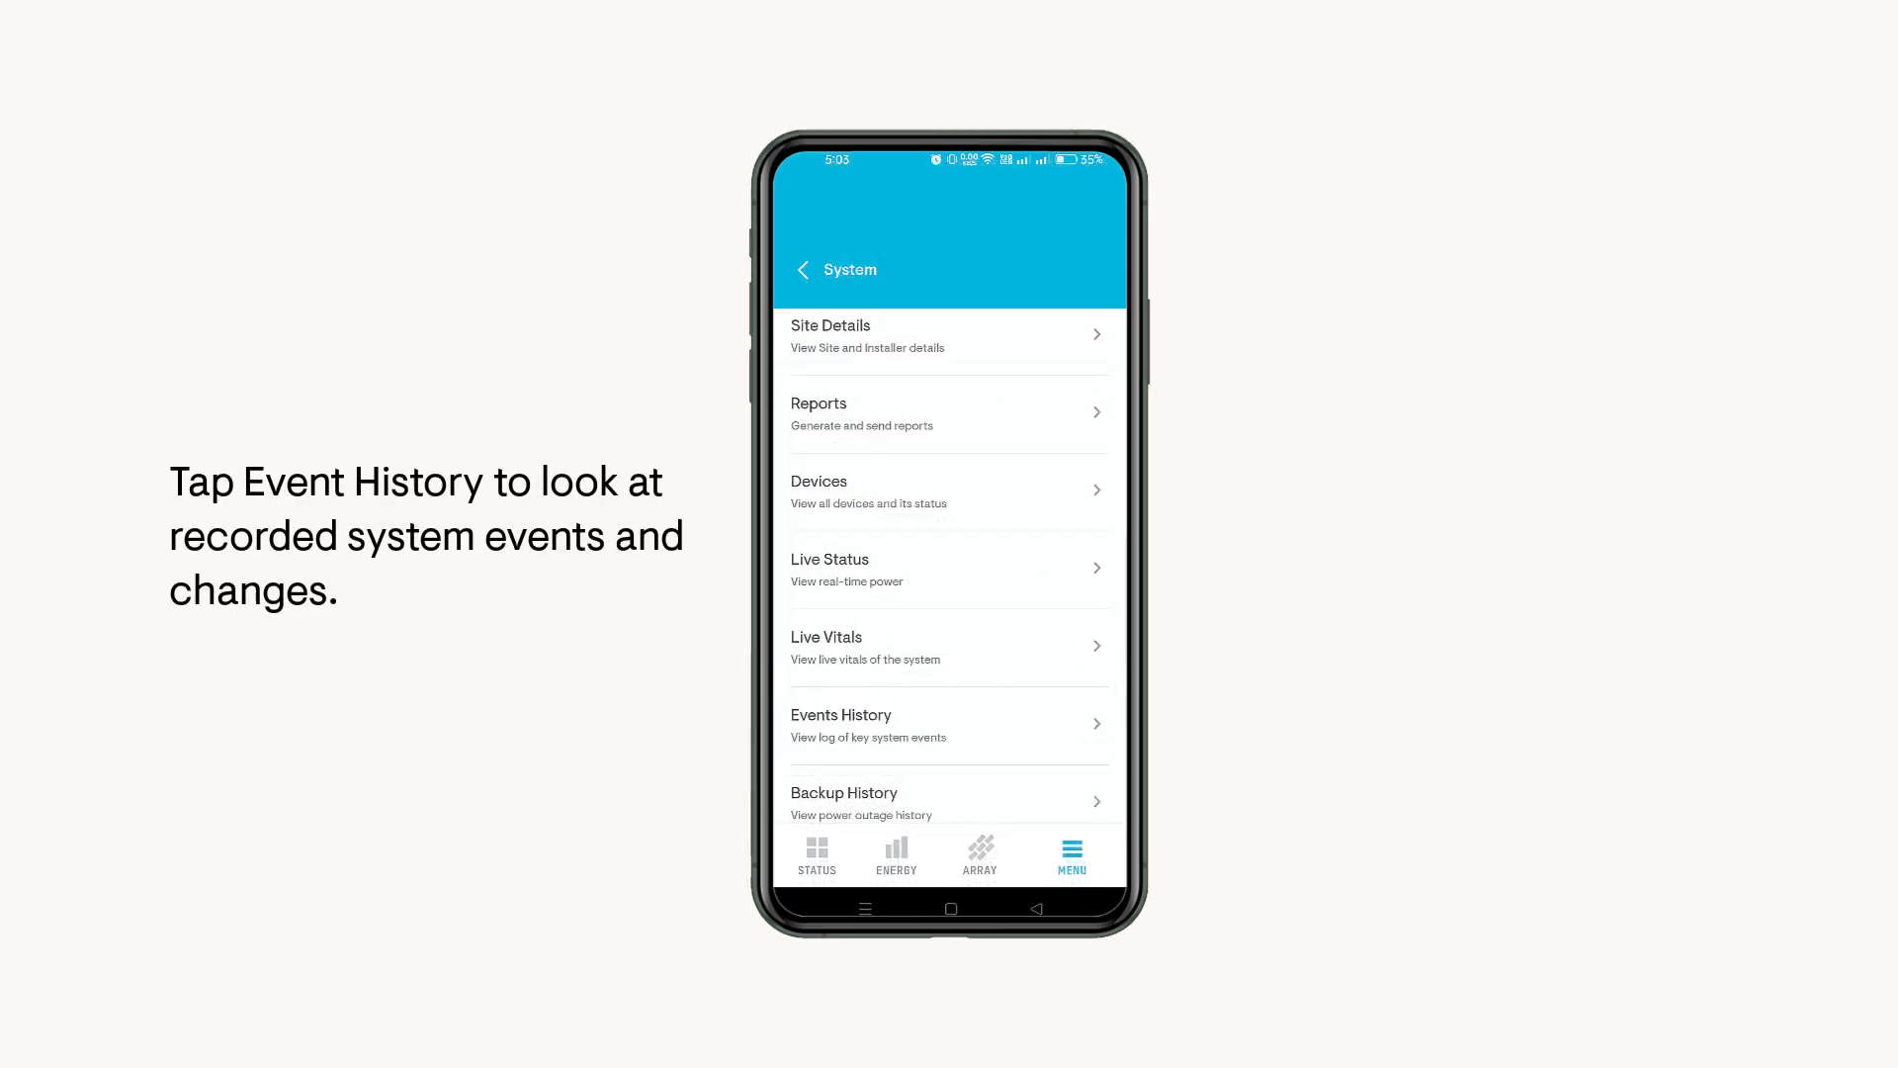
Step: Open Events History, view a cleared low-battery event's details, and close them
{"action": "left_click", "coordinate": [947, 725]}
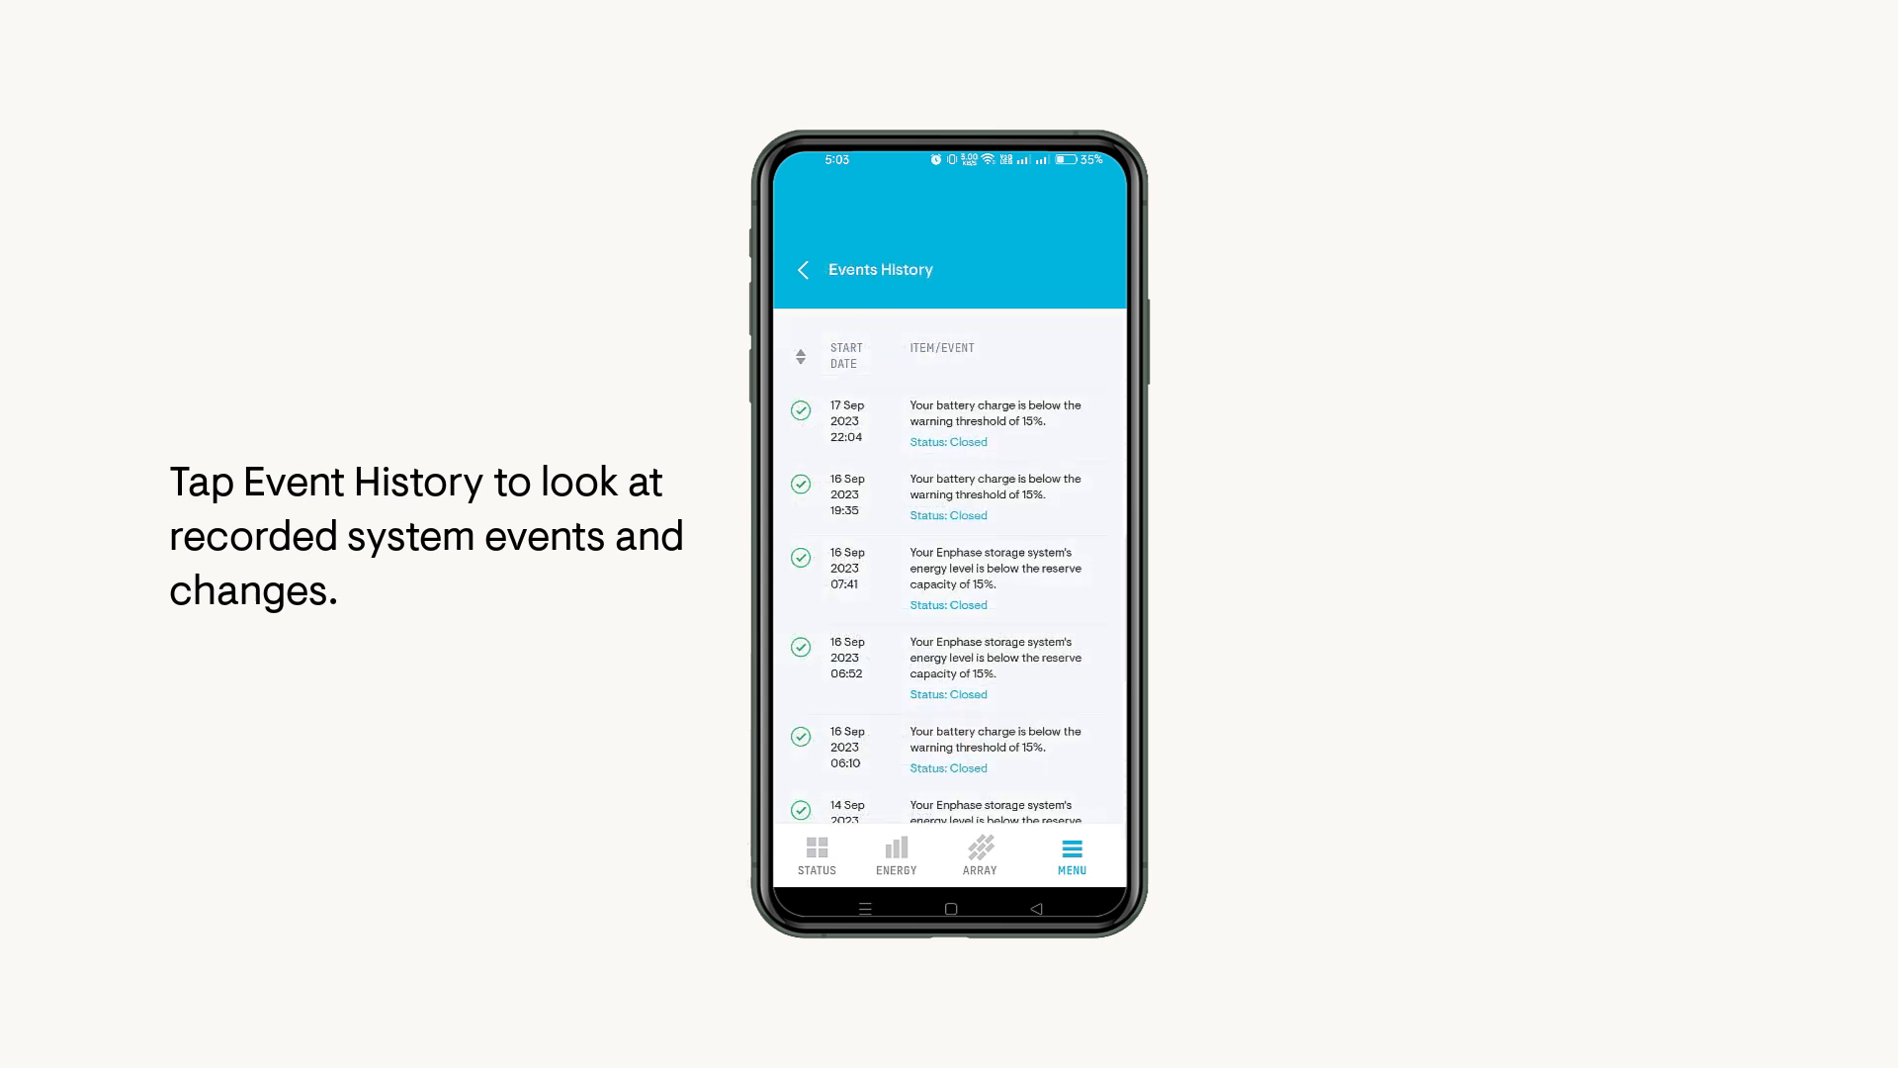
{"action": "left_click", "coordinate": [954, 754]}
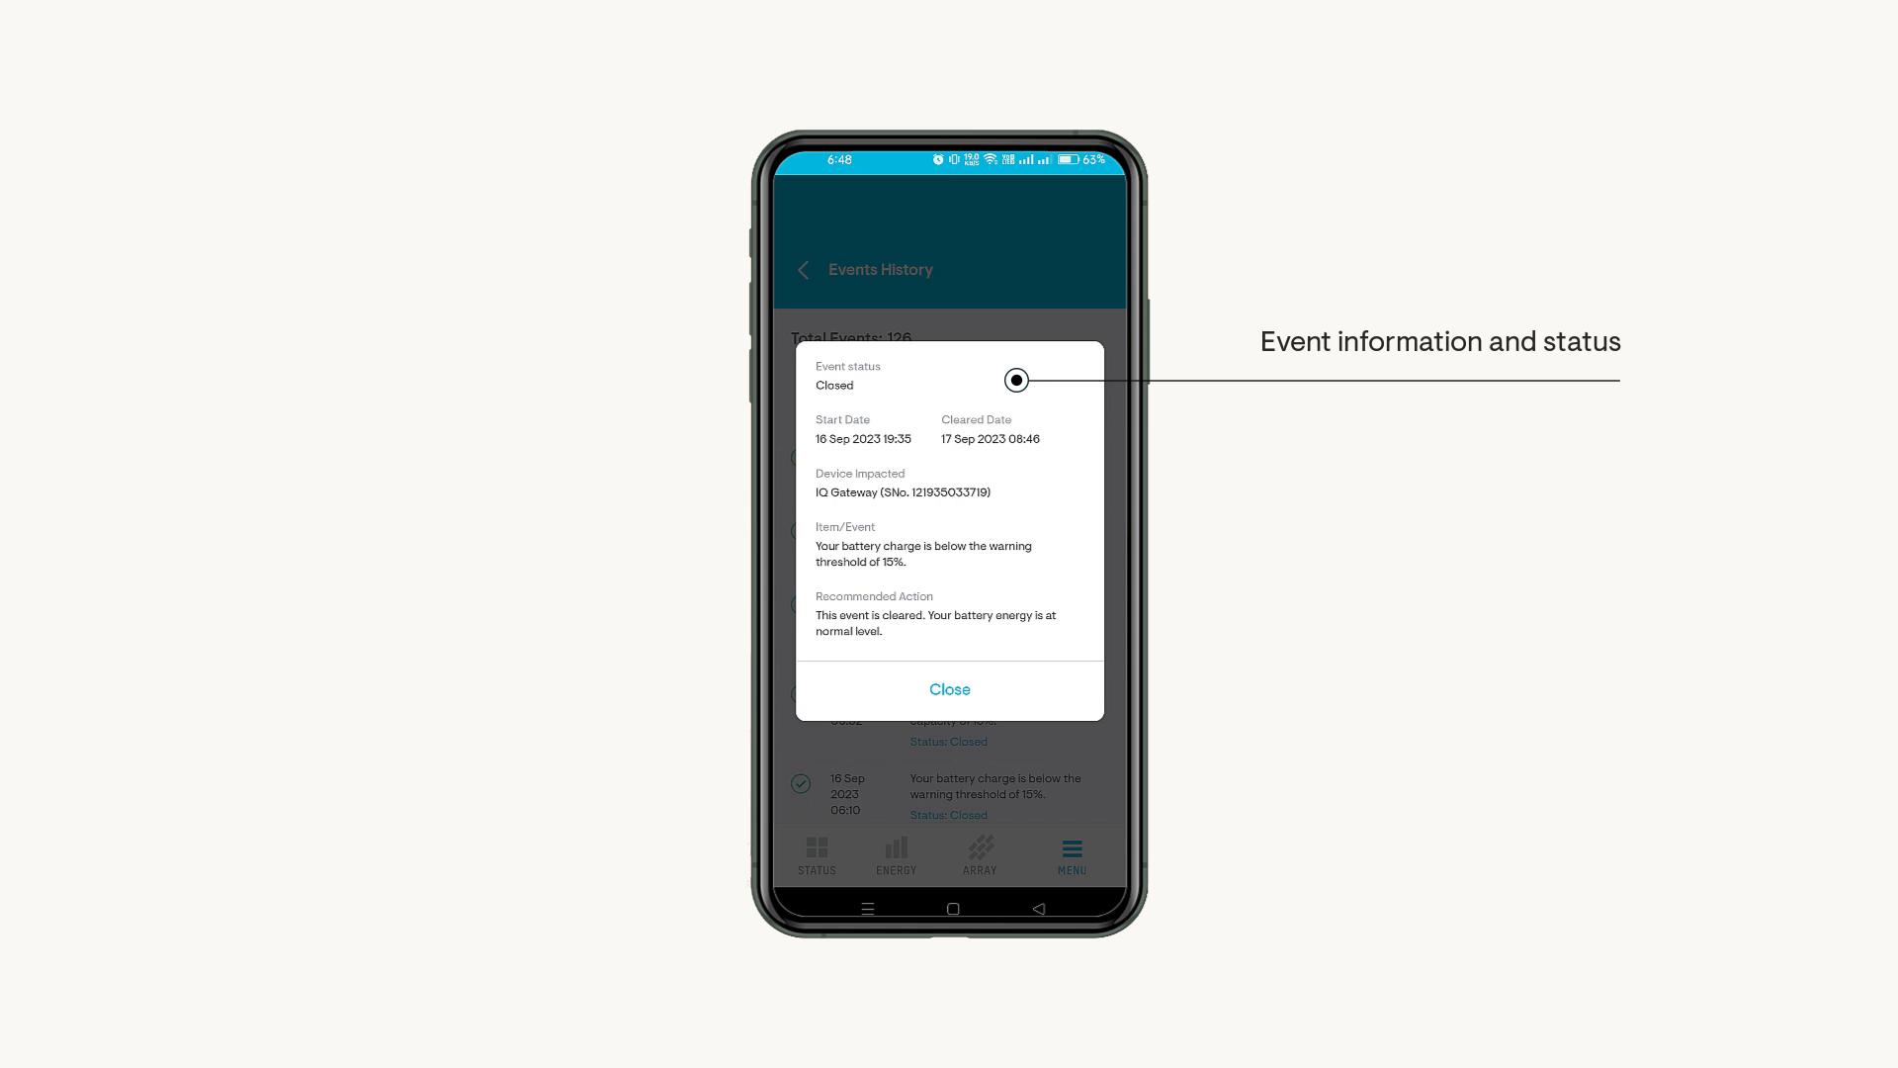
{"action": "left_click", "coordinate": [950, 689]}
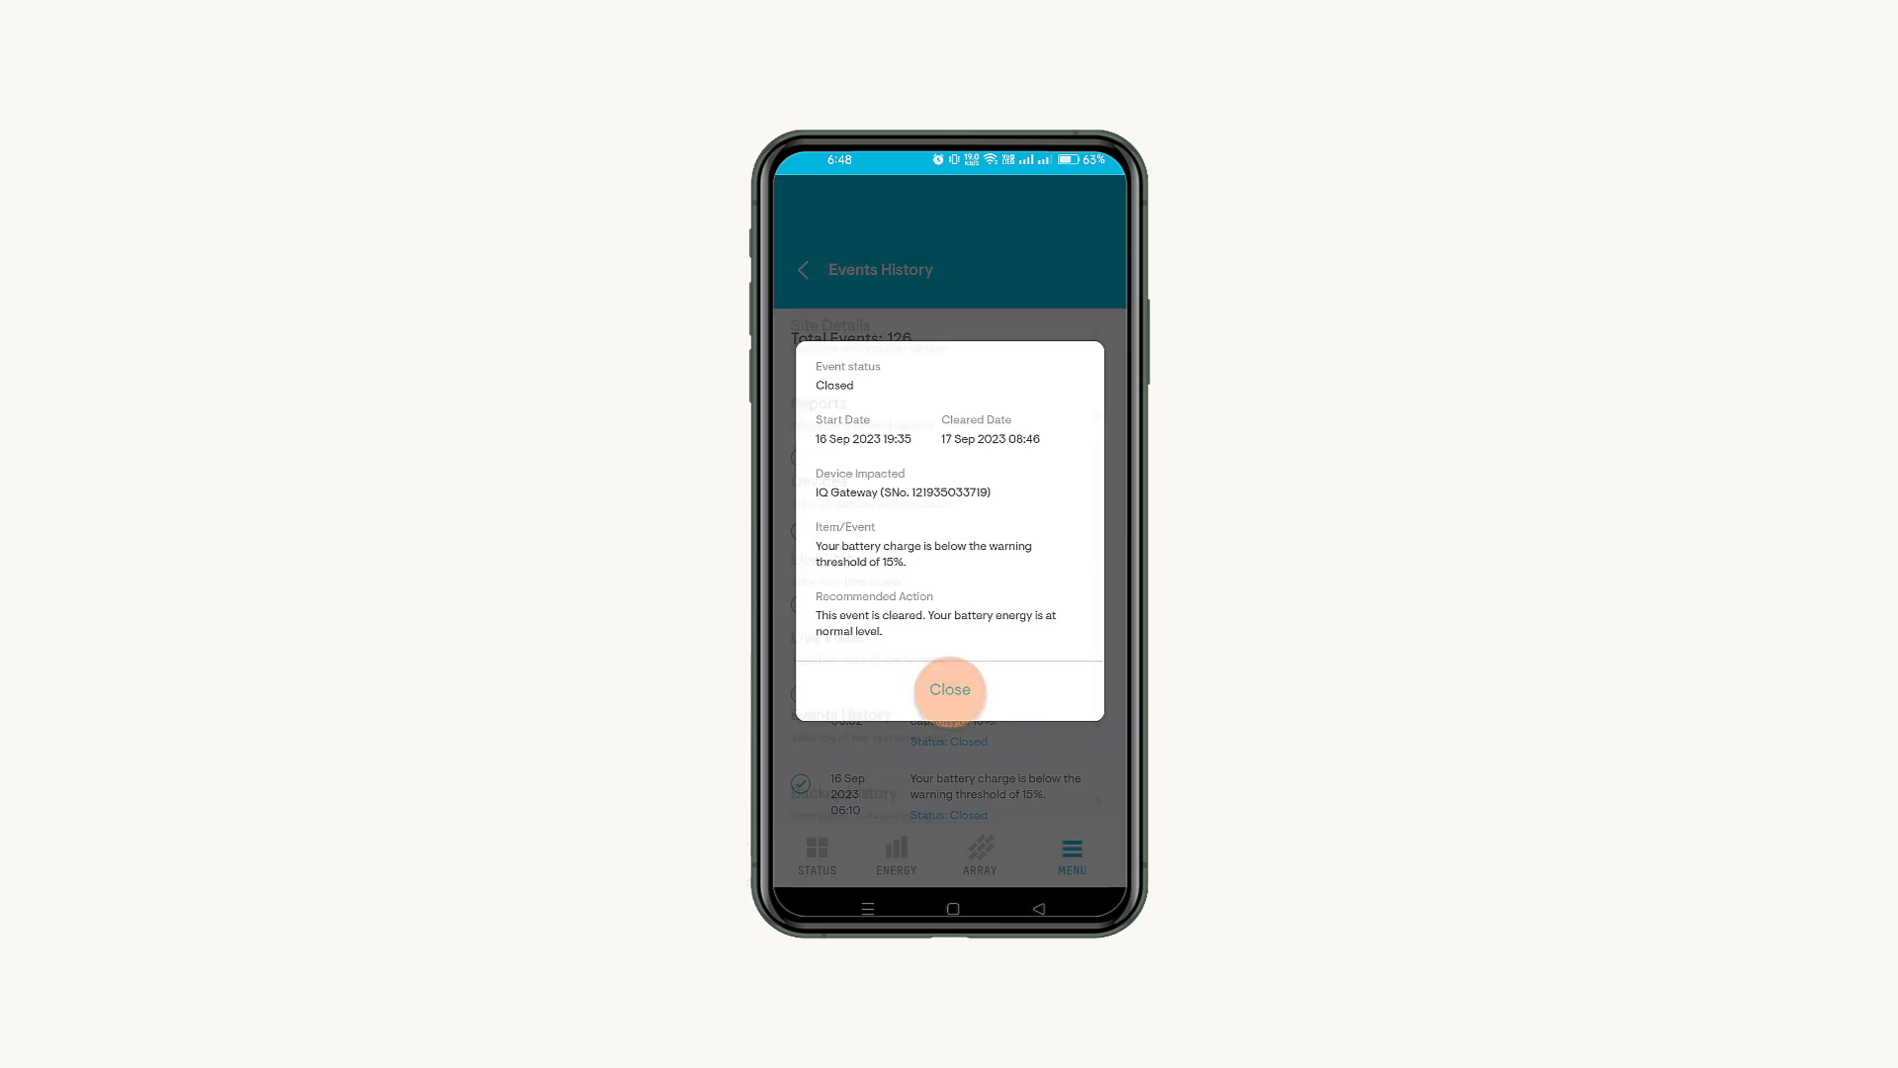
{"action": "left_click", "coordinate": [950, 689]}
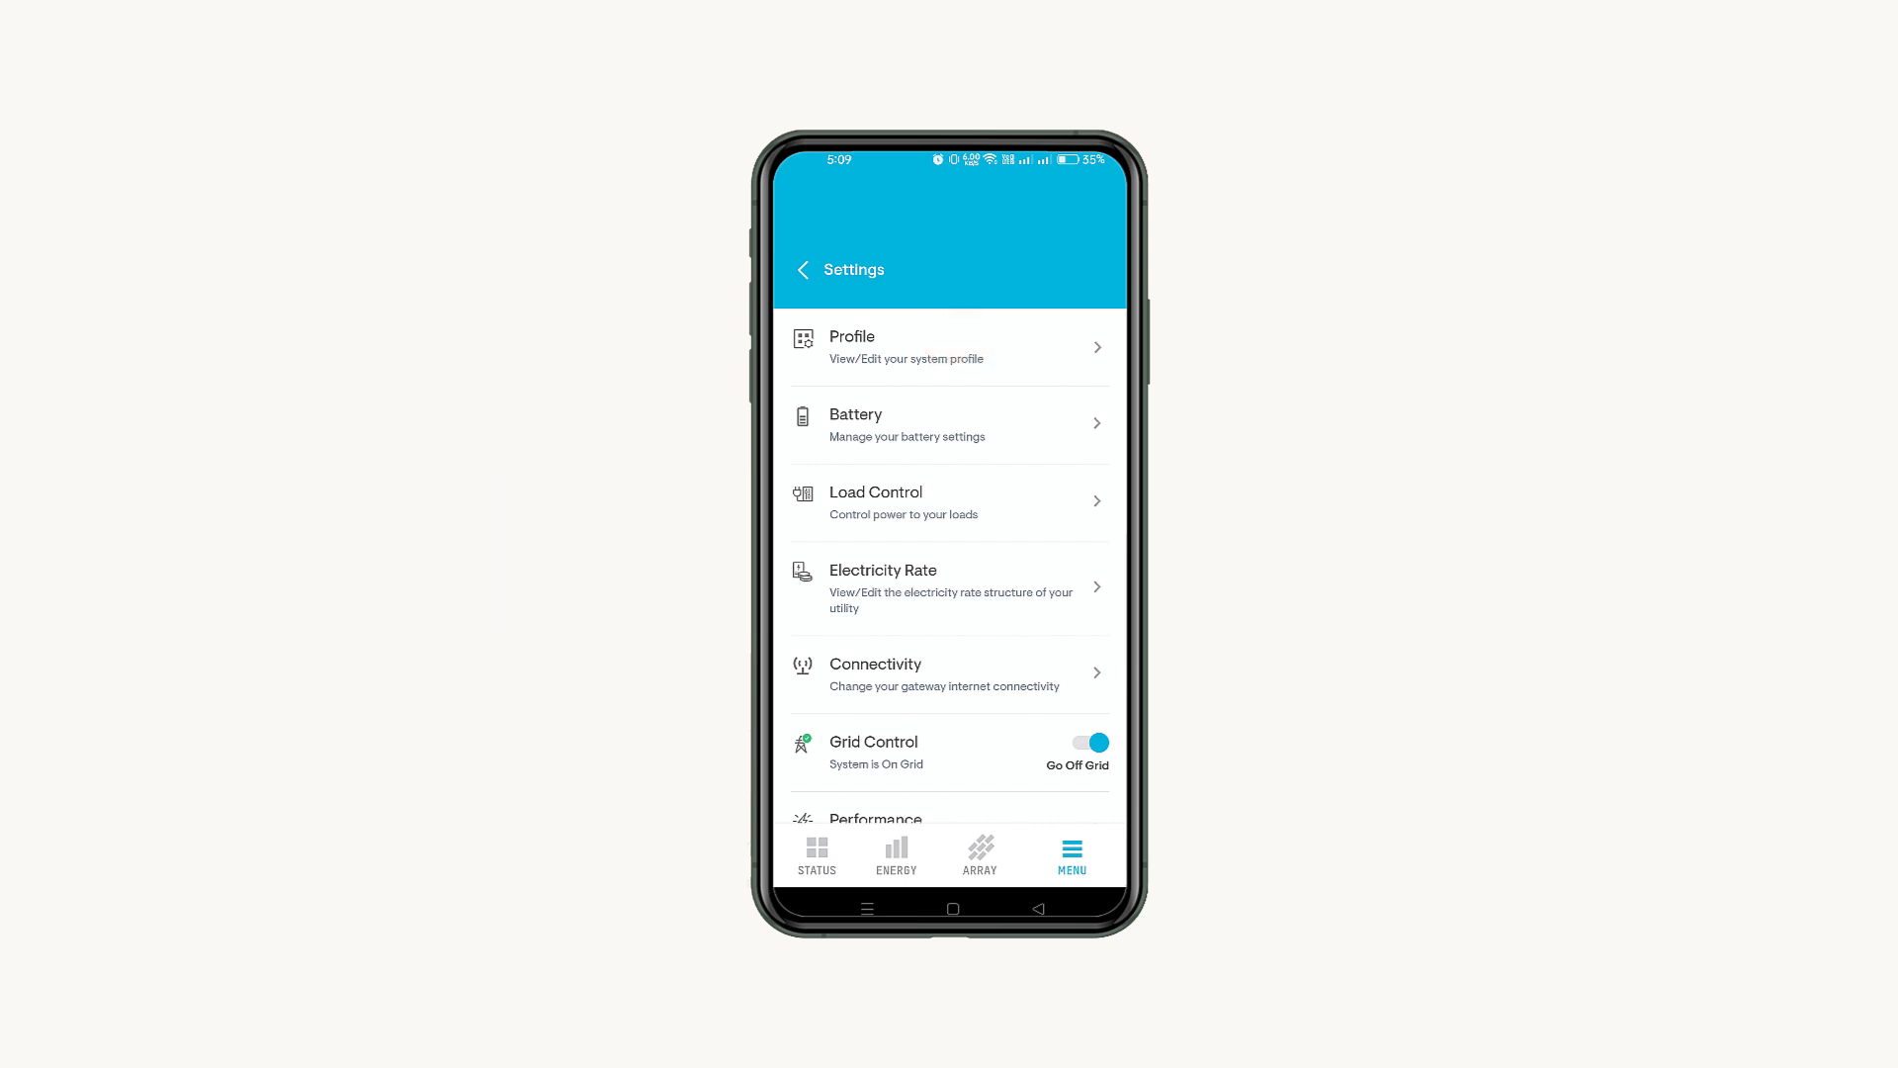
{"action": "left_click", "coordinate": [852, 347]}
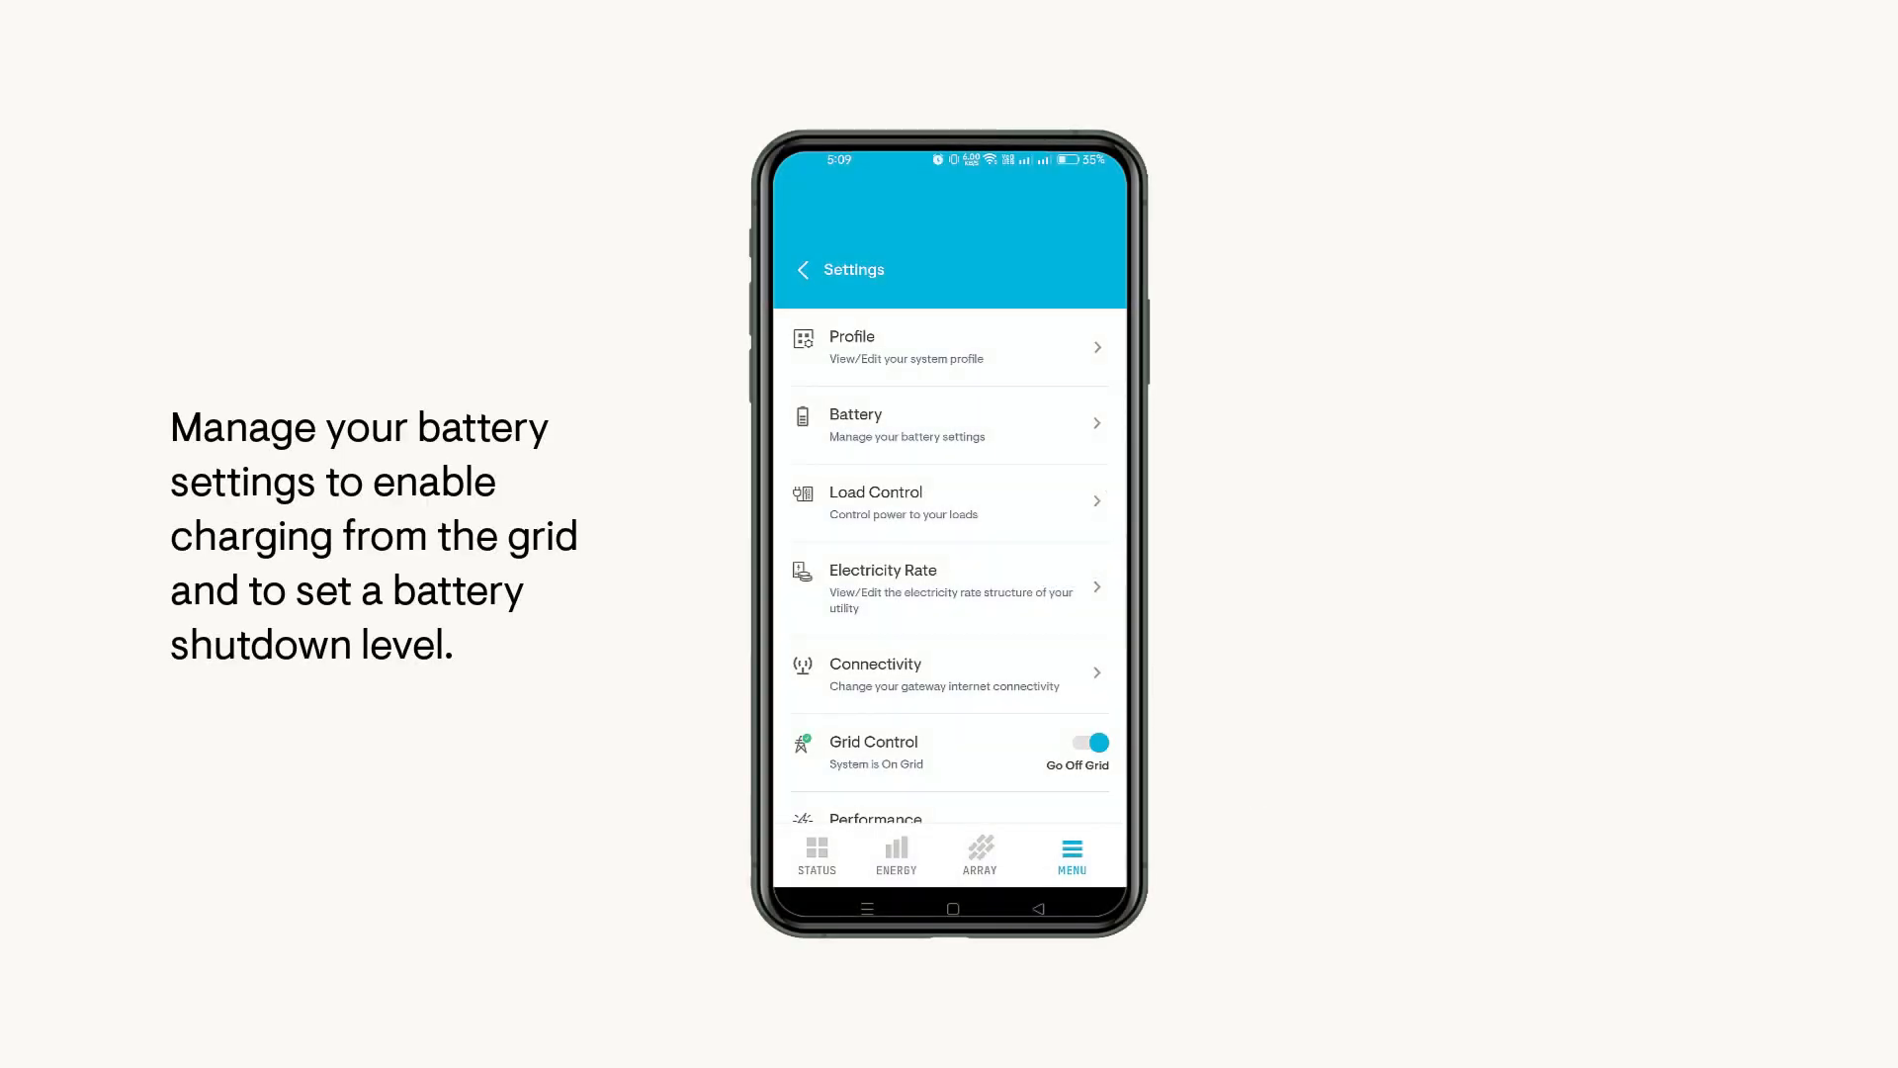
{"action": "left_click", "coordinate": [942, 422]}
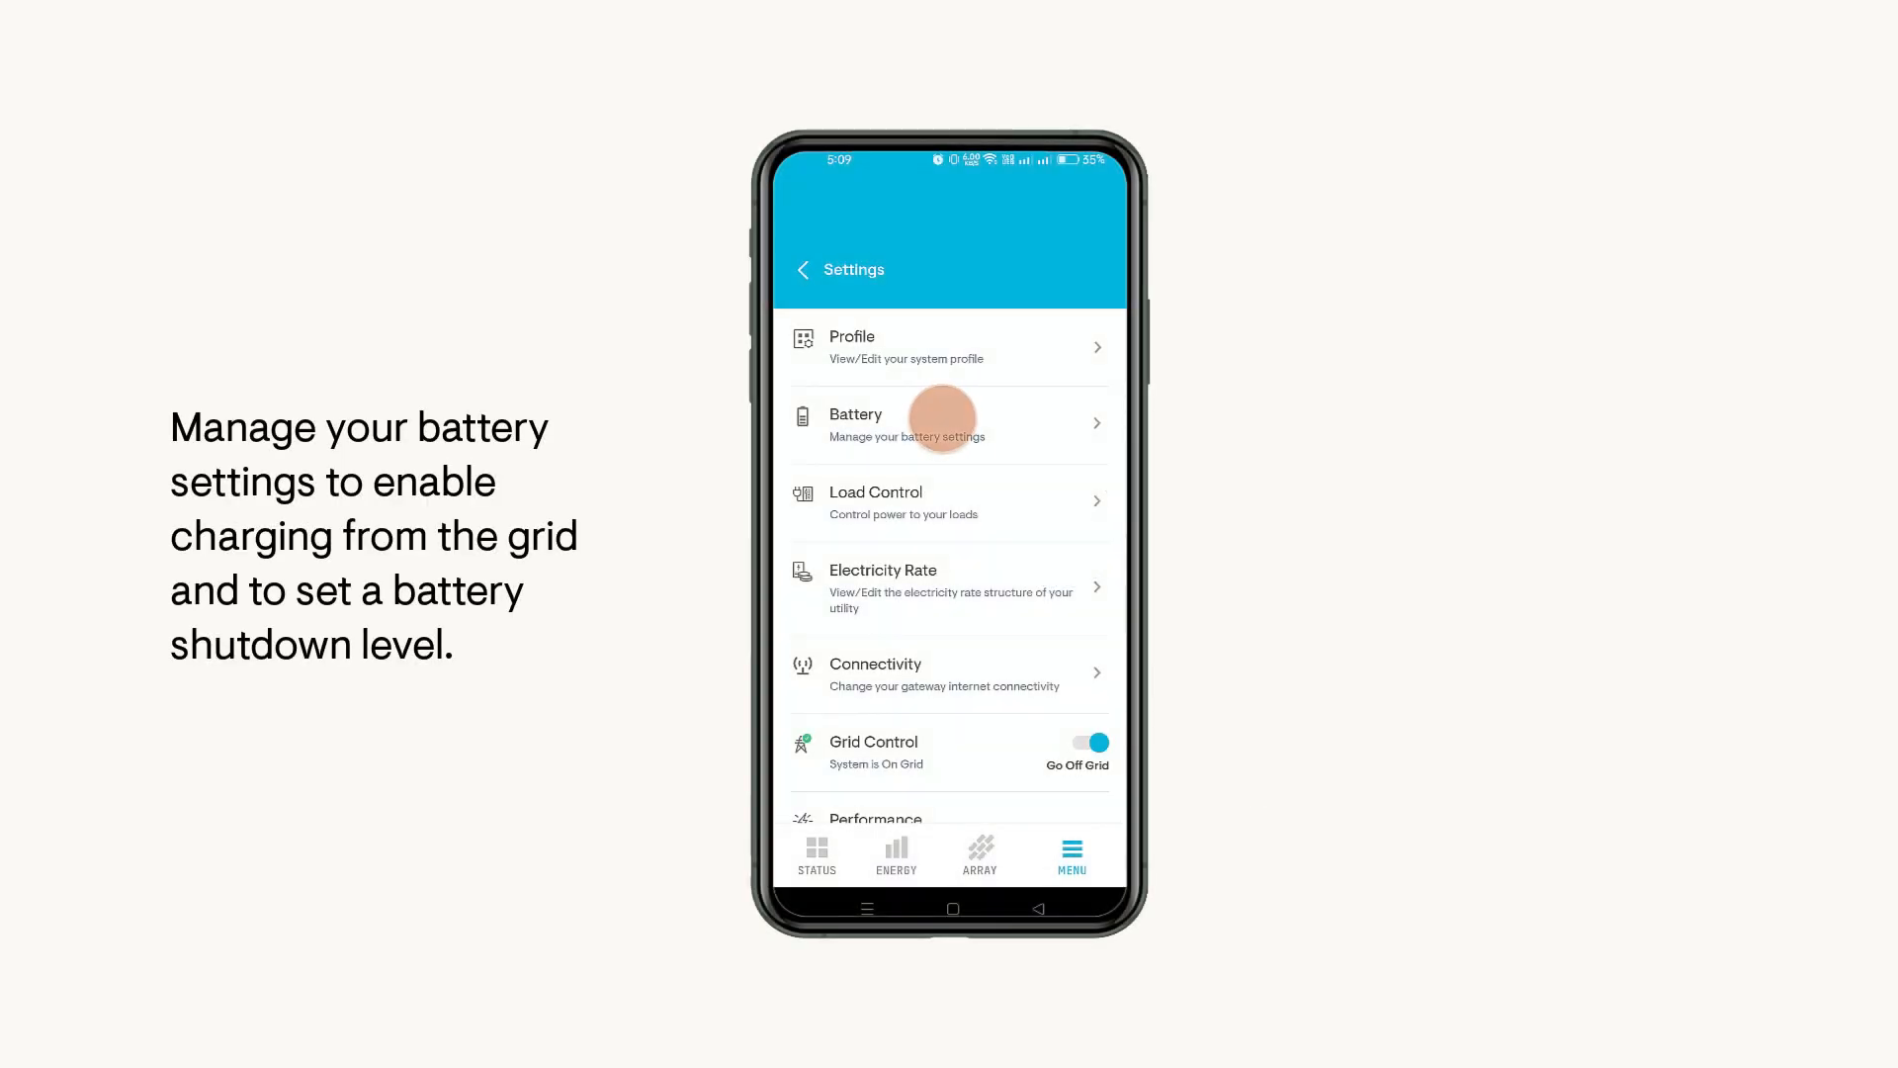
{"action": "left_click", "coordinate": [920, 425]}
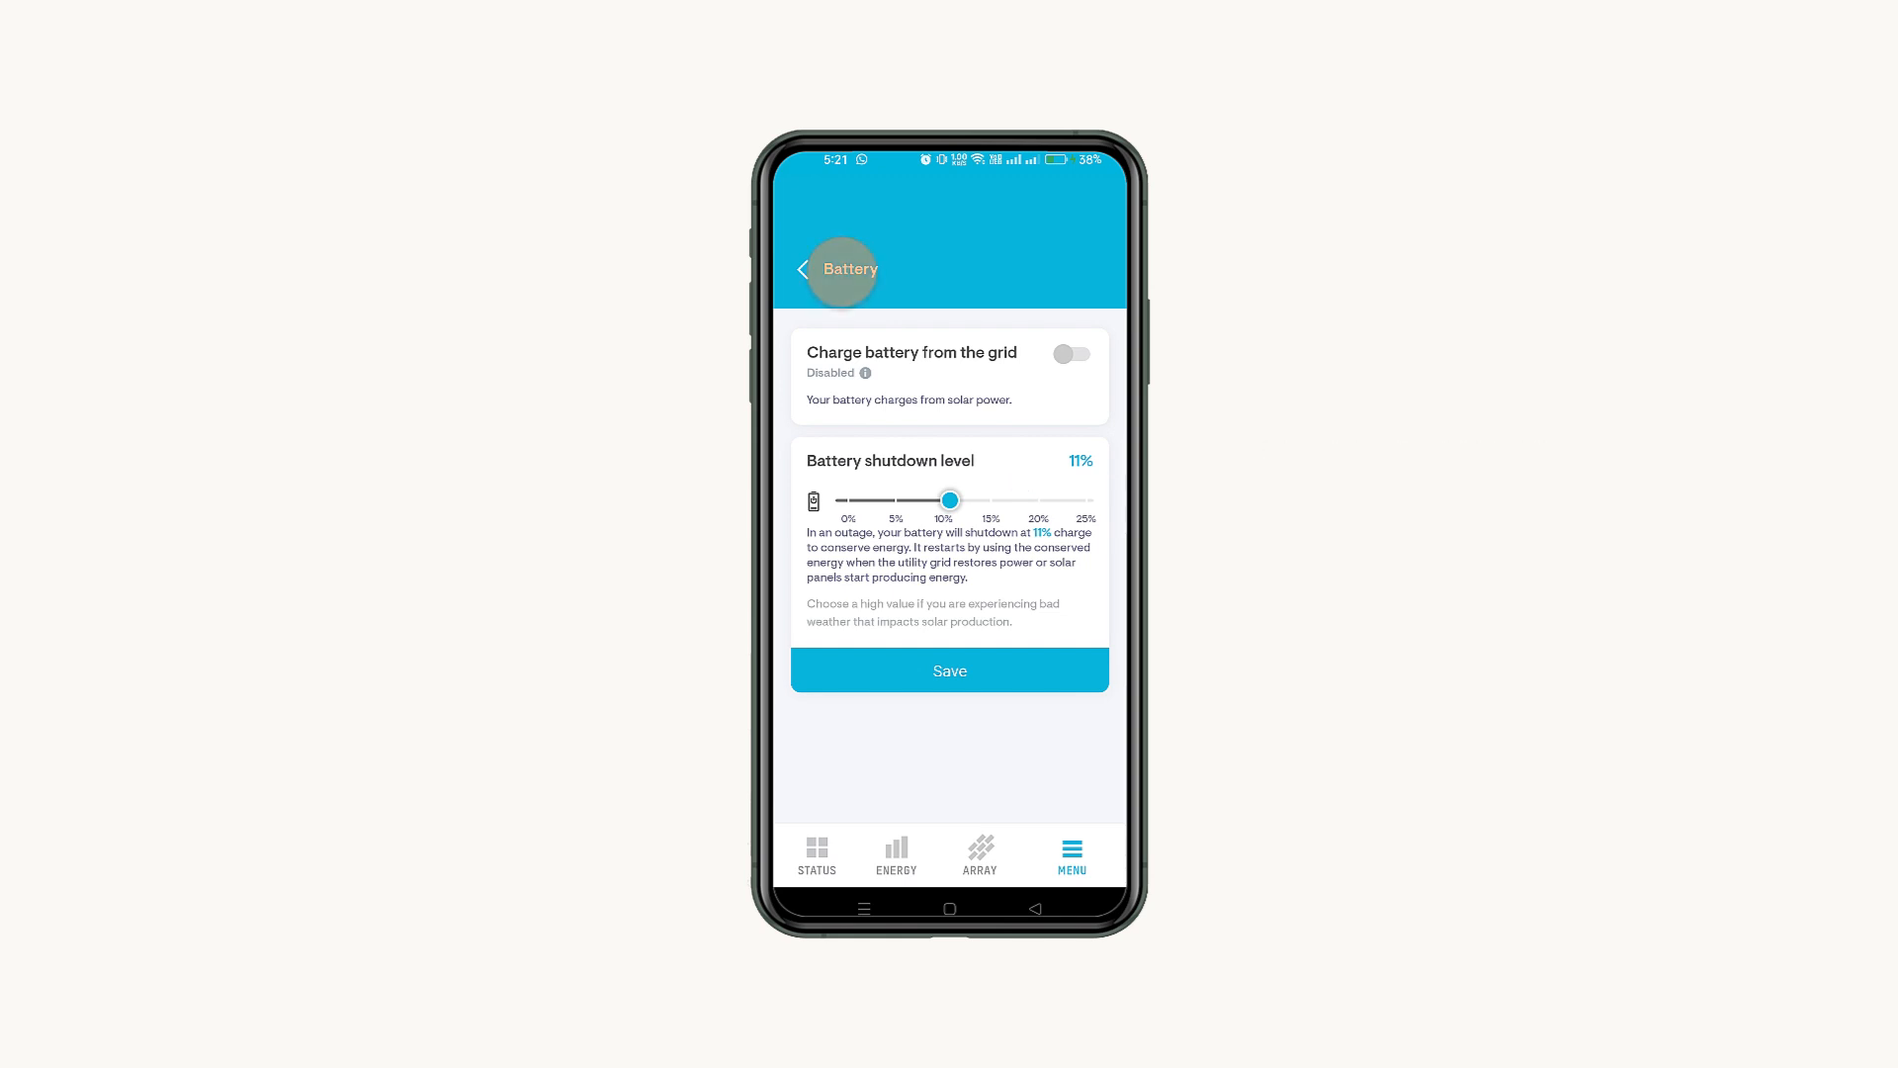
{"action": "left_click", "coordinate": [803, 269]}
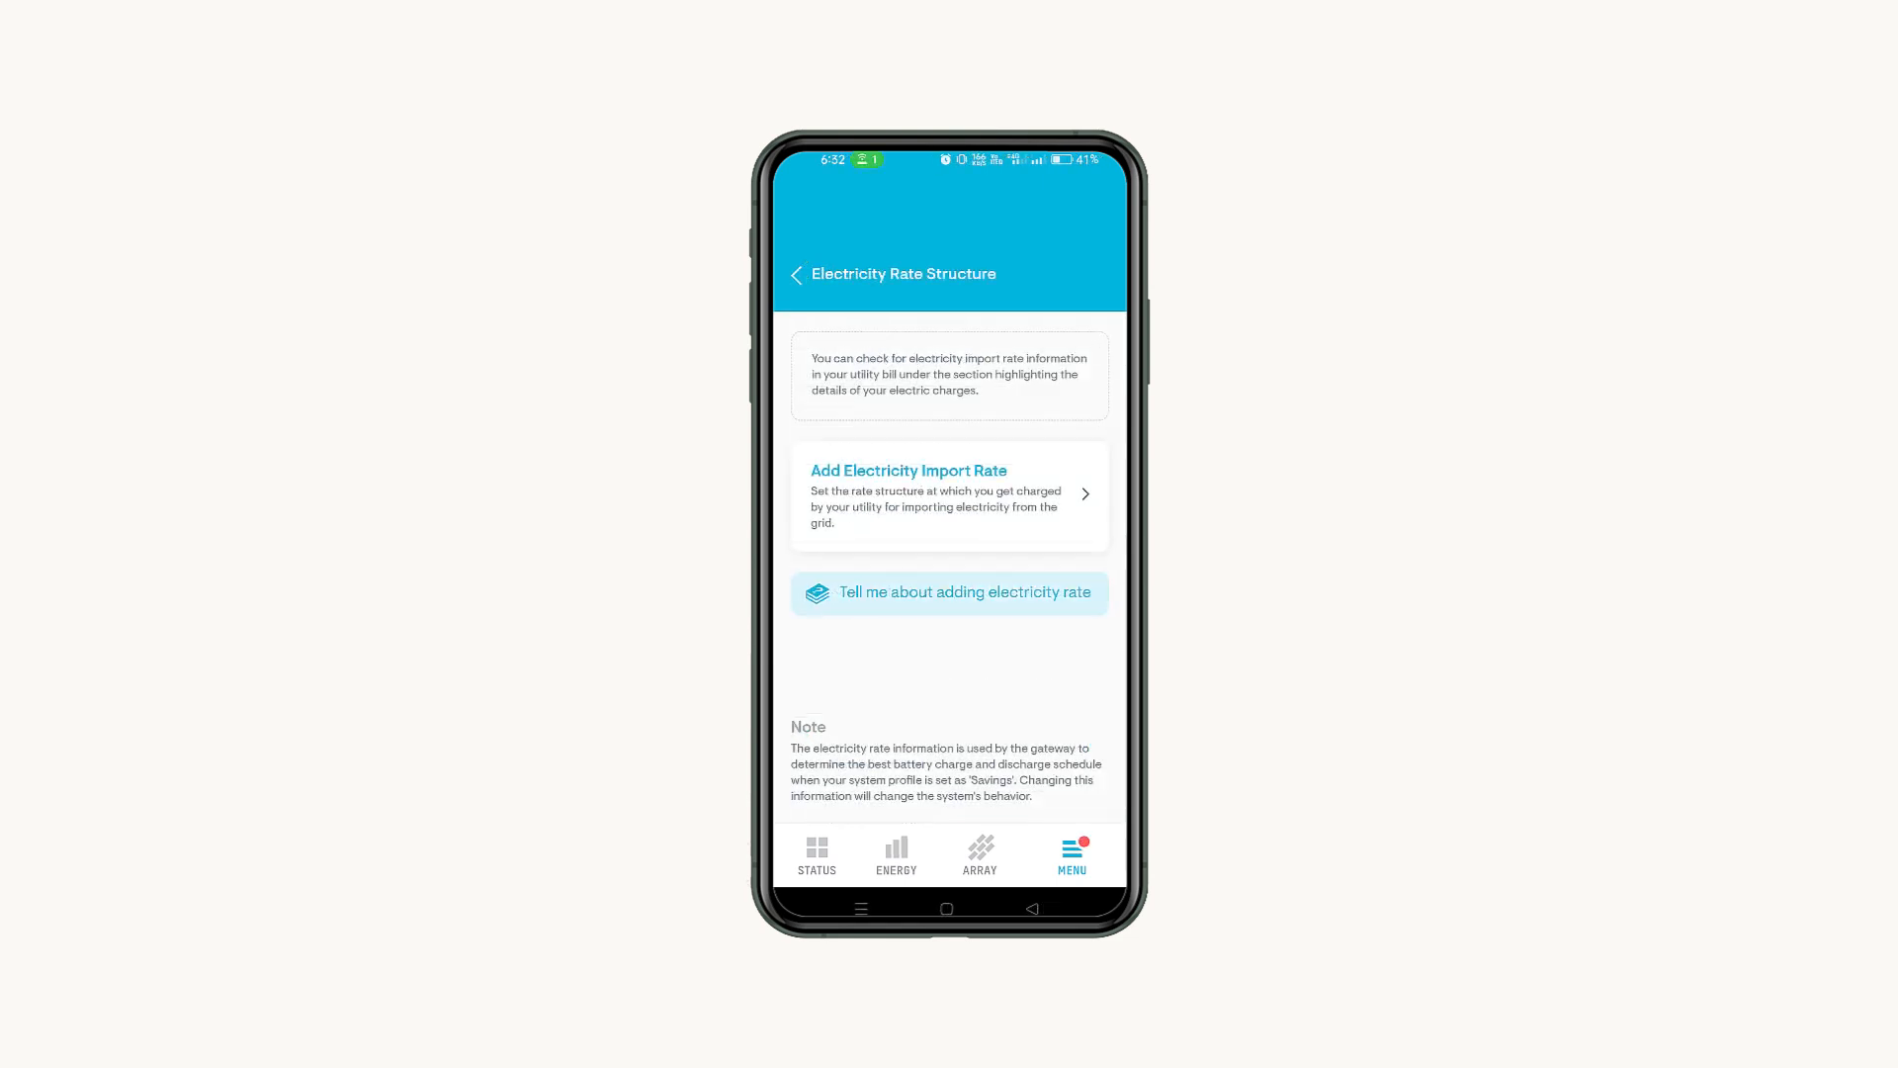
Step: Save a Time of Use import rate with off-peak and two peak prices, then return to Settings
{"action": "left_click", "coordinate": [945, 512]}
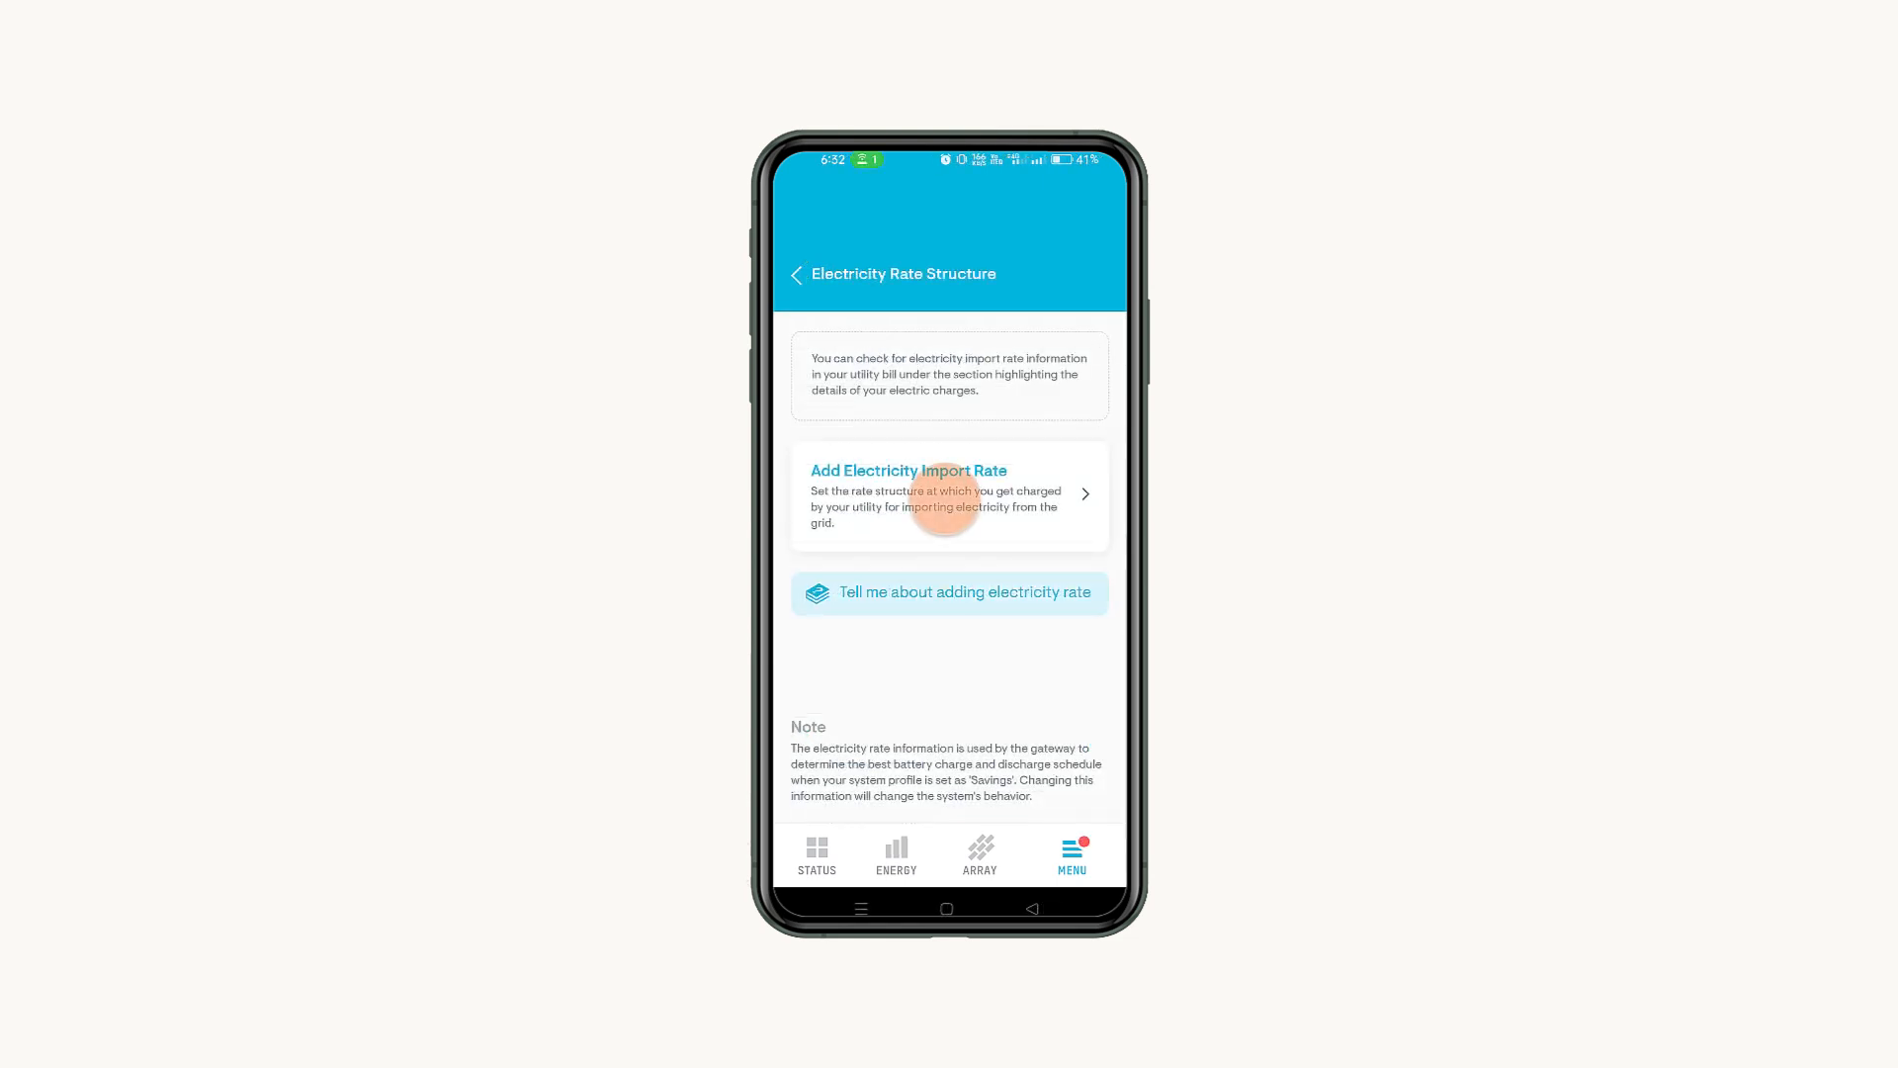
{"action": "left_click", "coordinate": [947, 503]}
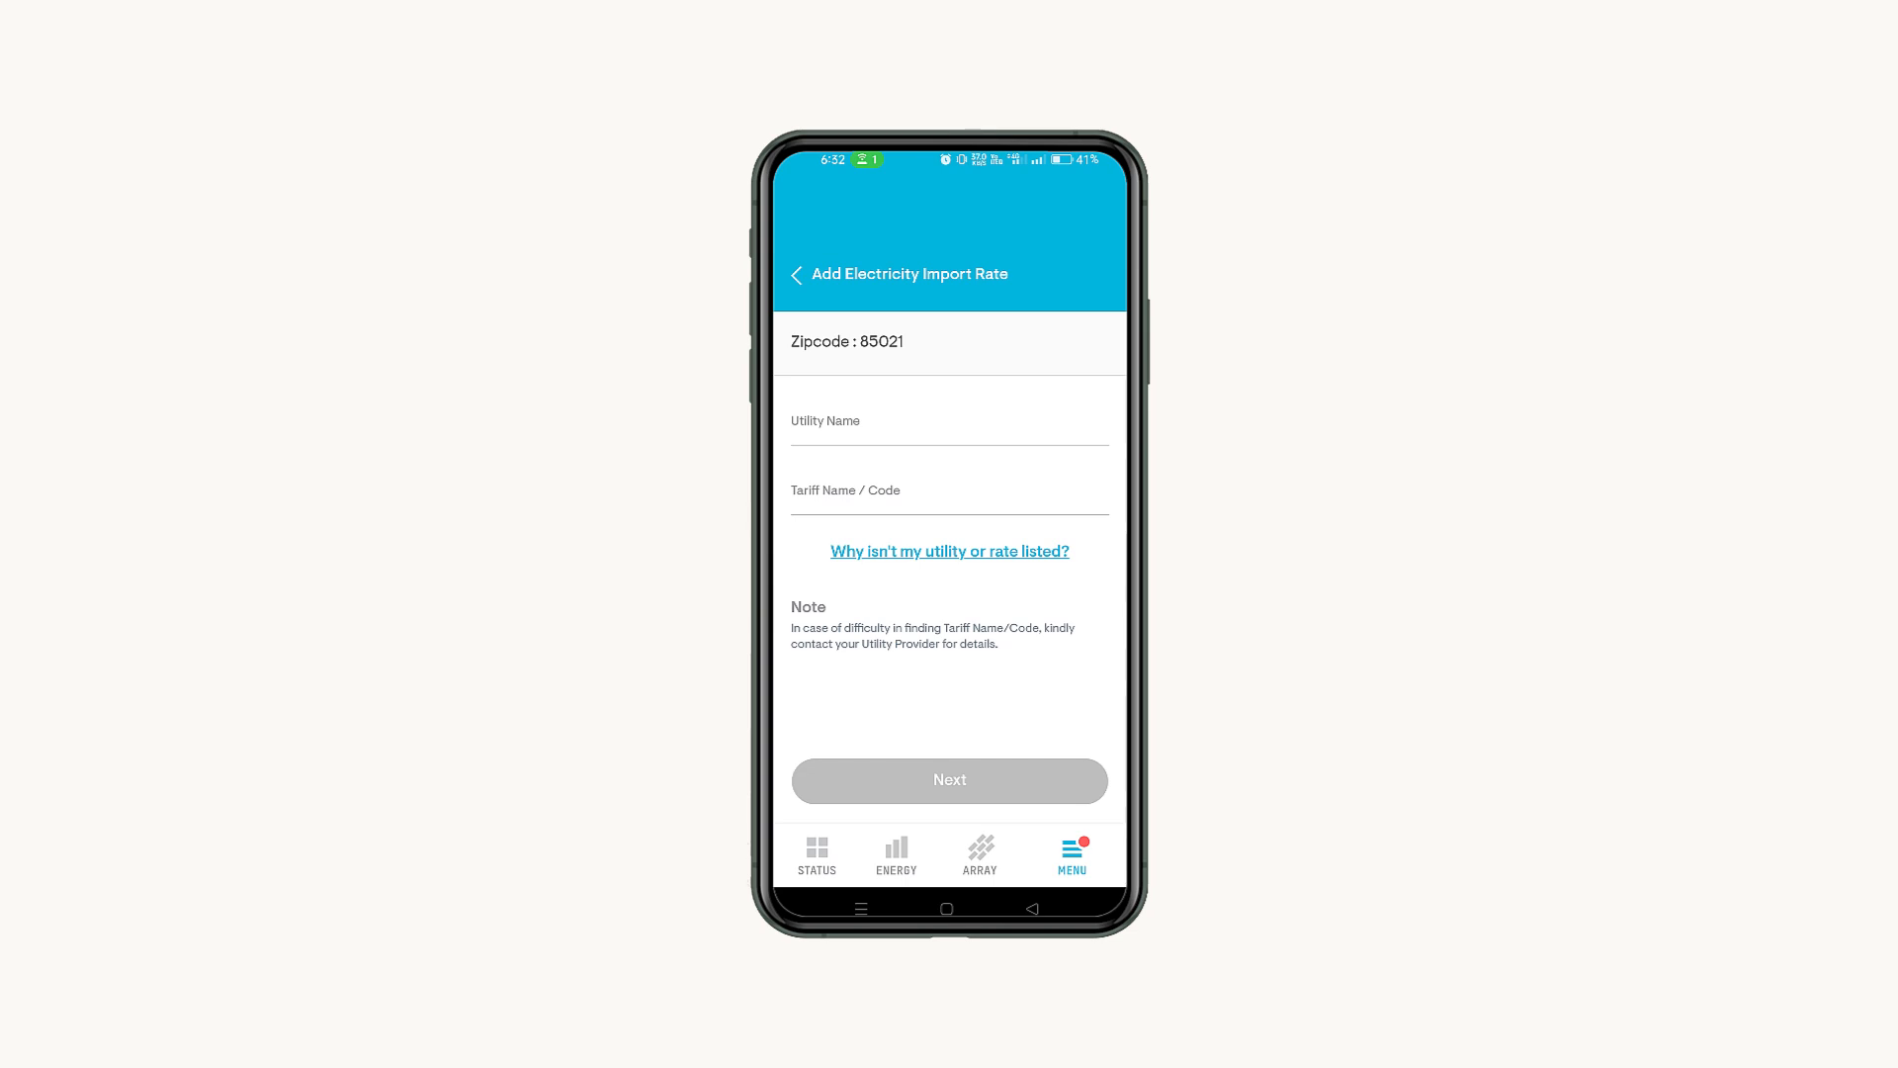
{"action": "left_click", "coordinate": [950, 781]}
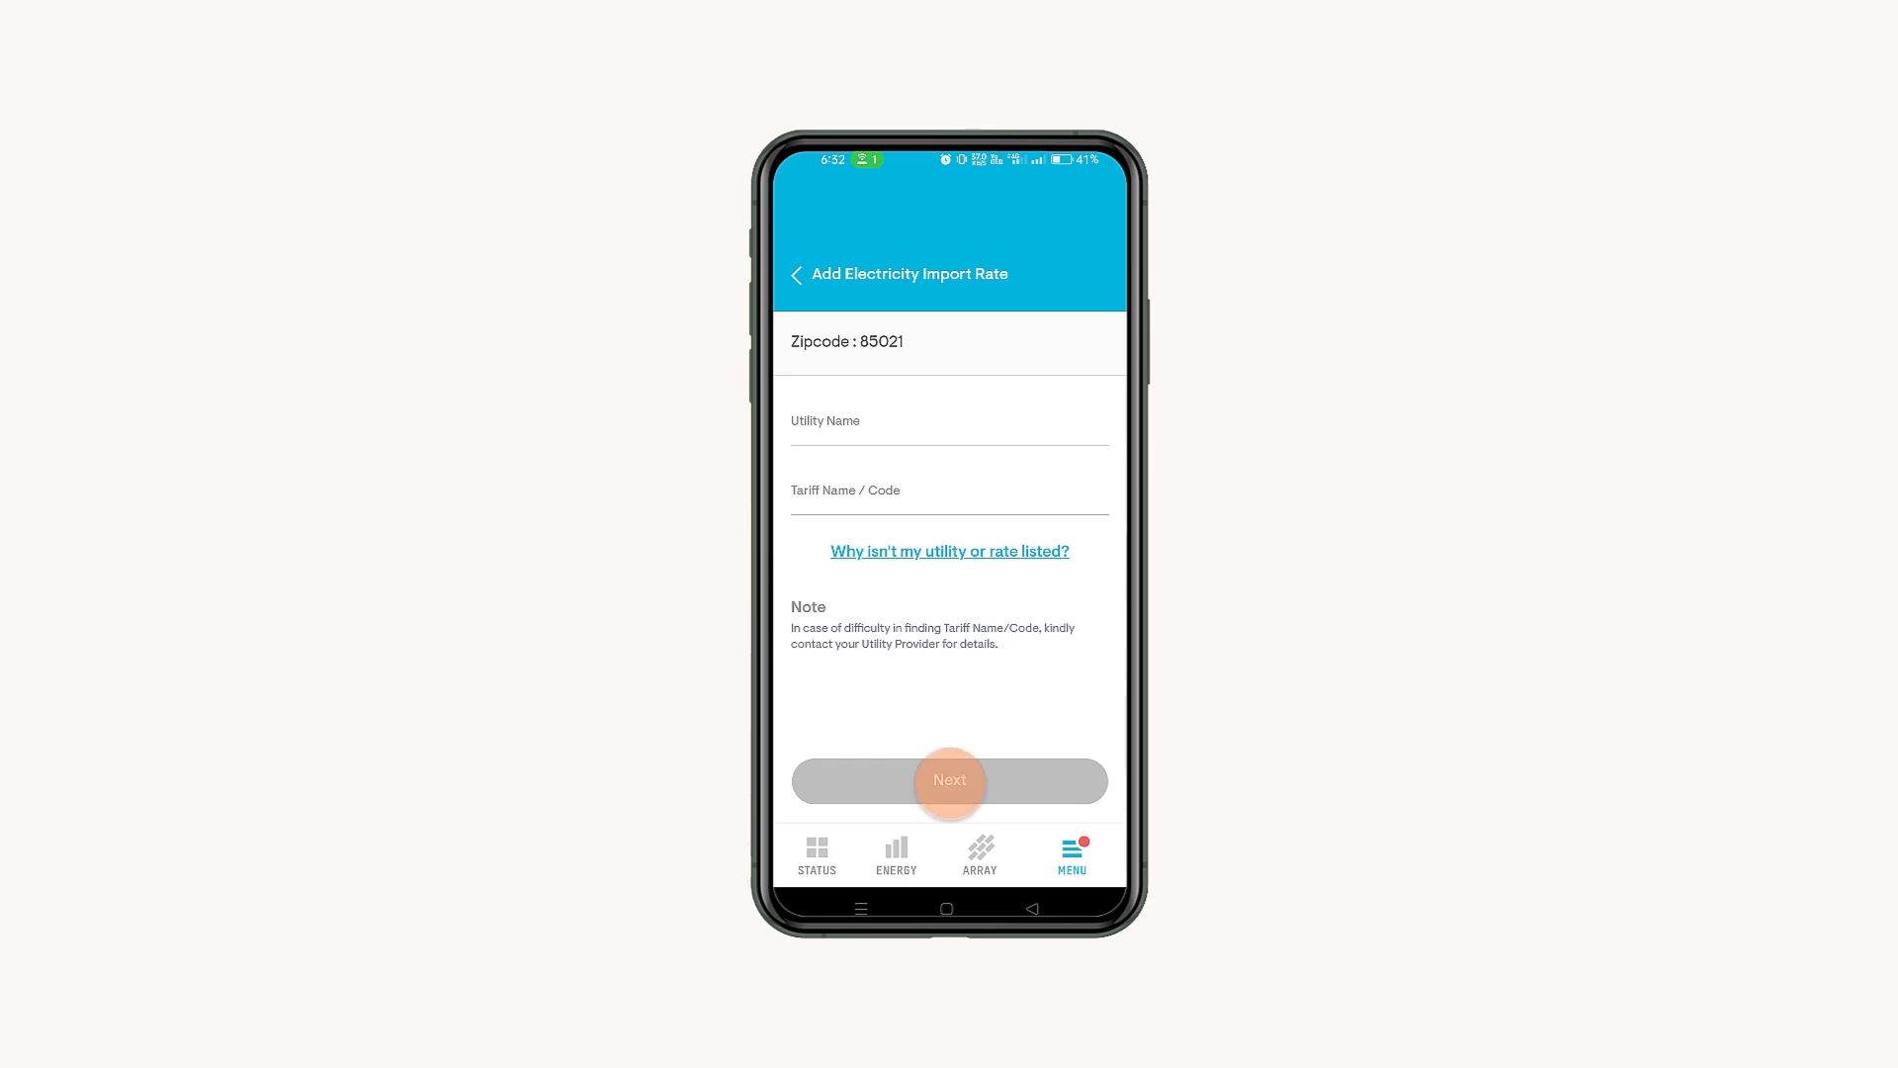
{"action": "left_click", "coordinate": [950, 780]}
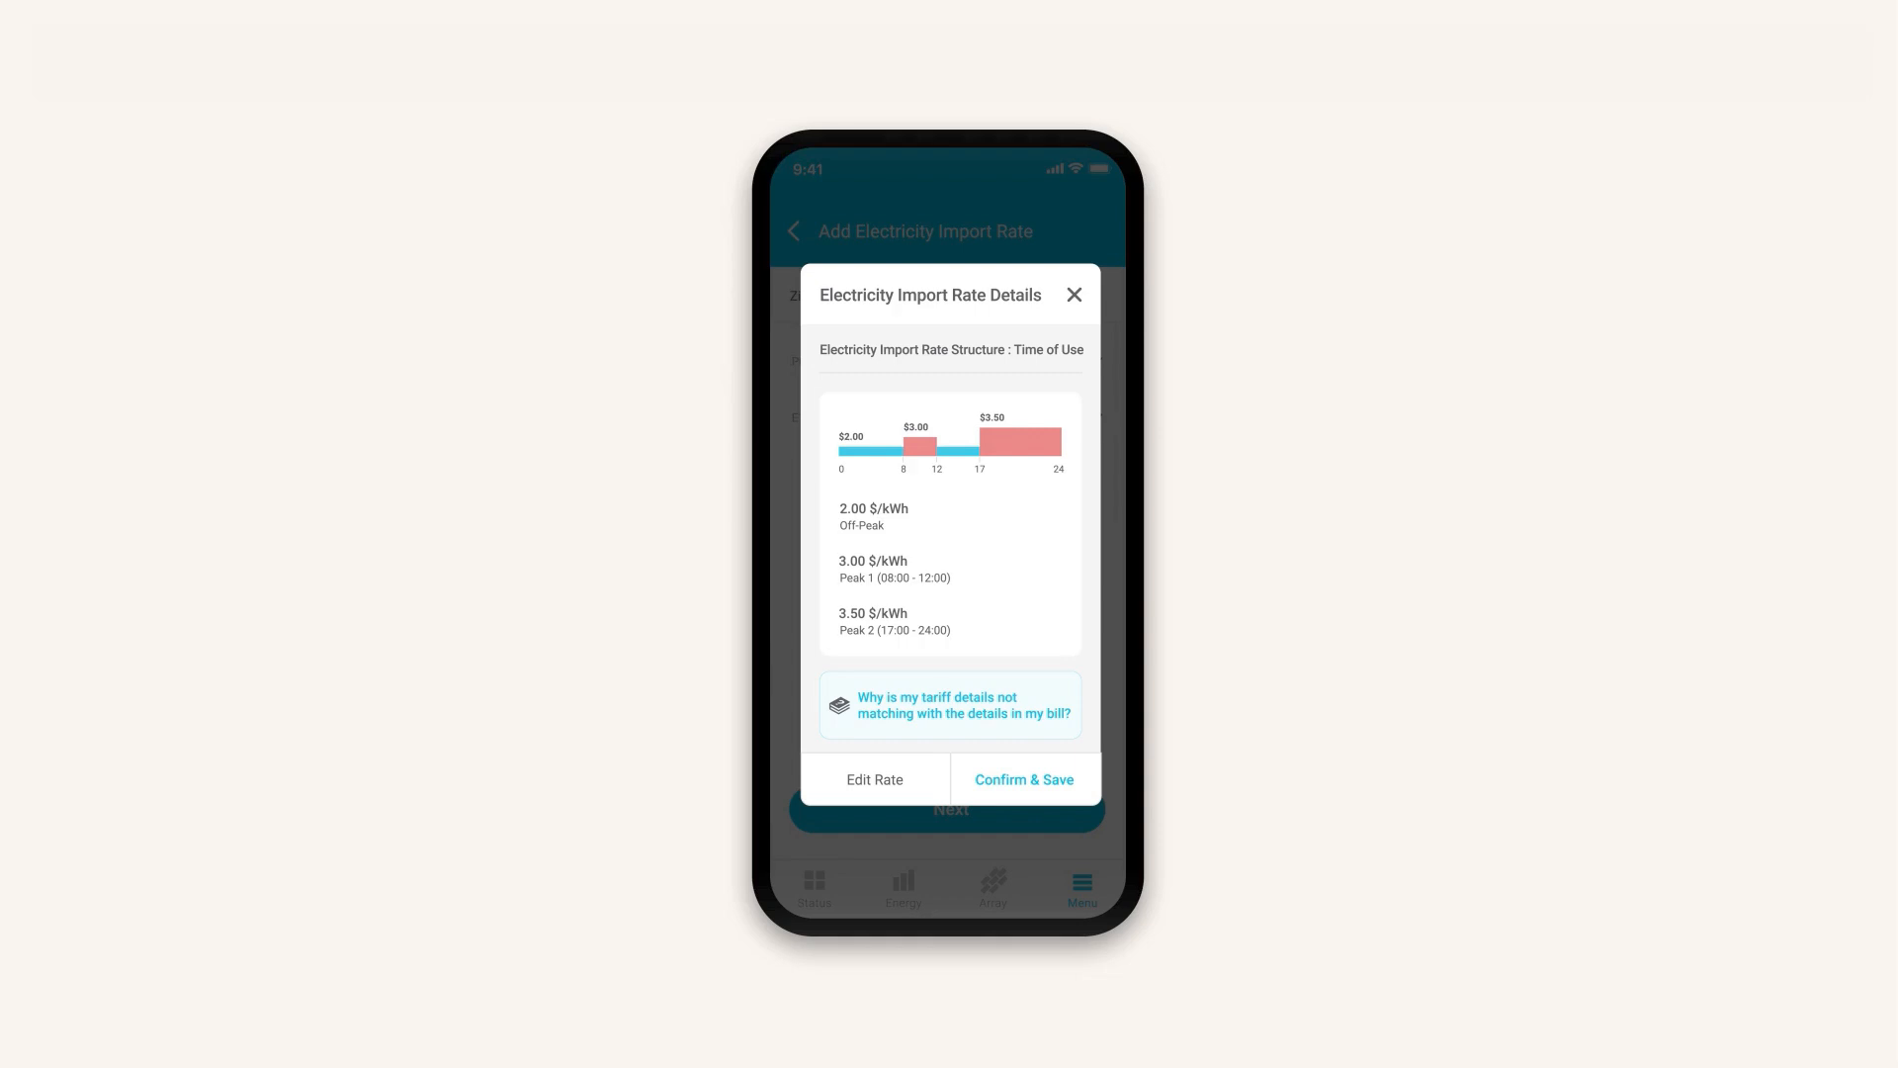
{"action": "left_click", "coordinate": [1024, 779]}
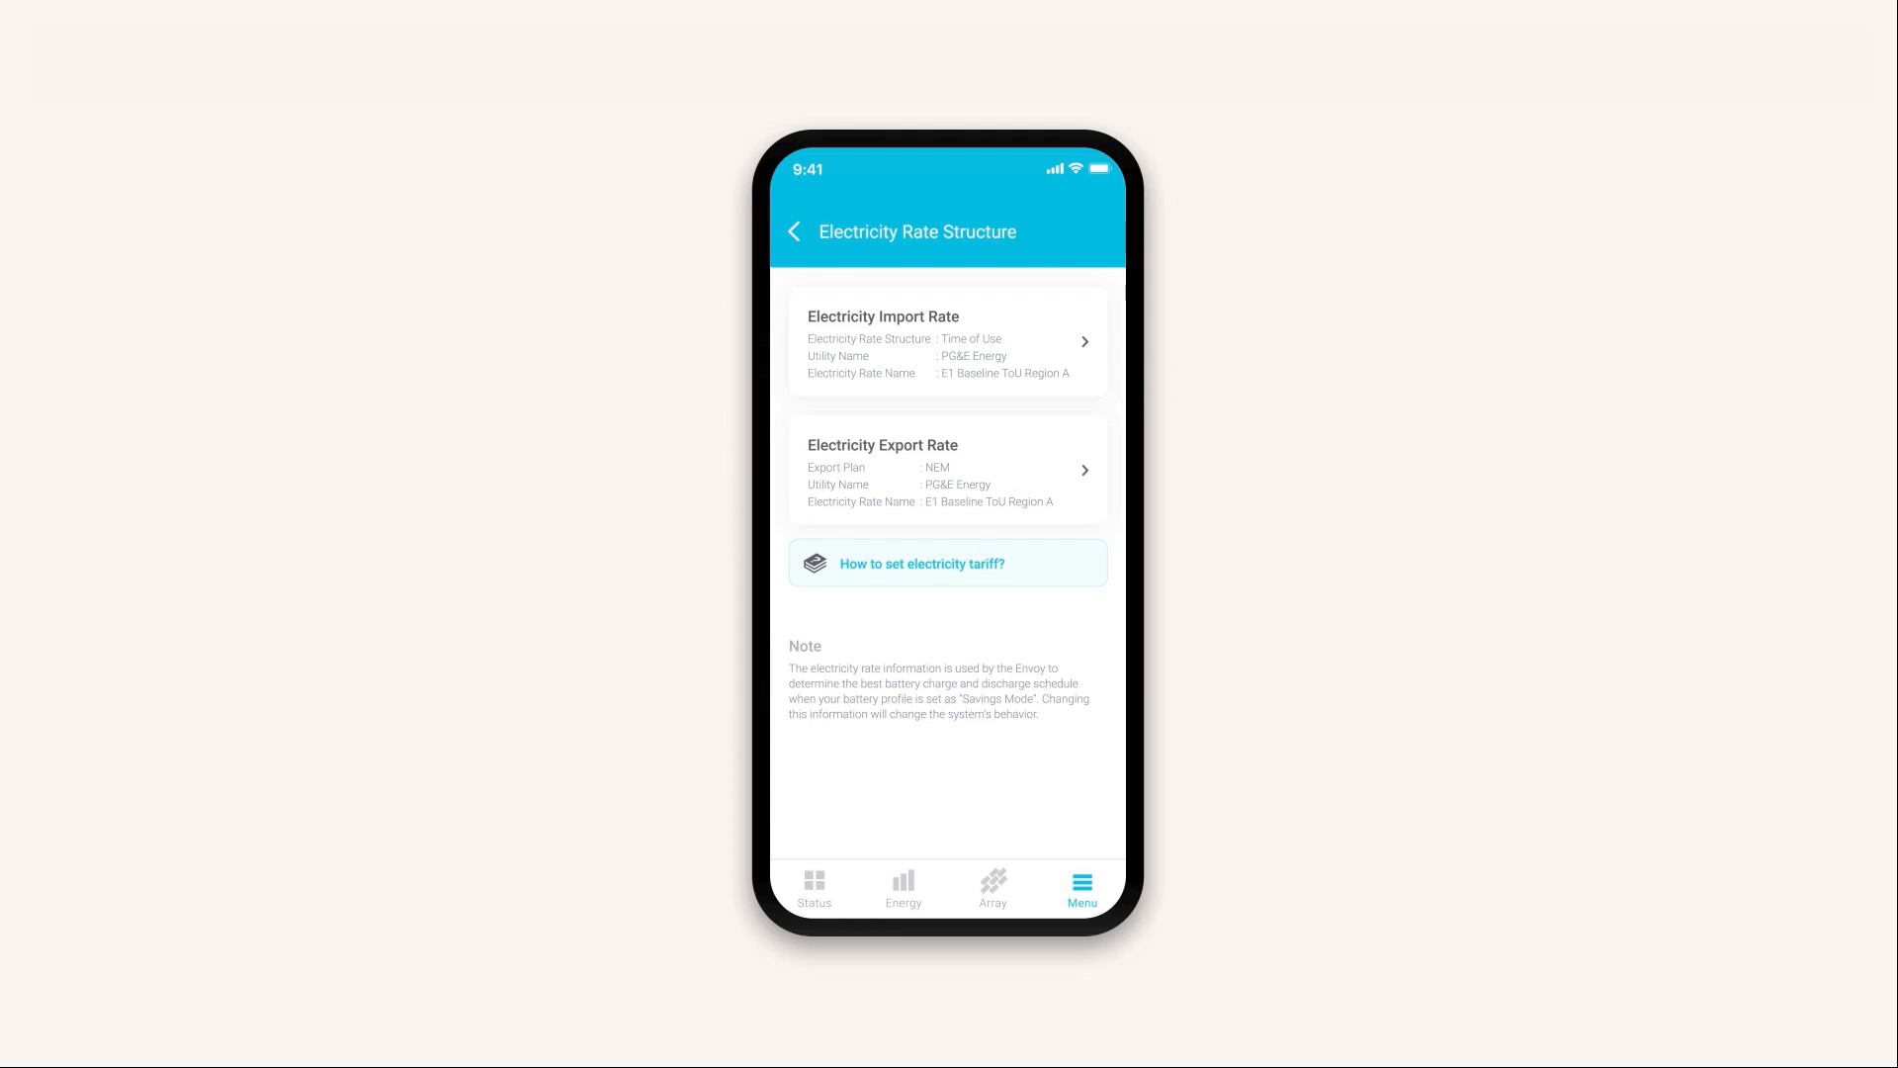
{"action": "left_click", "coordinate": [796, 230]}
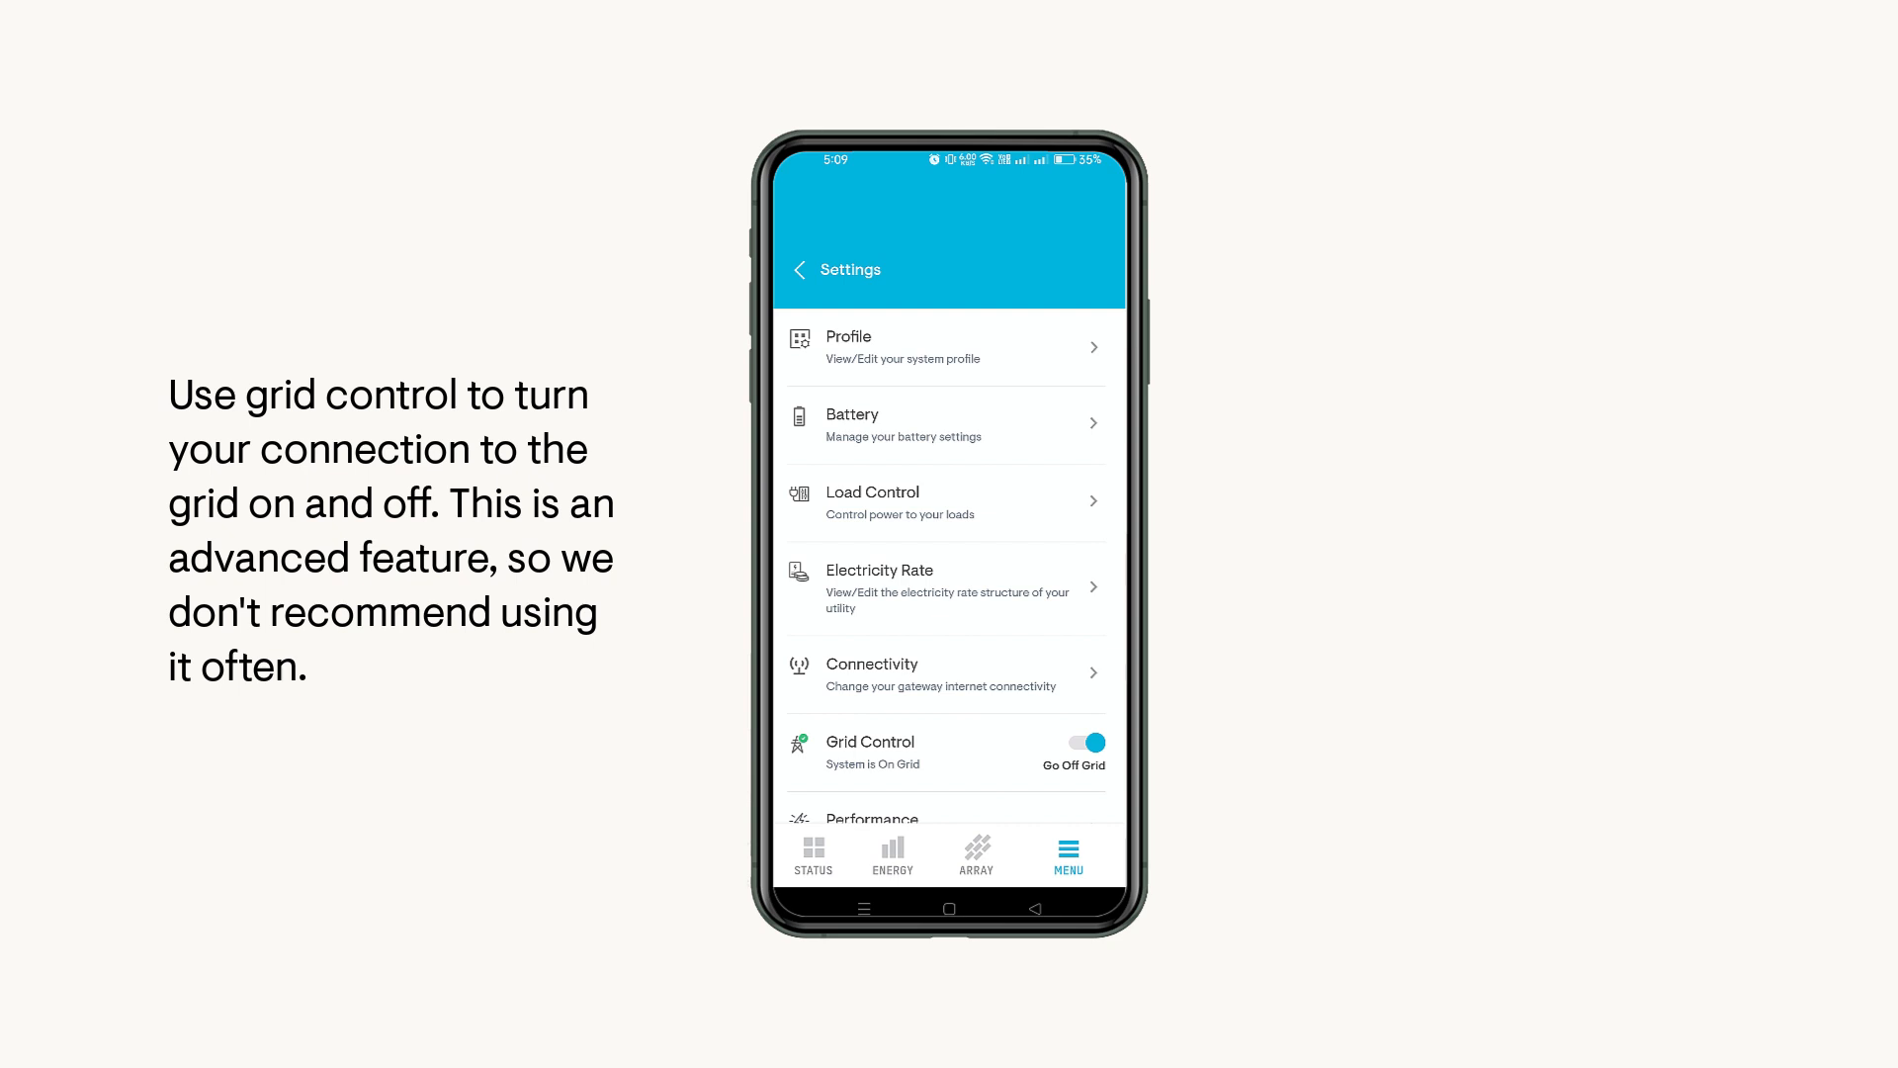
Step: Toggle Grid Control to go off grid and submit the emailed verification code (7, 24)
{"action": "left_click", "coordinate": [1086, 743]}
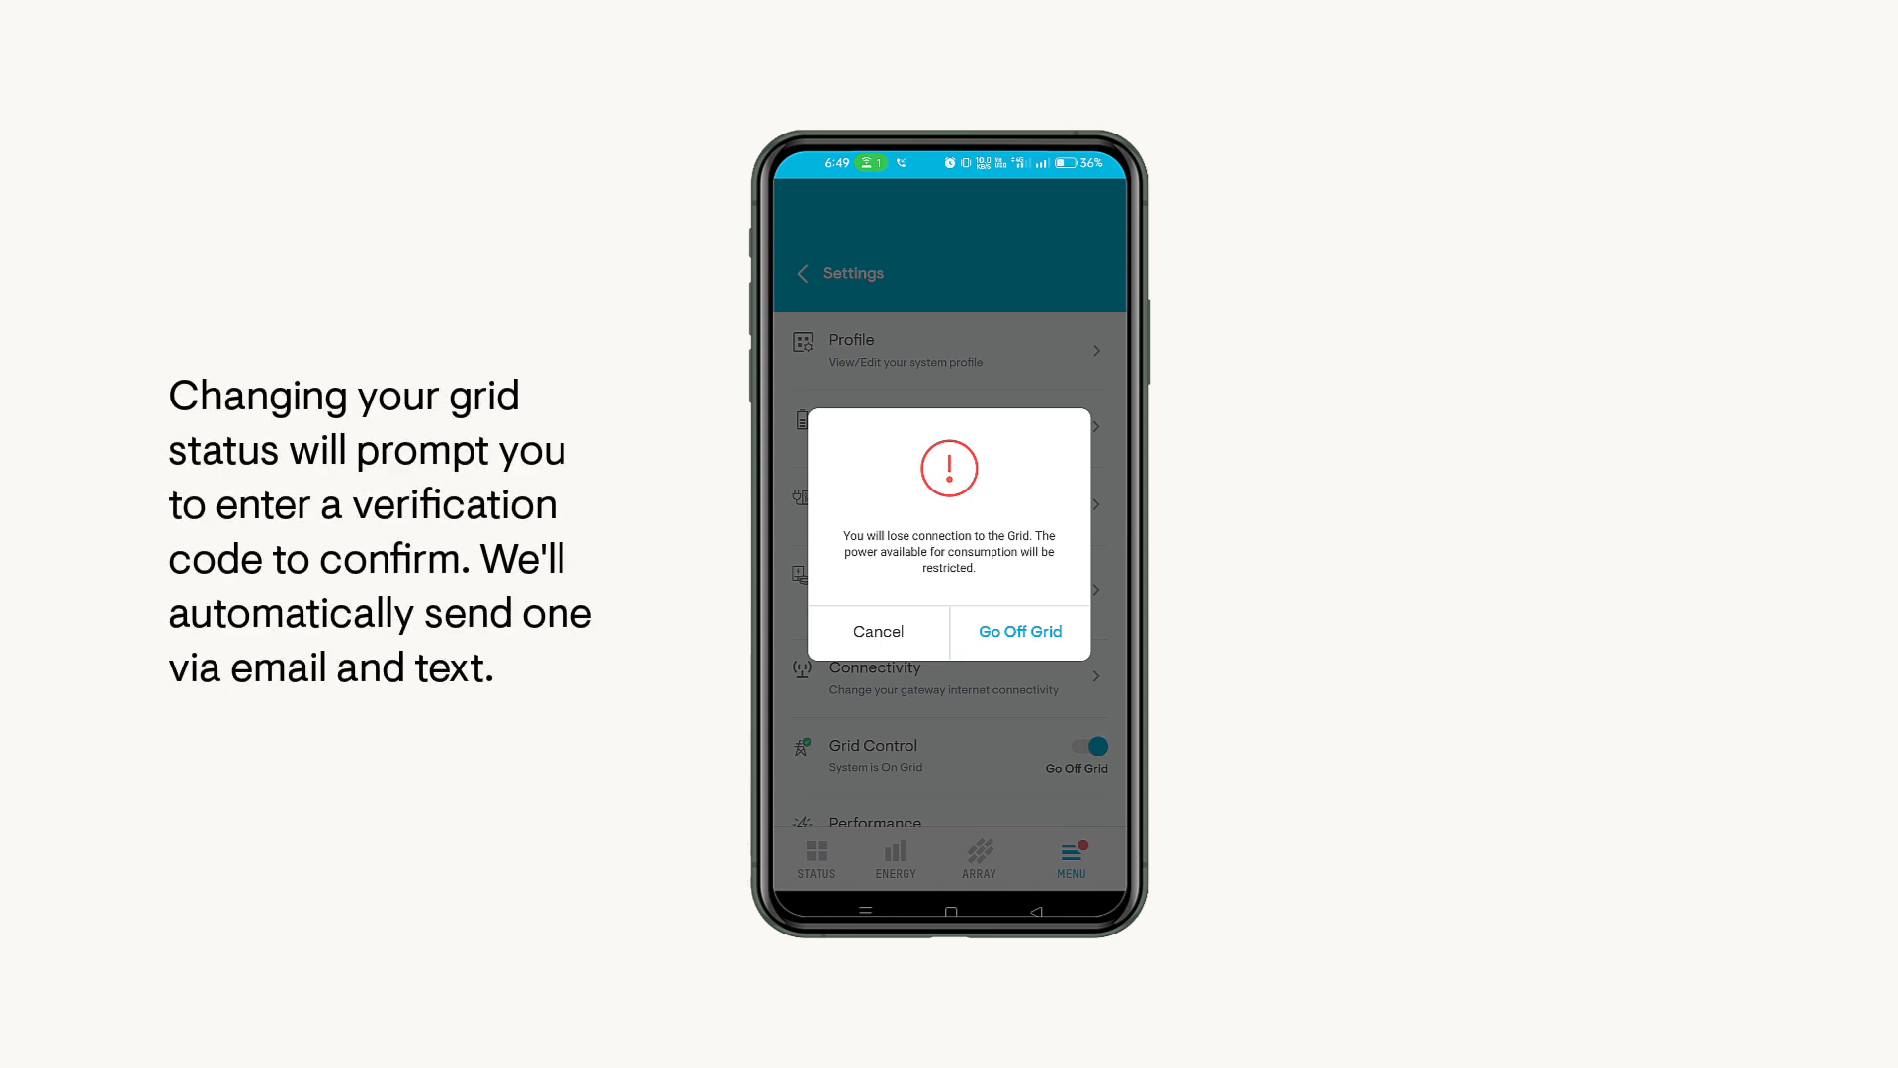
{"action": "left_click", "coordinate": [1019, 631]}
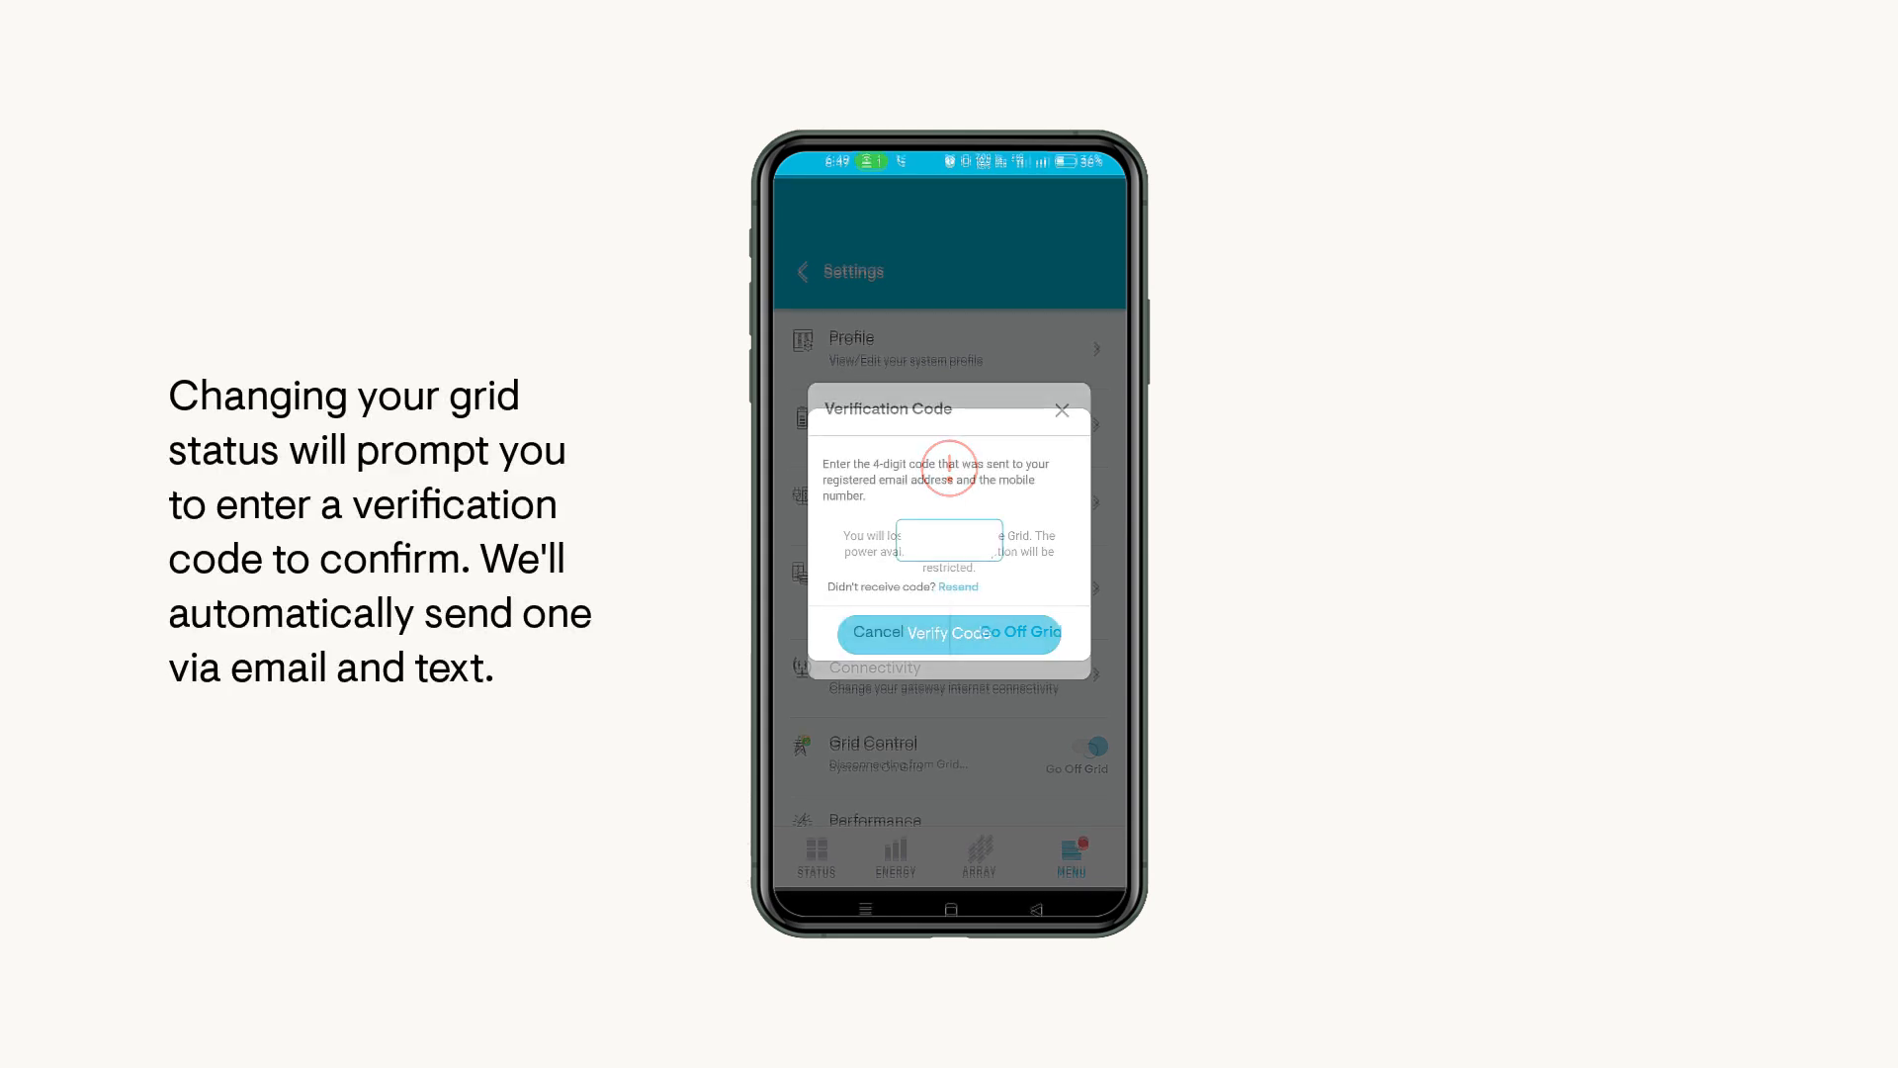
{"action": "type", "text": "7"}
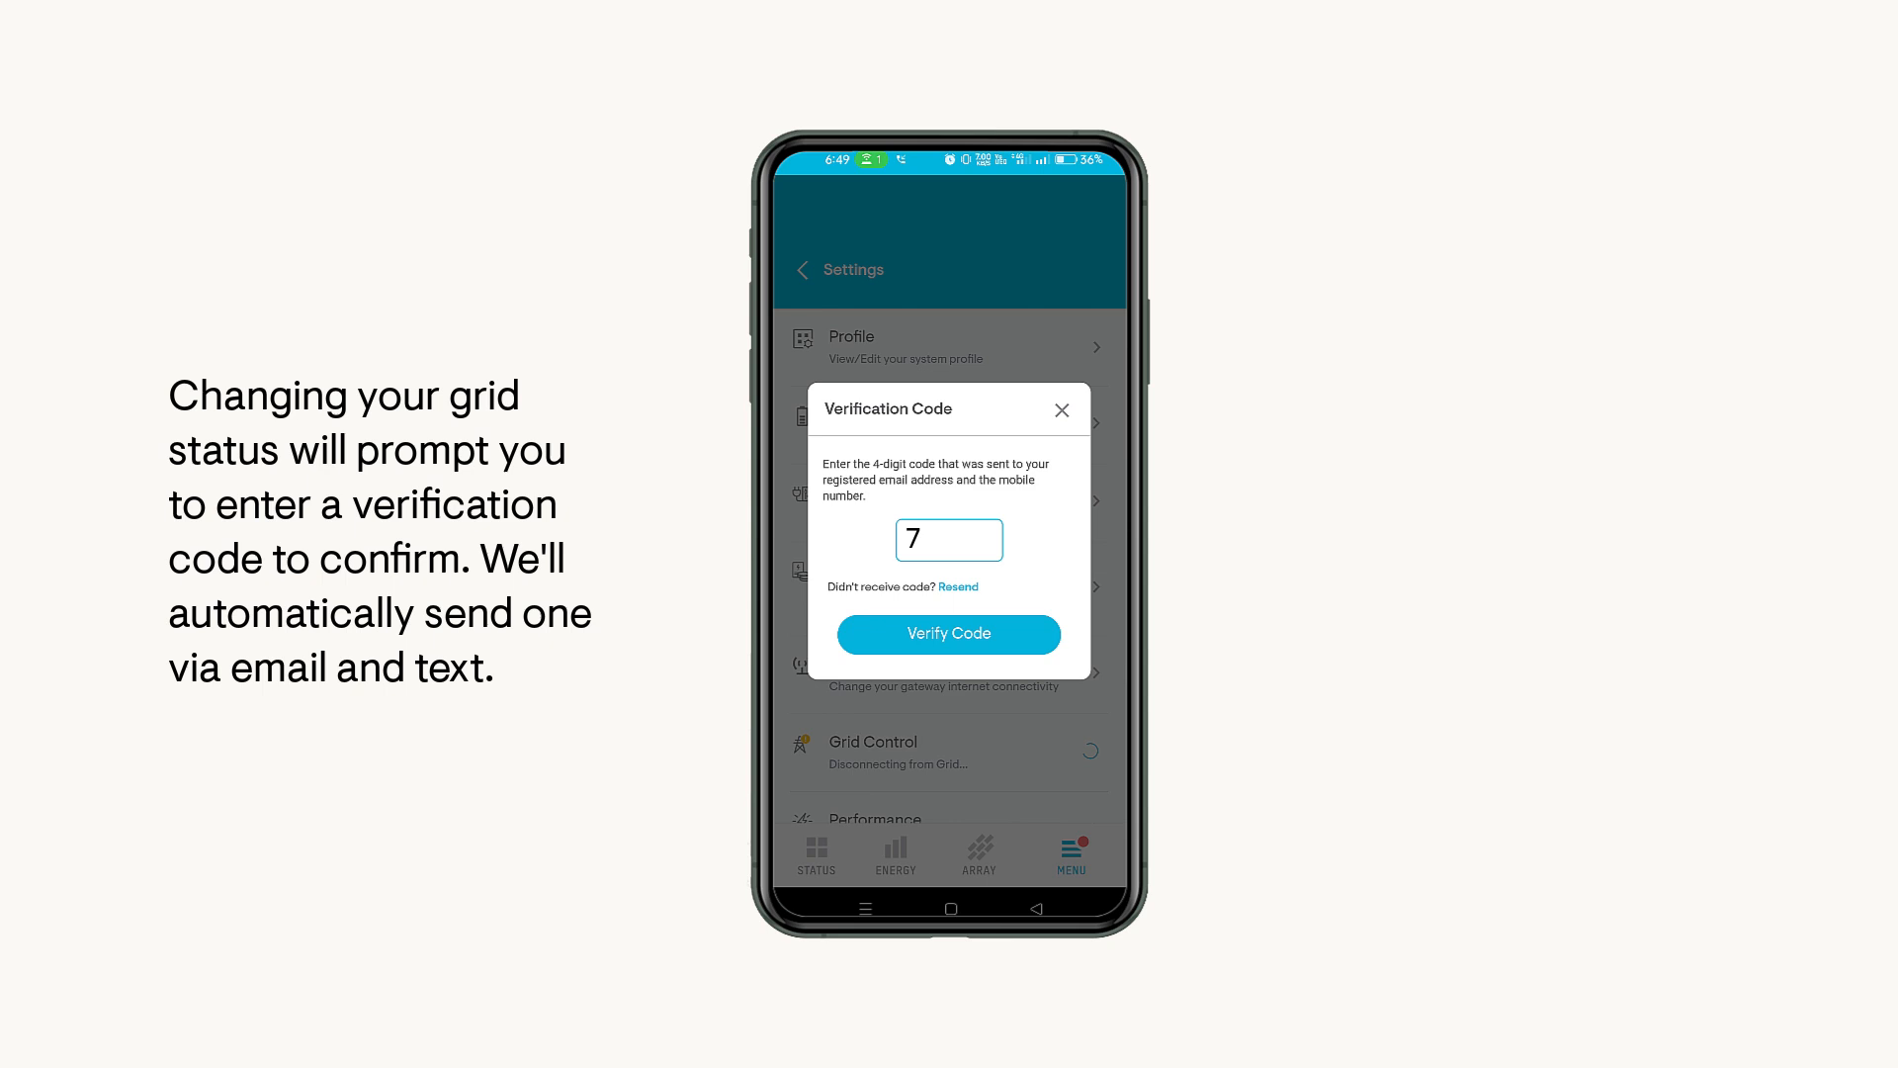
{"action": "type", "text": "241"}
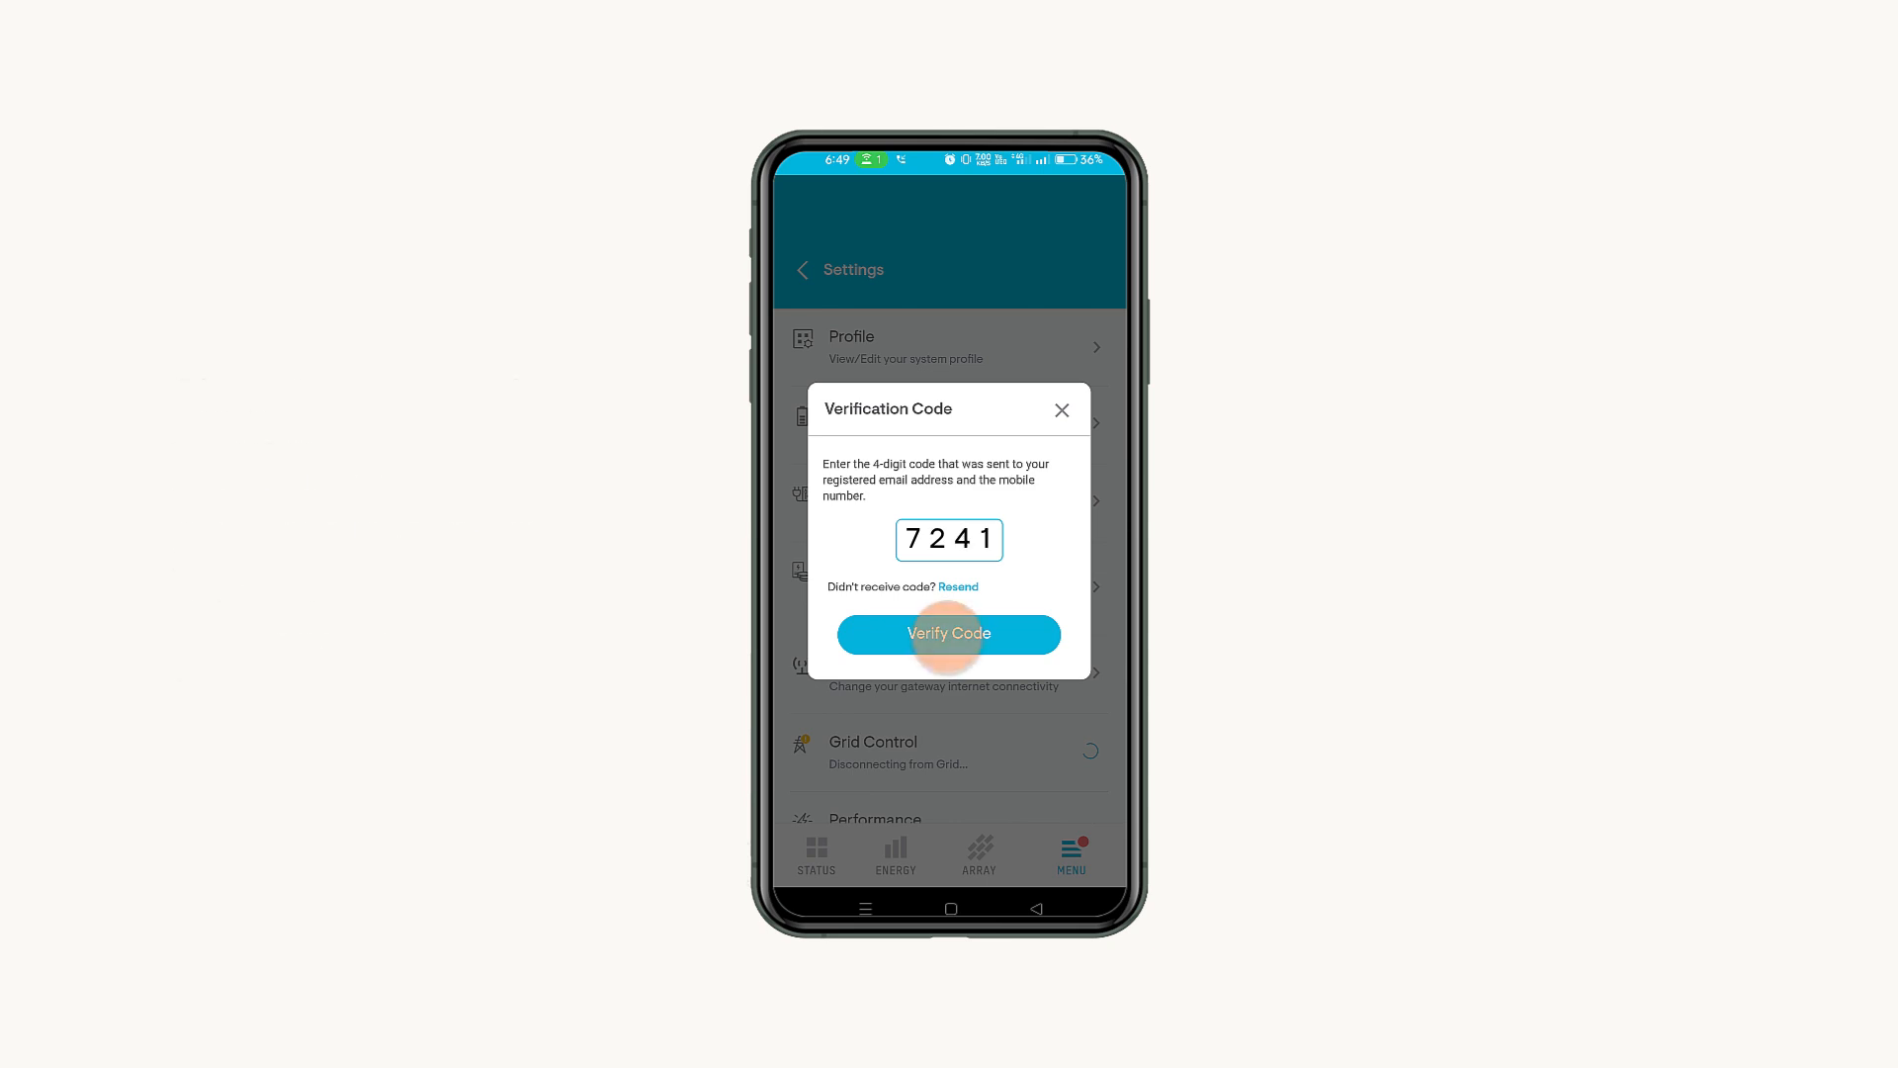
{"action": "left_click", "coordinate": [949, 634]}
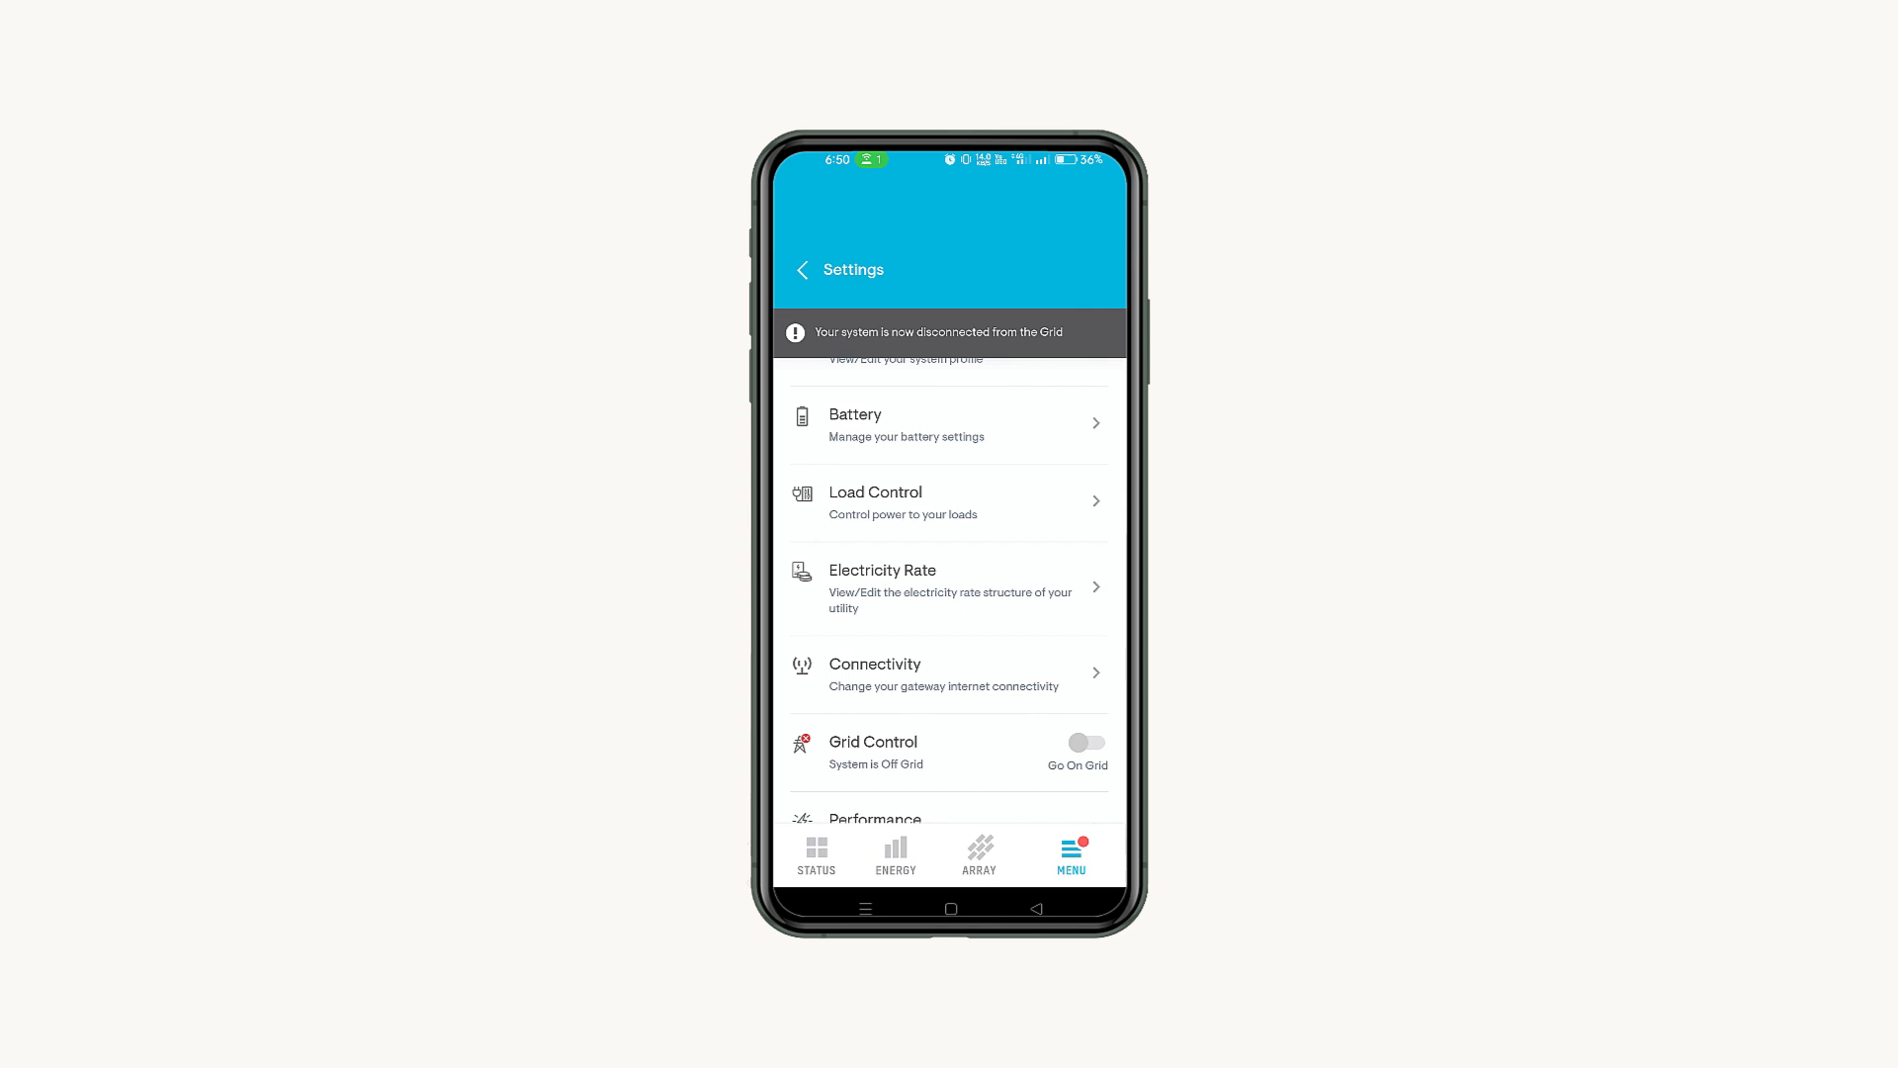